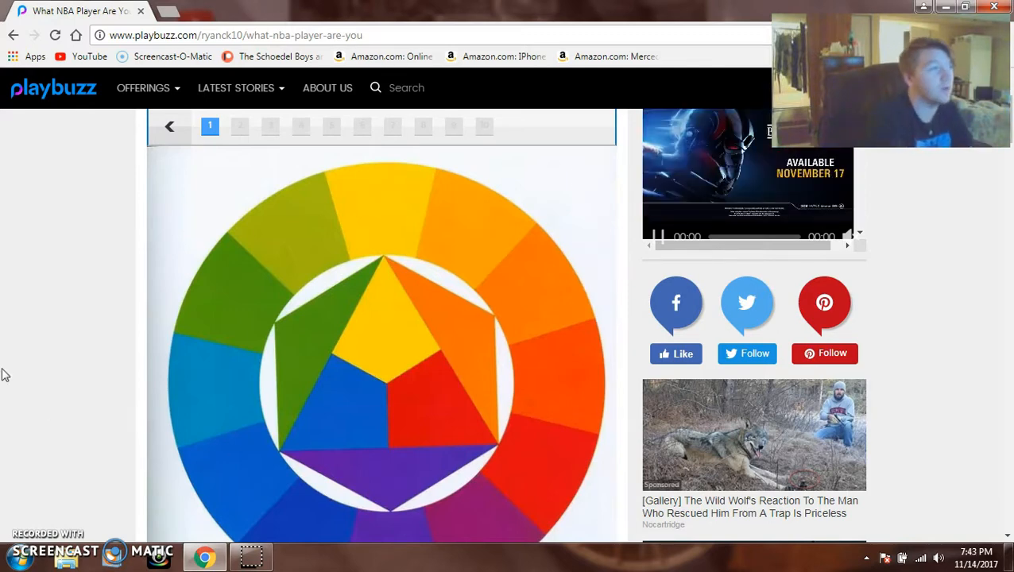
# - Answer the favourite colour and West vs East (Eastern) questions
pyautogui.scroll(-3)
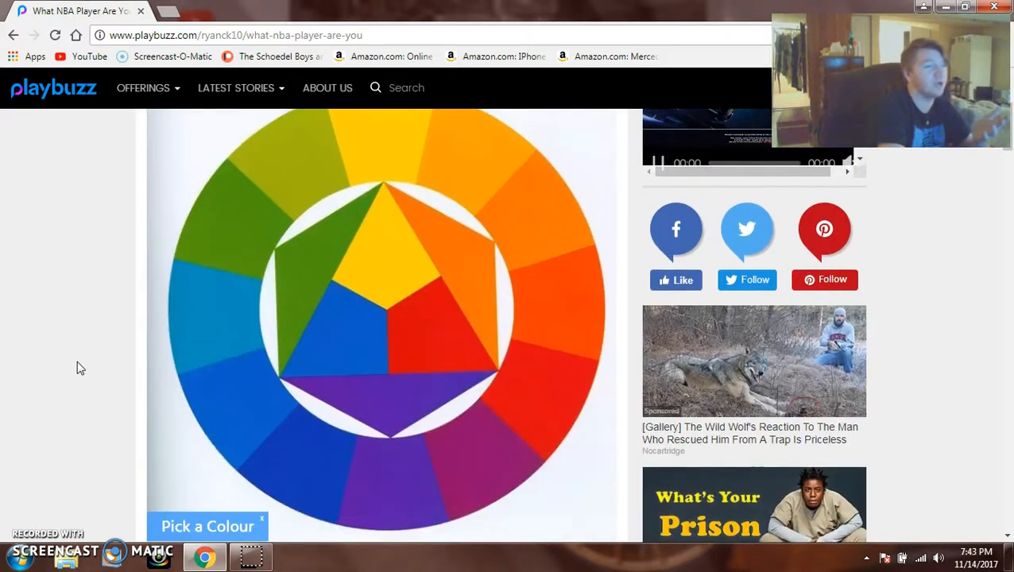
pyautogui.scroll(3)
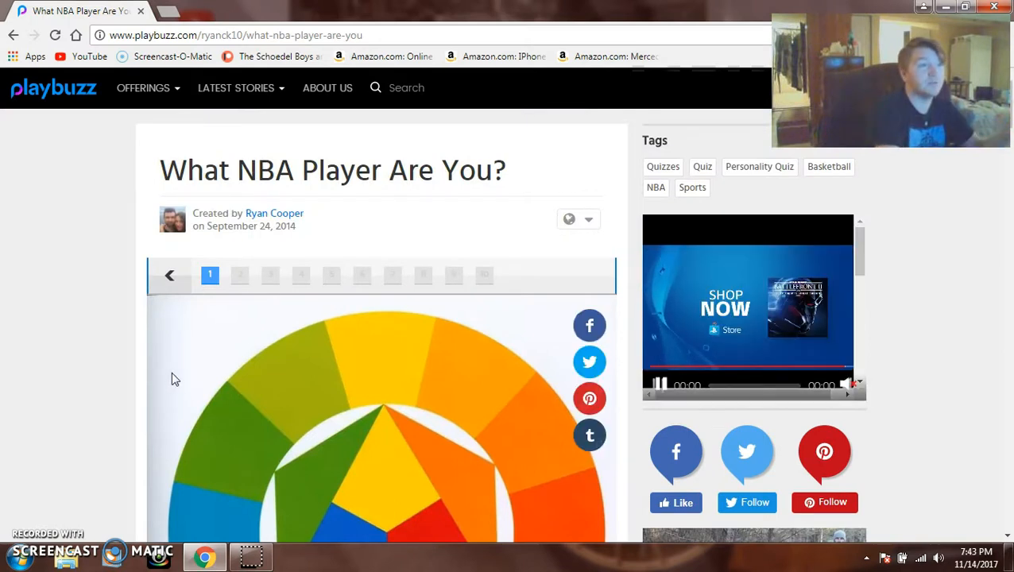
pyautogui.scroll(-3)
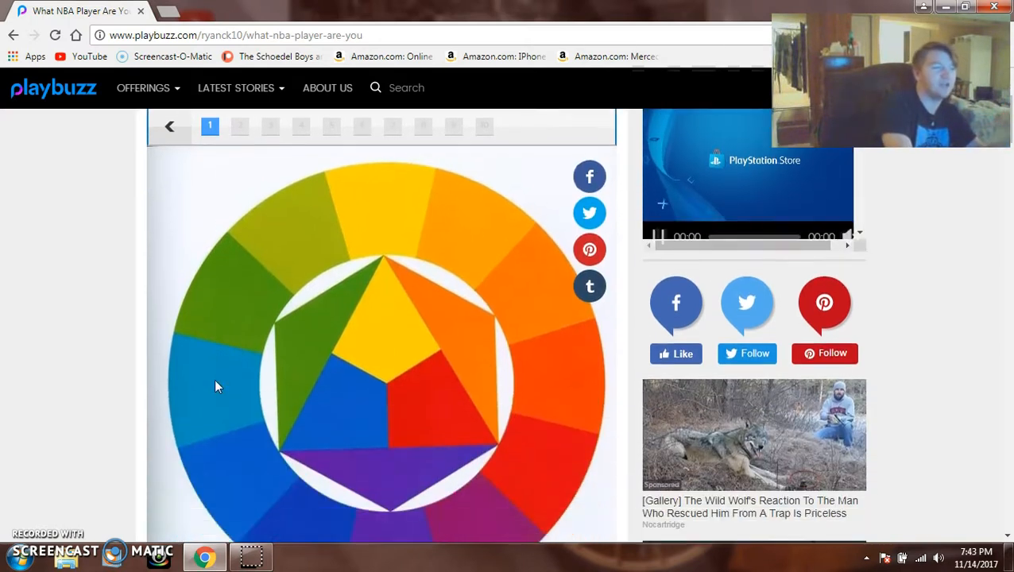
pyautogui.scroll(3)
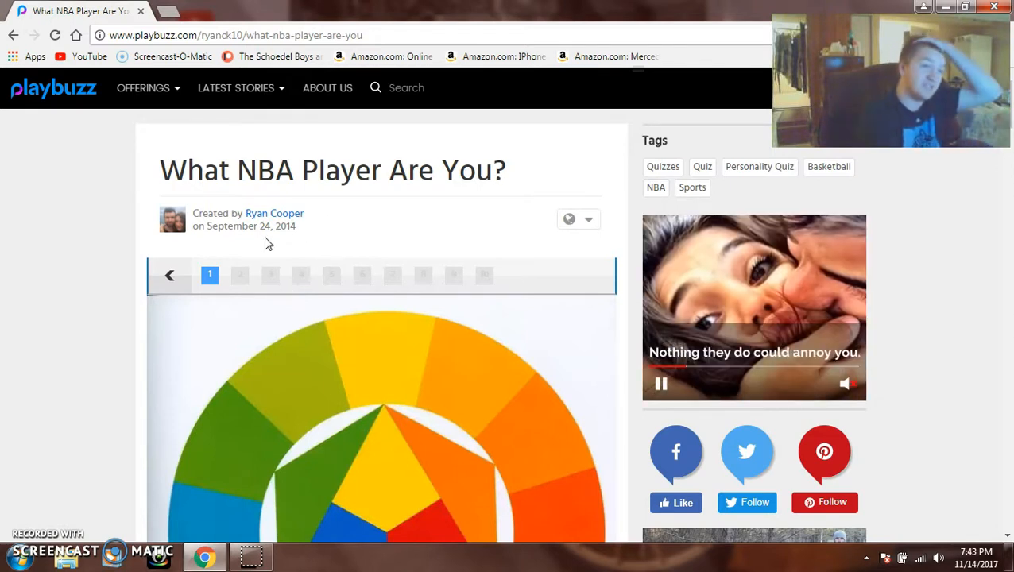
pyautogui.moveTo(63, 317)
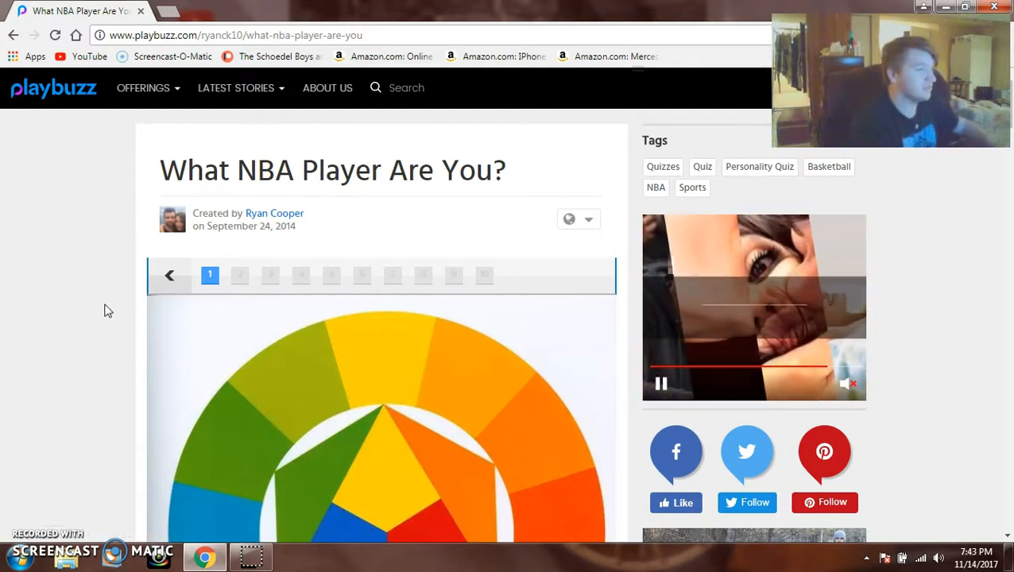
pyautogui.scroll(-3)
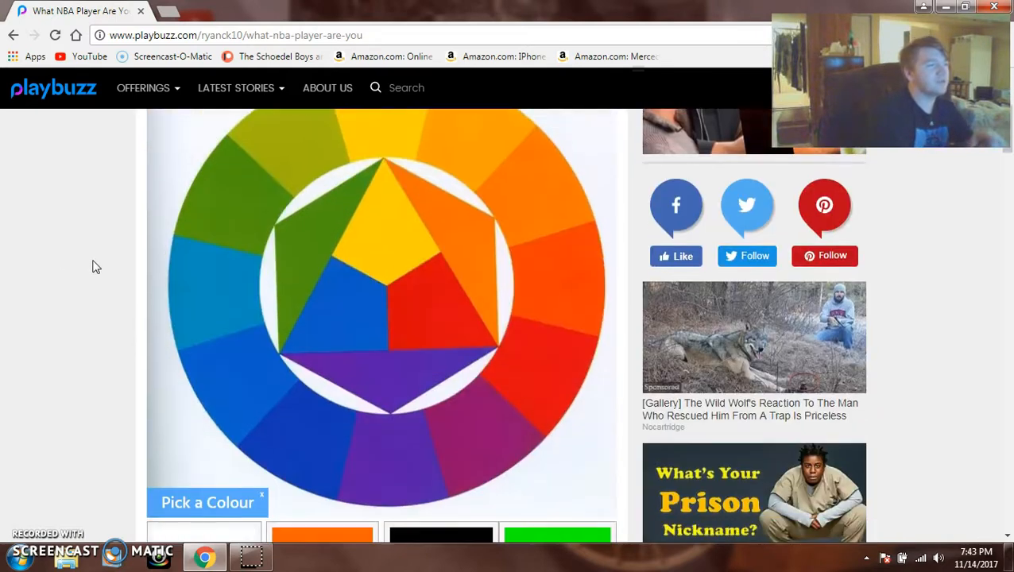
pyautogui.scroll(-3)
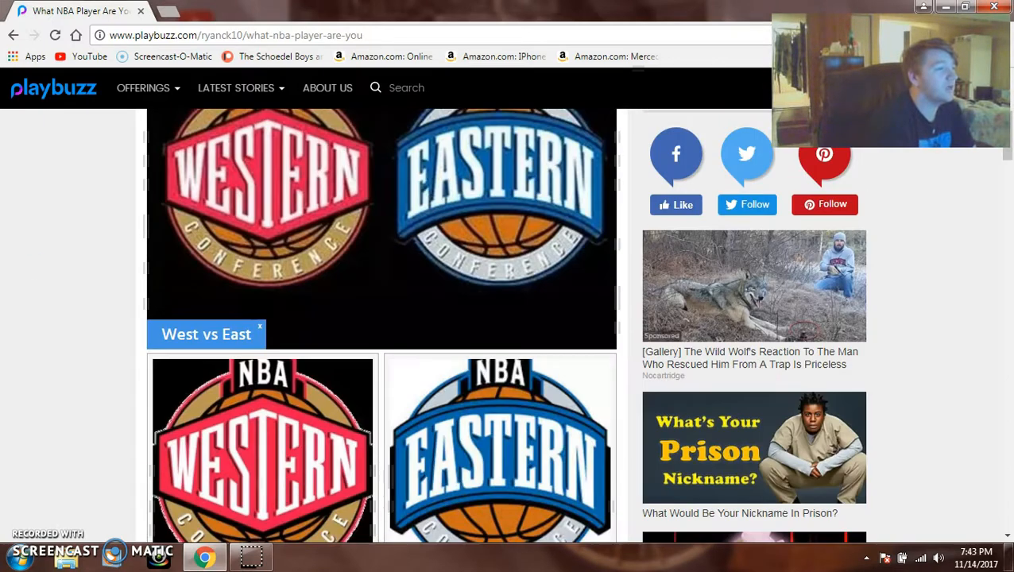
pyautogui.scroll(-3)
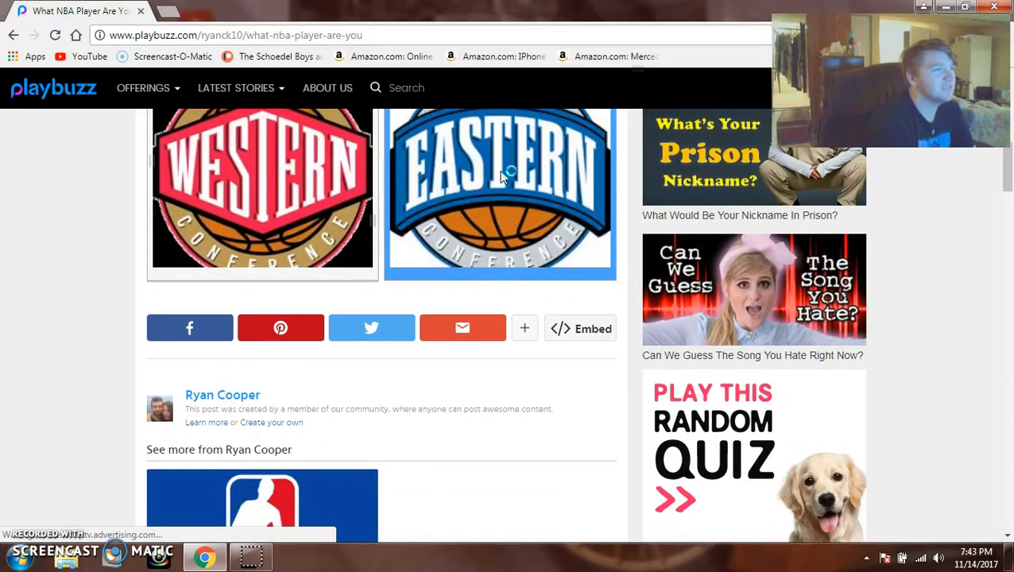
pyautogui.scroll(3)
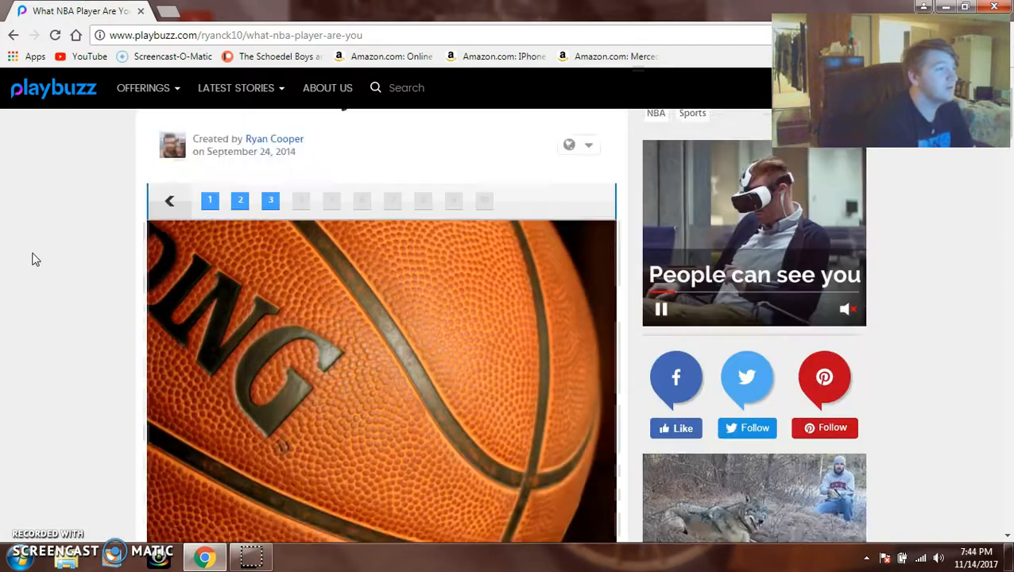
pyautogui.scroll(-3)
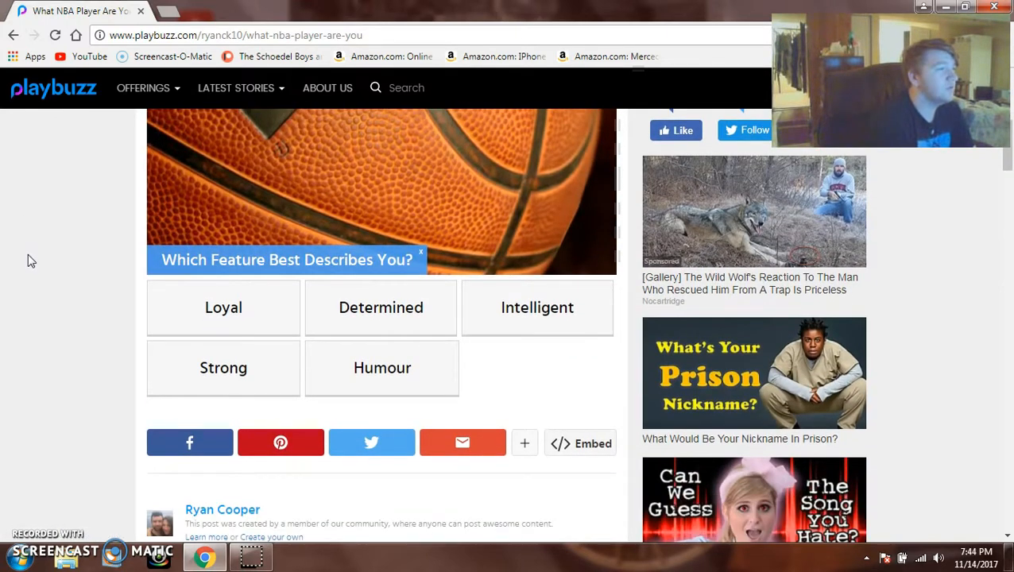
pyautogui.moveTo(13, 263)
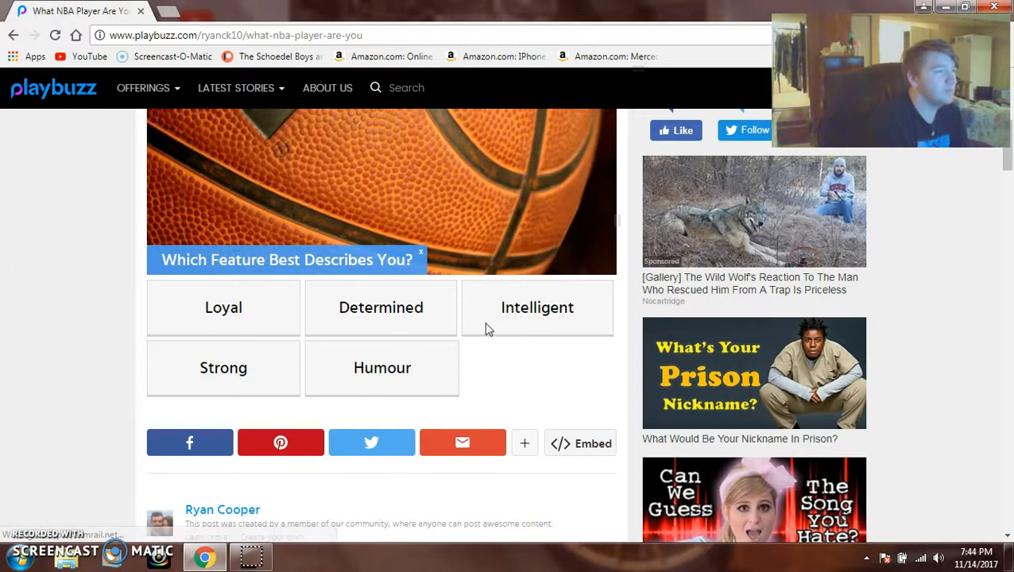
# - Choose Intelligent as the feature that best describes you, reaching question four
pyautogui.click(537, 309)
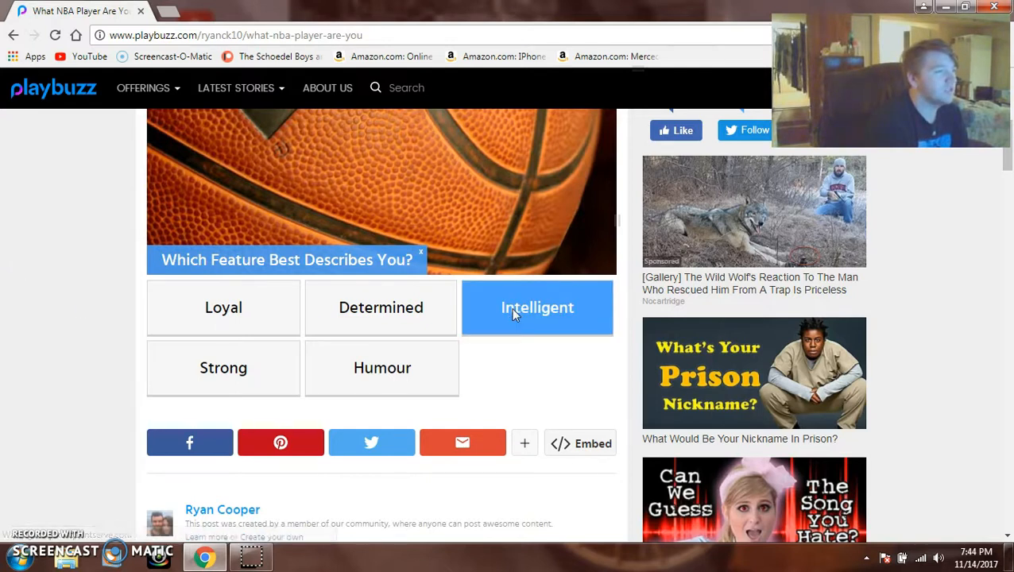
pyautogui.click(537, 308)
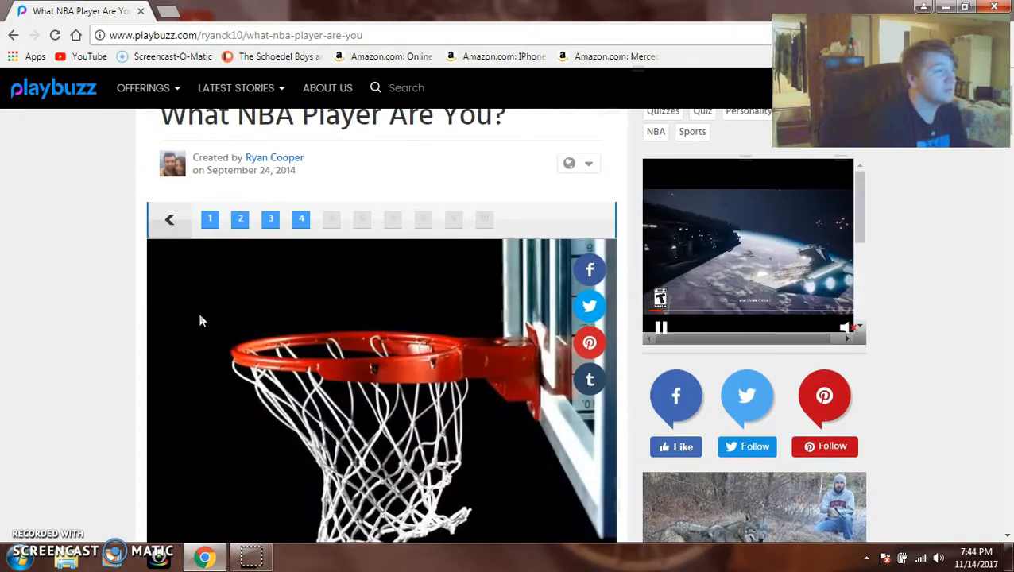
# - Choose Ball Handling as best basketball trait and scroll to the lacking-quality question
pyautogui.scroll(-3)
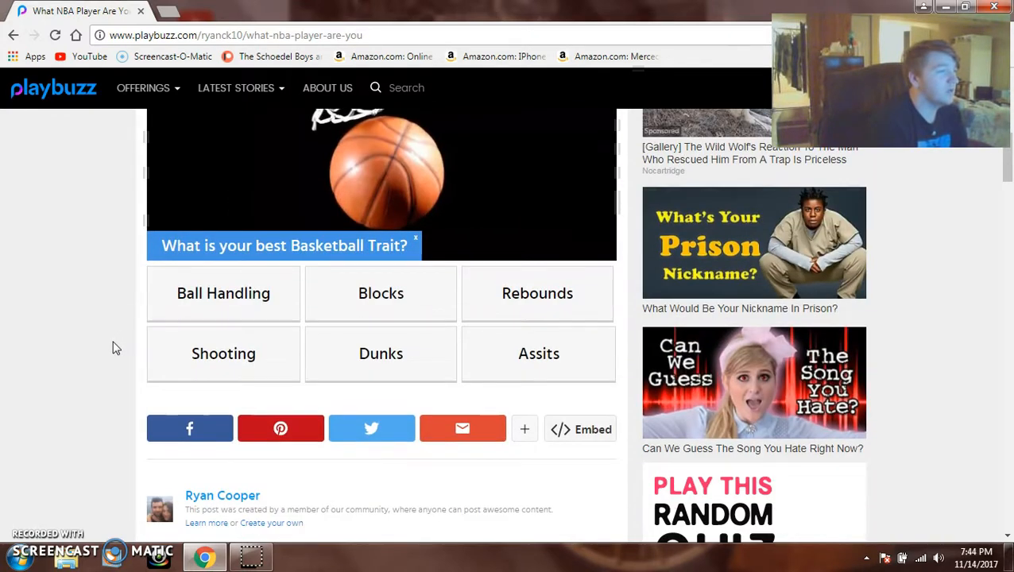
pyautogui.moveTo(421, 243)
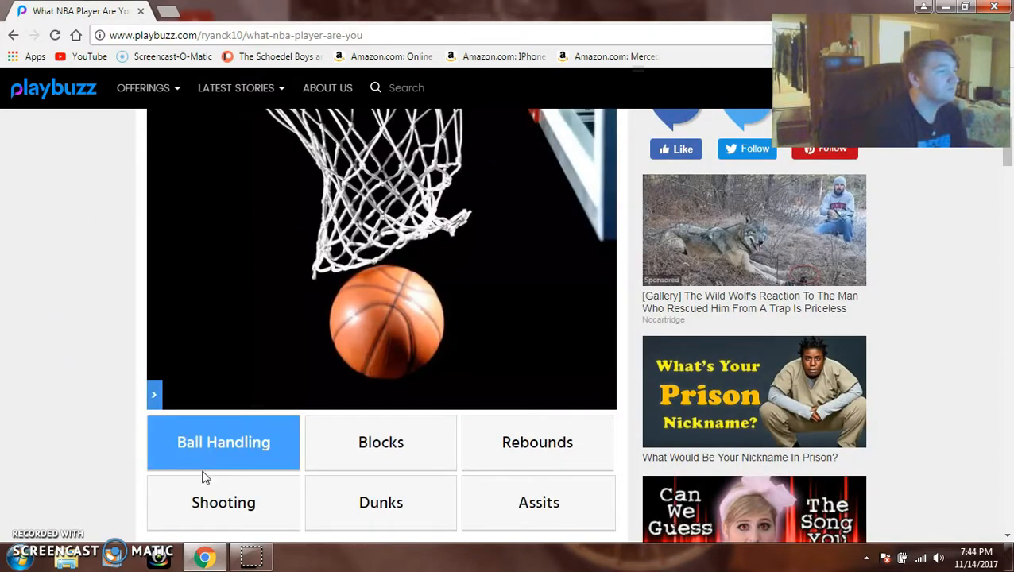
pyautogui.scroll(3)
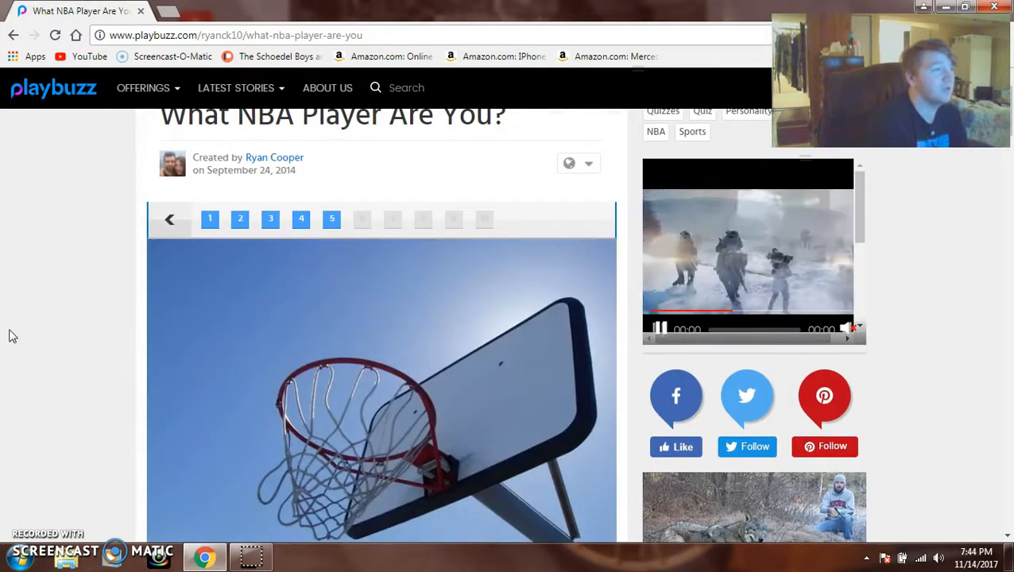
pyautogui.scroll(-3)
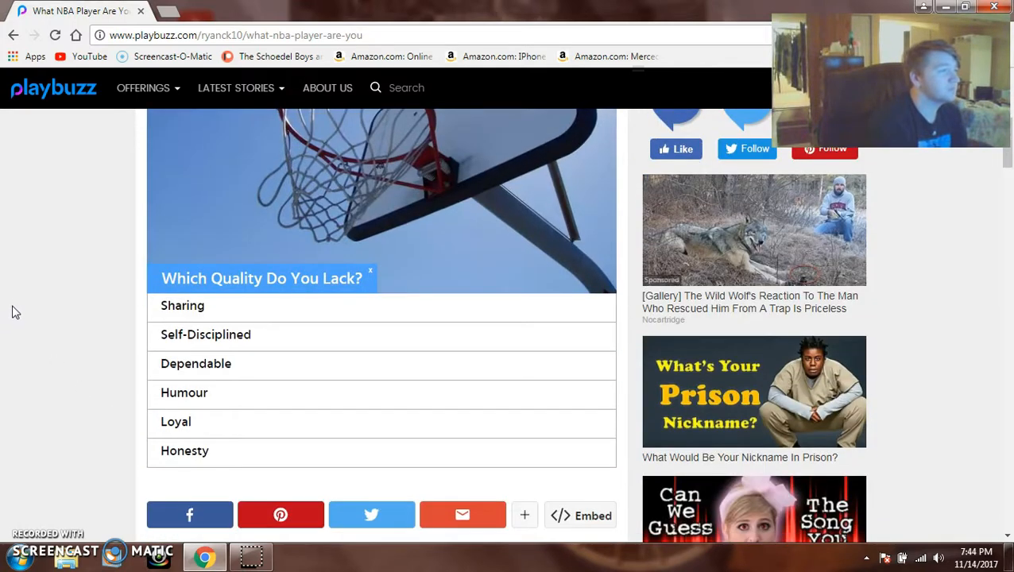
pyautogui.moveTo(30, 315)
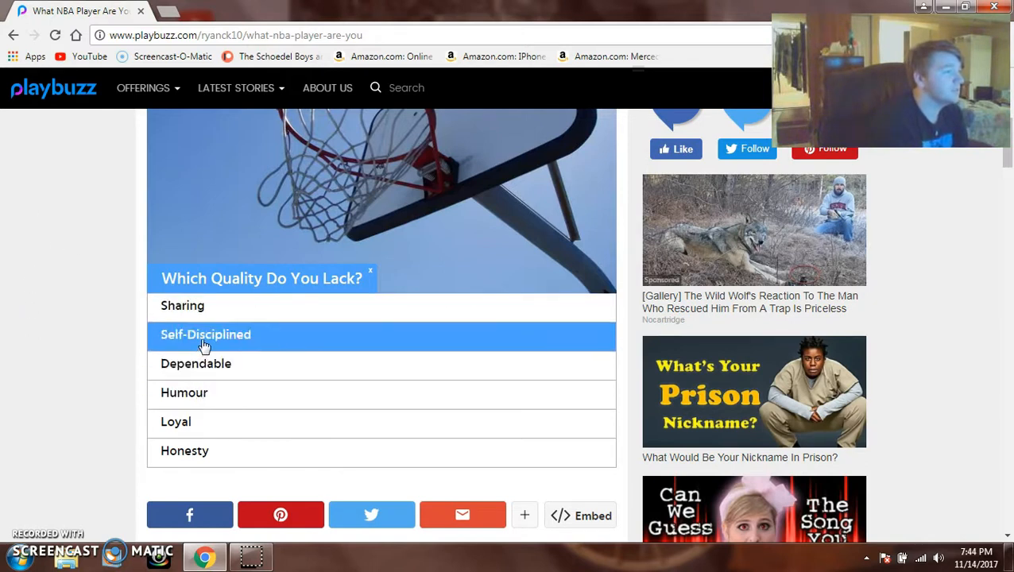
pyautogui.moveTo(167, 350)
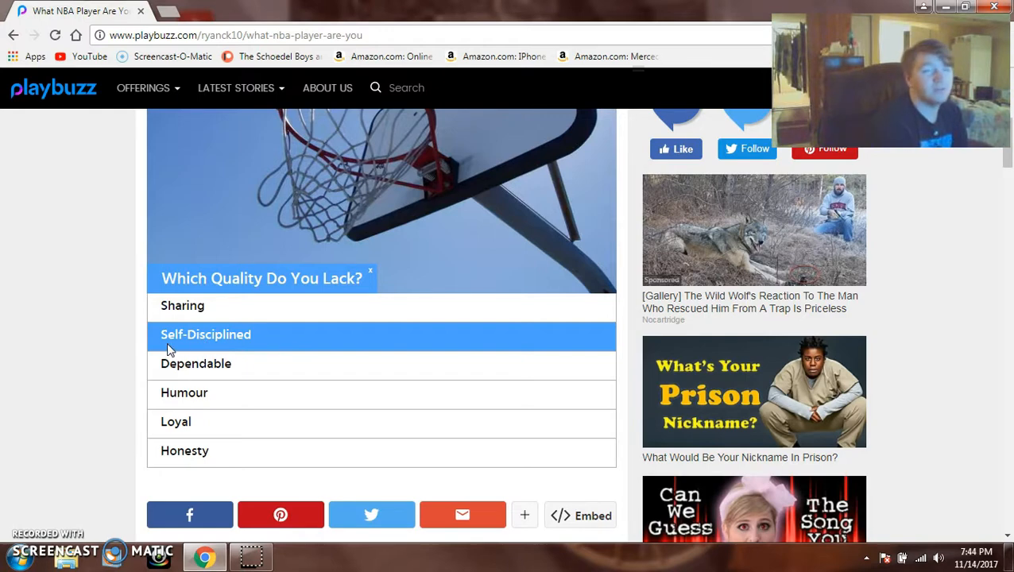
# - Answer Self-Disciplined as the quality you lack and Long as the hairstyle
pyautogui.click(205, 334)
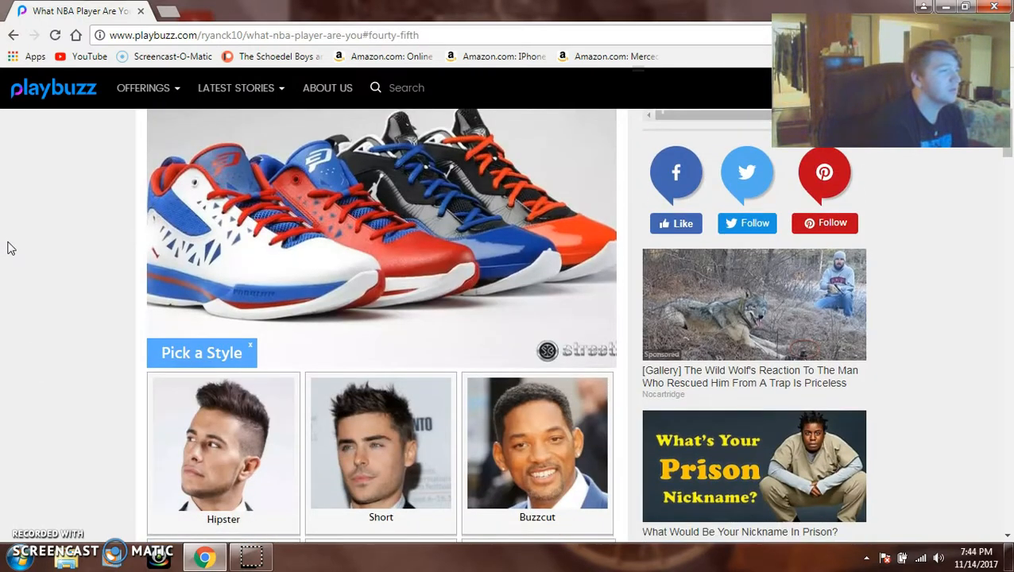
pyautogui.scroll(-3)
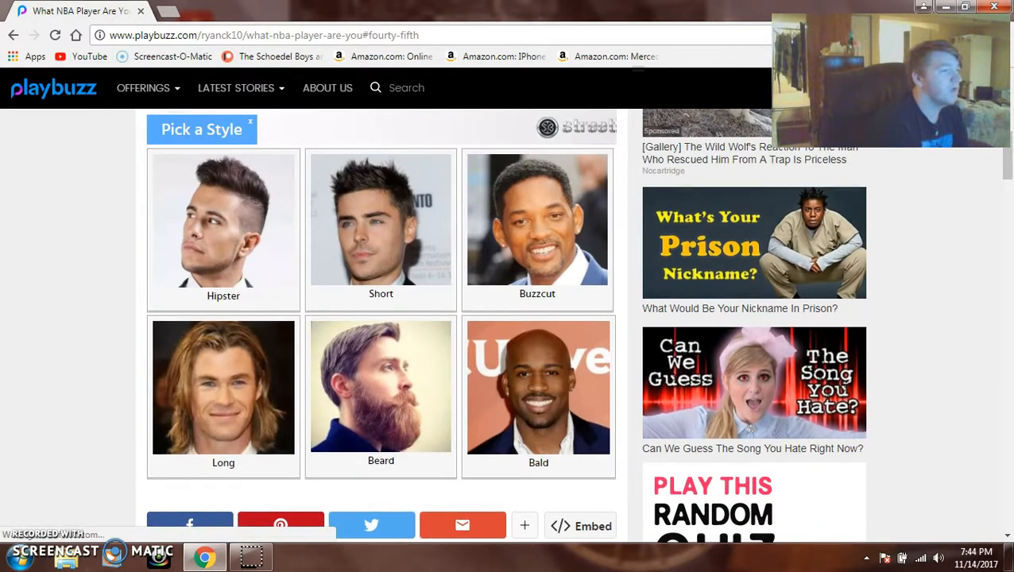
pyautogui.click(382, 230)
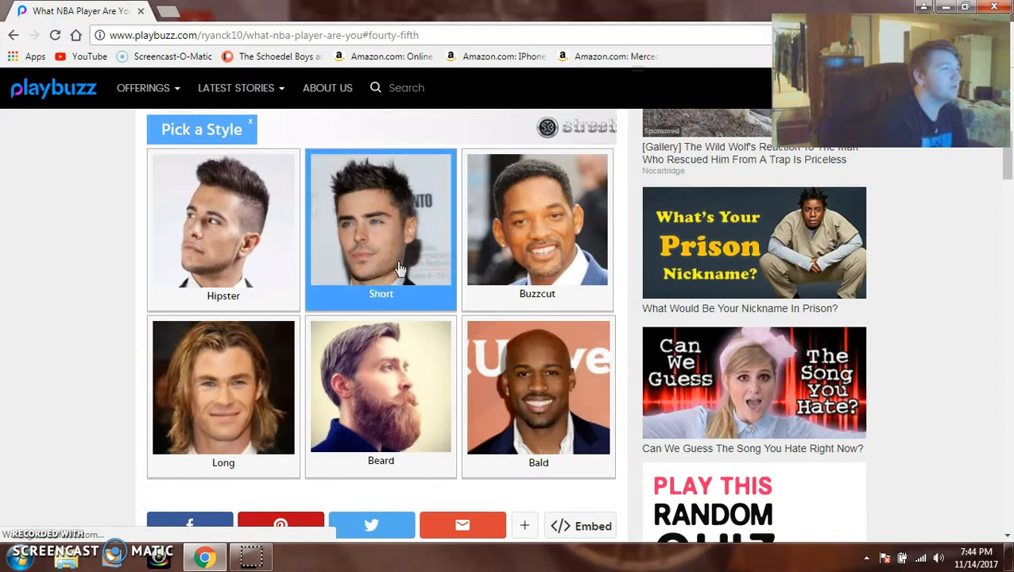
pyautogui.click(223, 389)
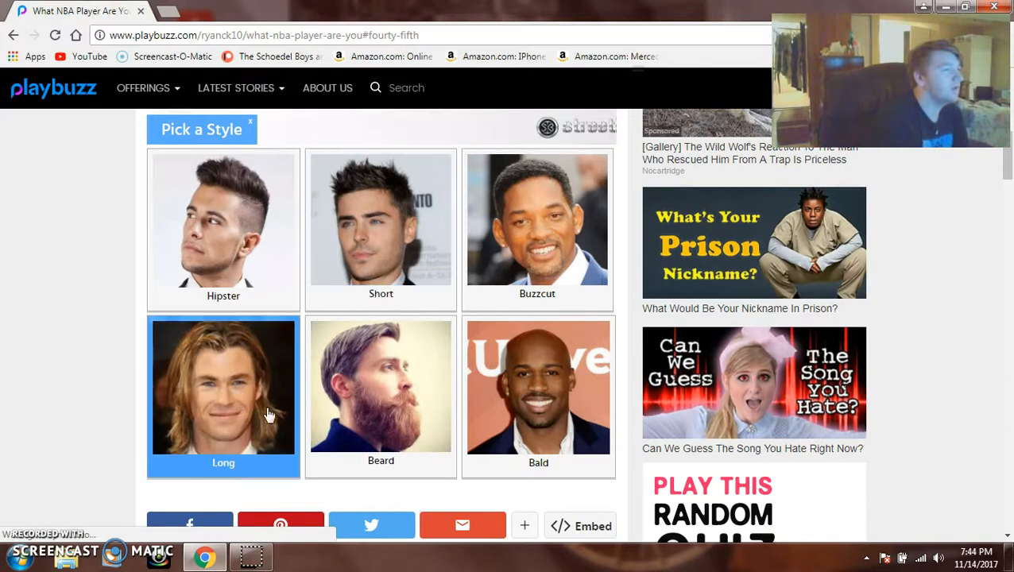
pyautogui.click(222, 231)
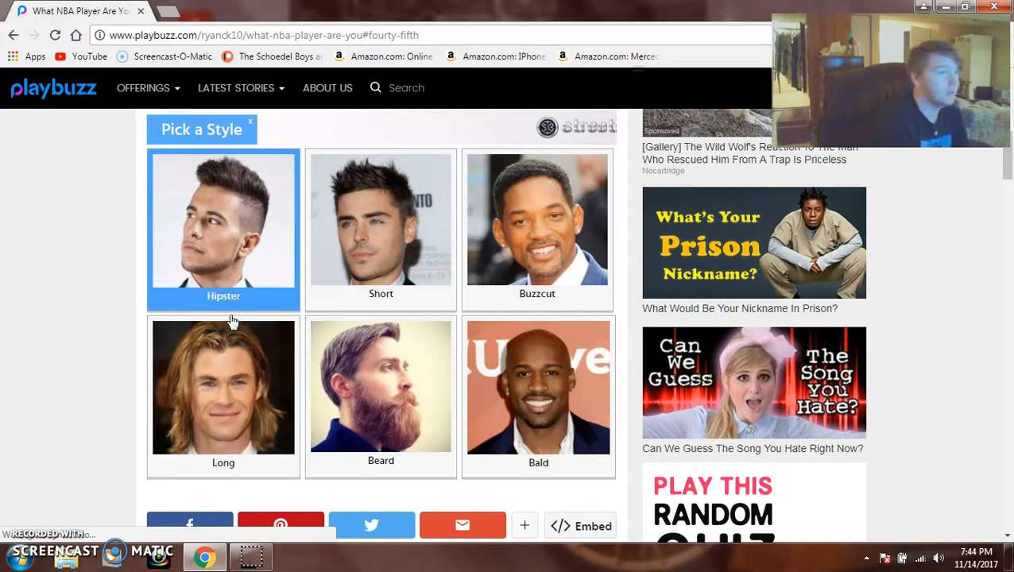
pyautogui.click(222, 389)
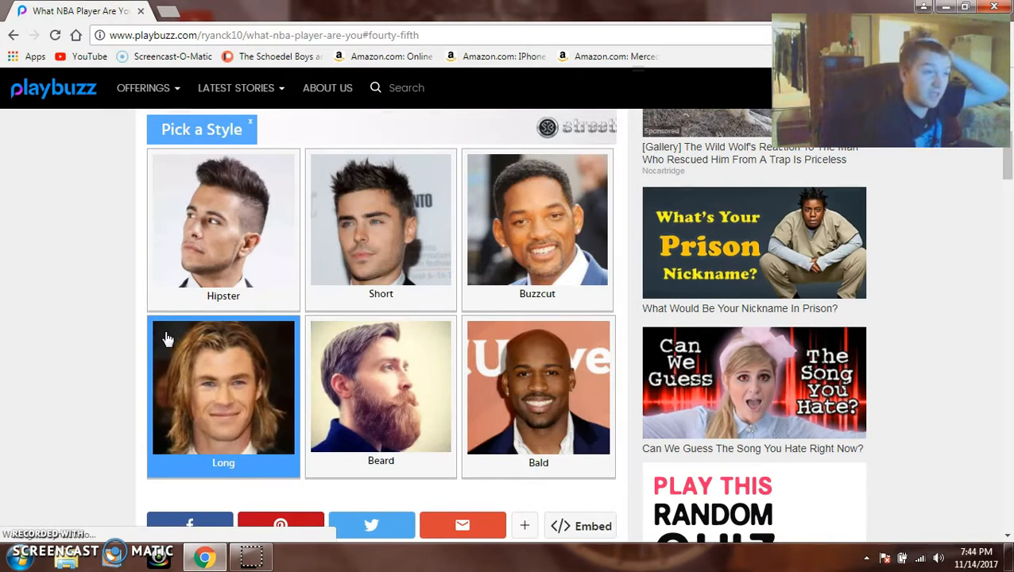
pyautogui.click(223, 222)
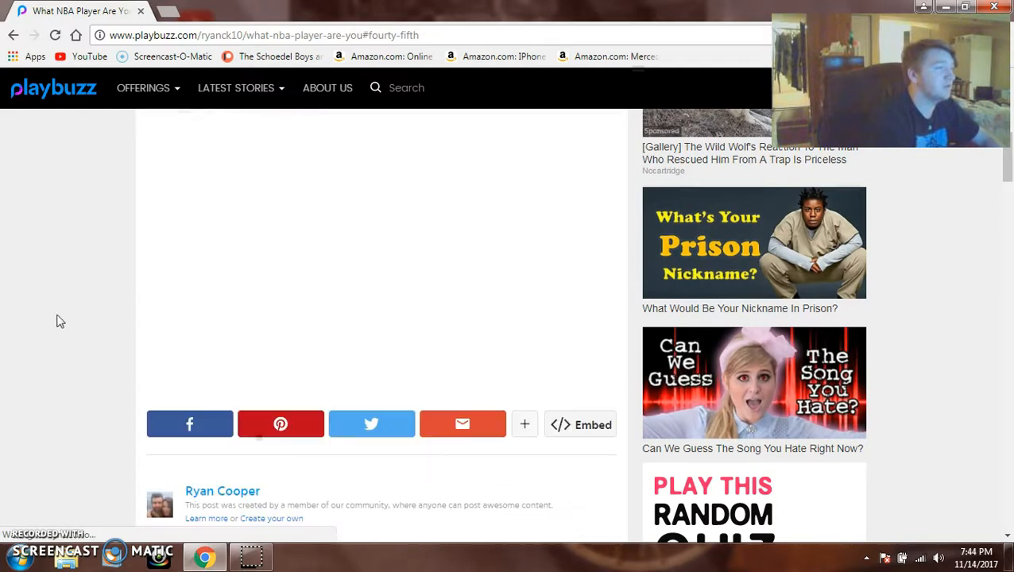
# - Pick the quote 'There are no shortcuts on the Road to Success'
pyautogui.scroll(3)
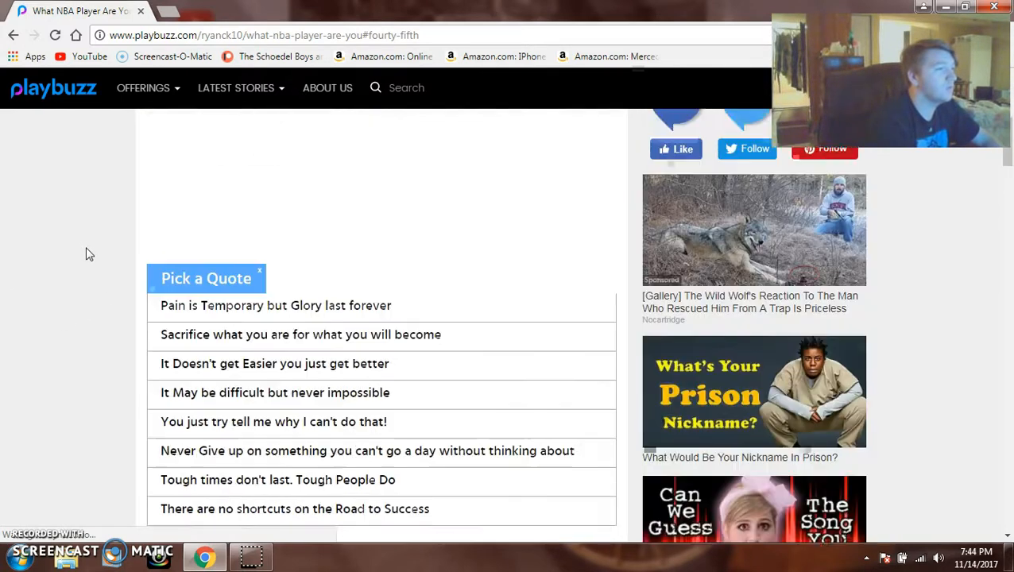
pyautogui.scroll(-3)
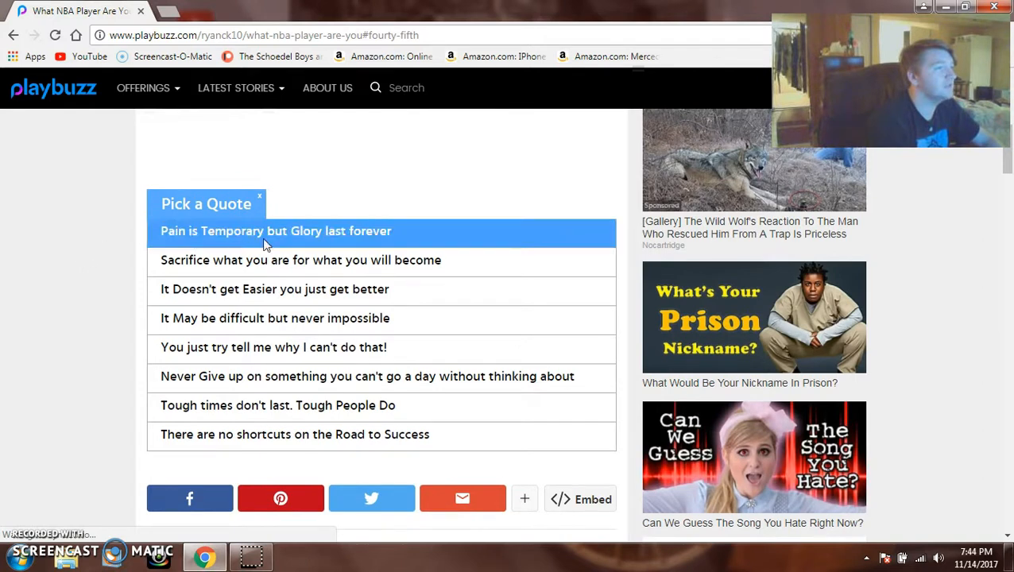
pyautogui.moveTo(263, 267)
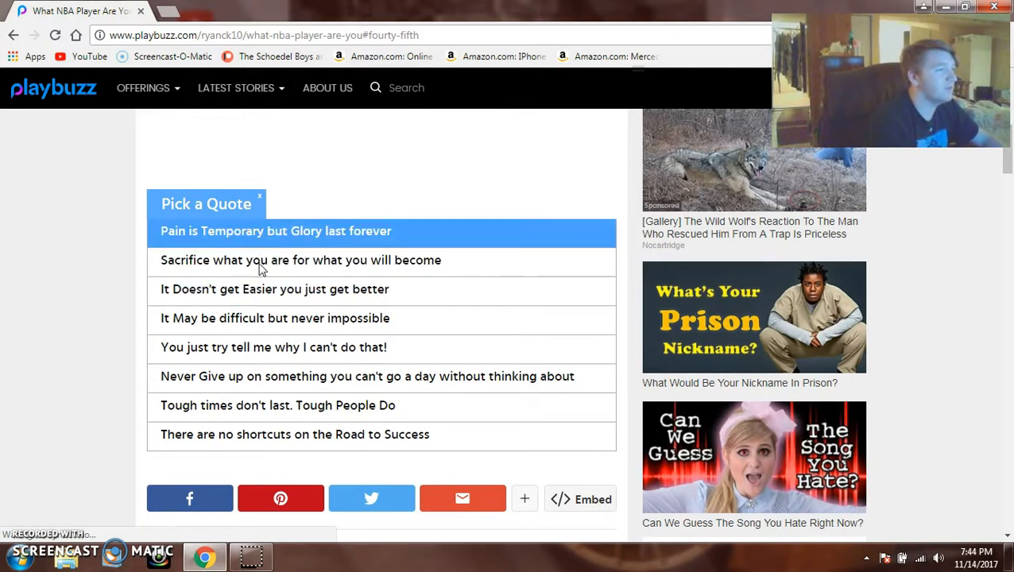
pyautogui.click(295, 435)
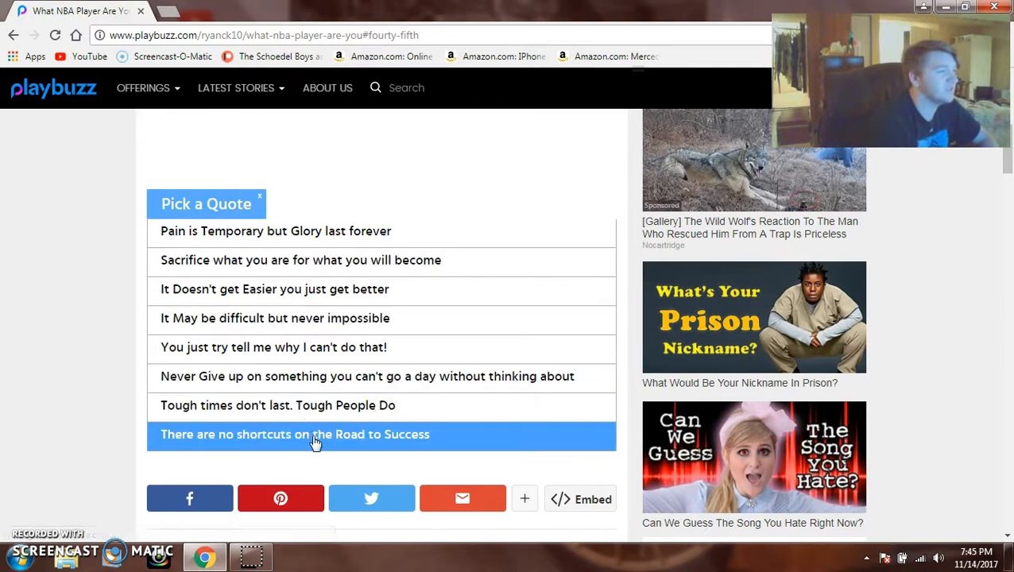
pyautogui.click(295, 433)
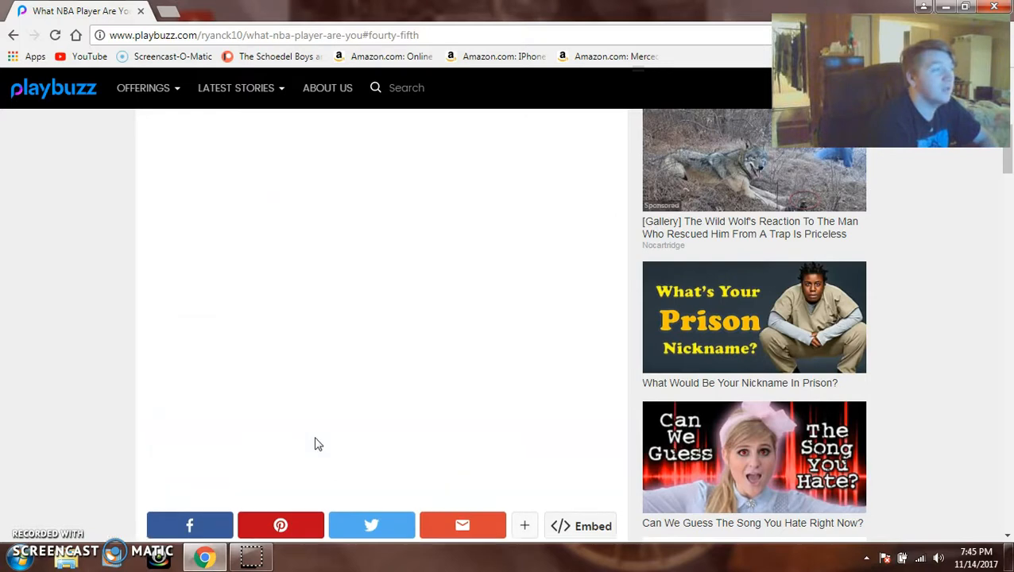
# - Pick a favourite NBA great from the player pictures
pyautogui.scroll(3)
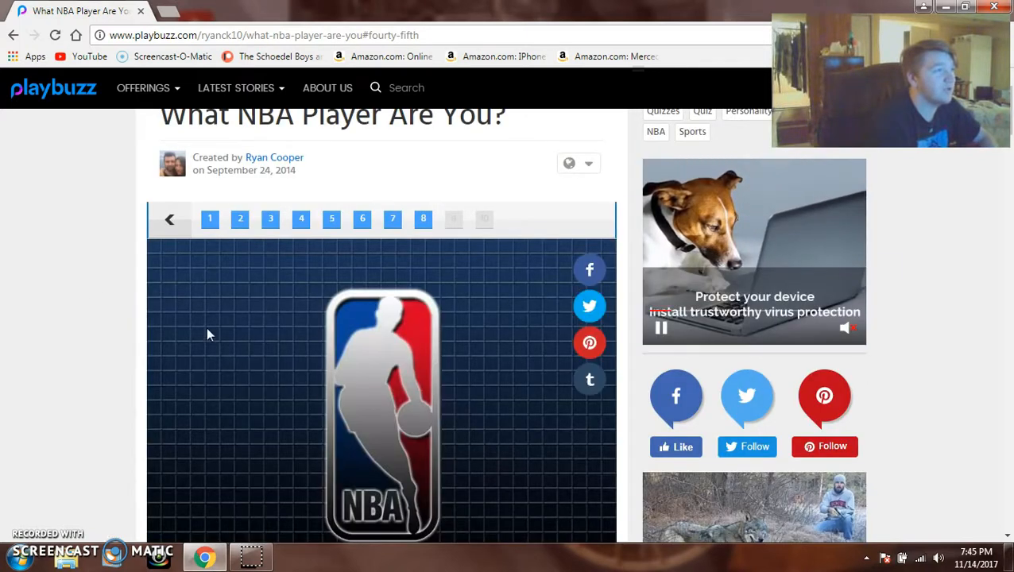
pyautogui.scroll(-3)
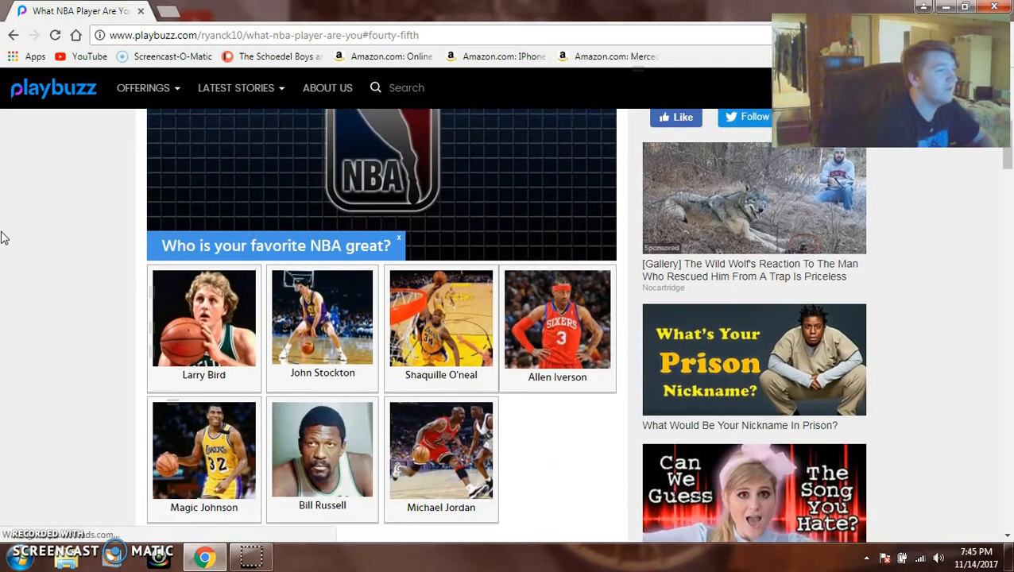
pyautogui.scroll(-3)
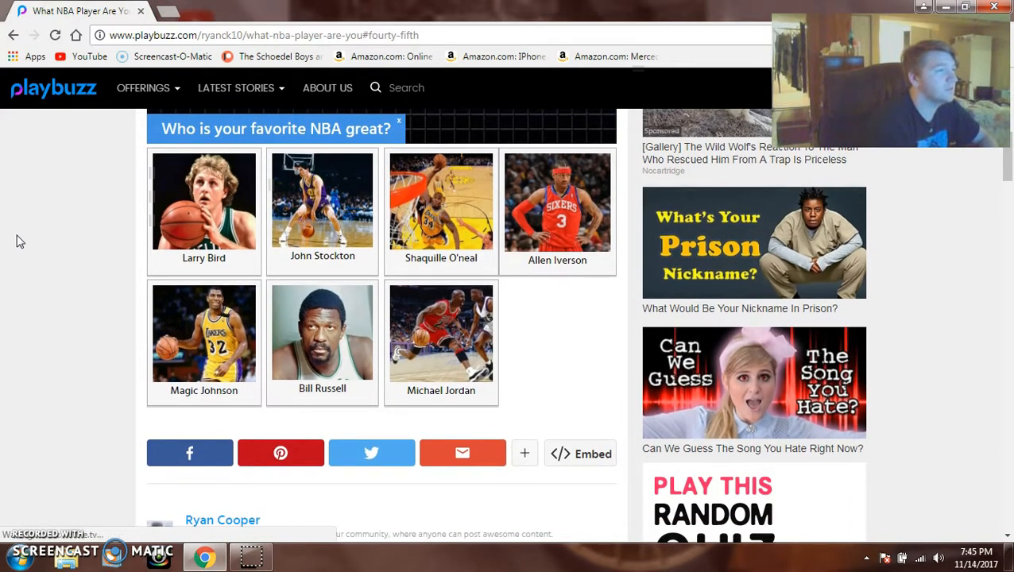
pyautogui.click(321, 200)
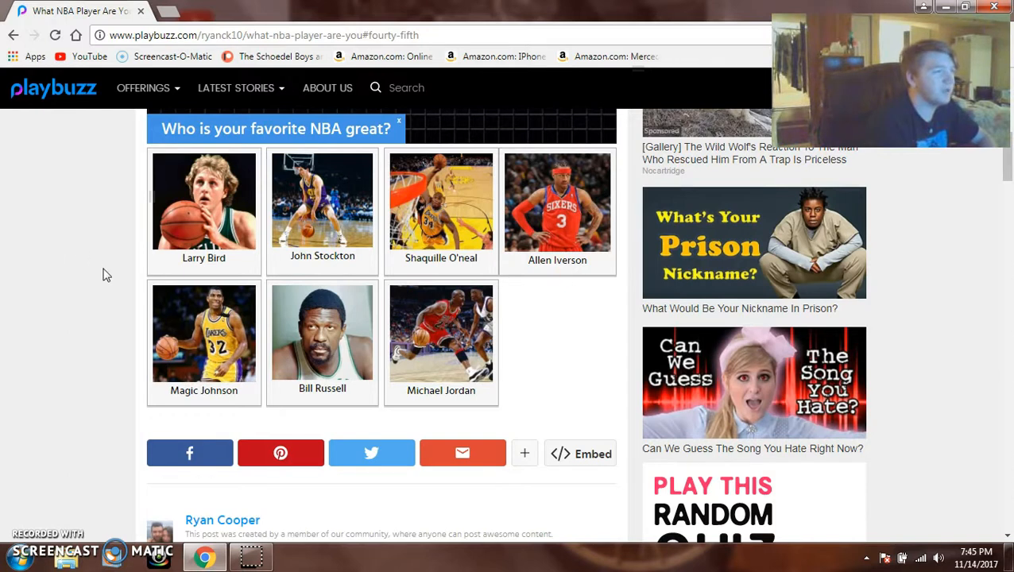
pyautogui.click(323, 200)
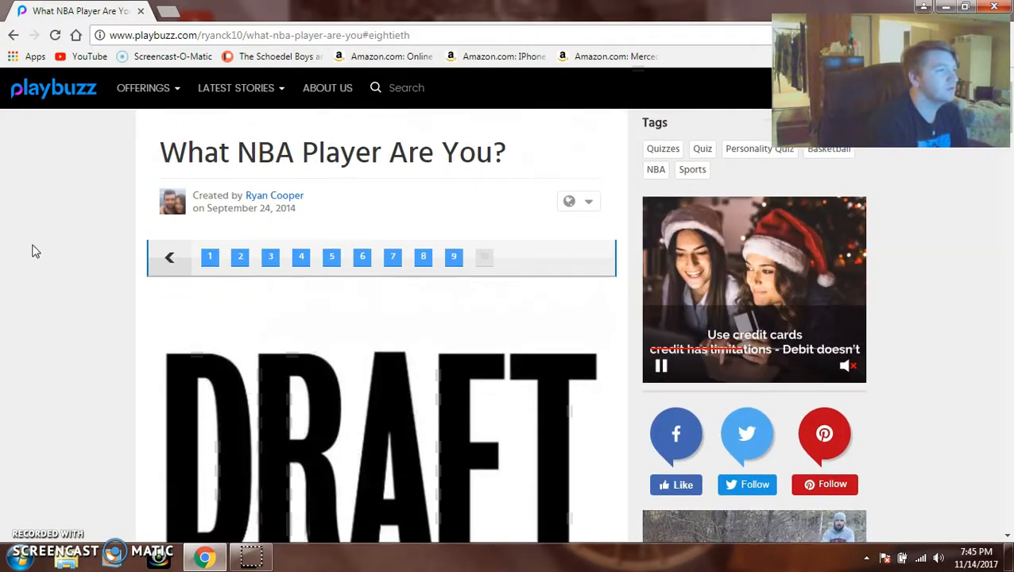
# - Answer Even to the Odd or Even question
pyautogui.scroll(-3)
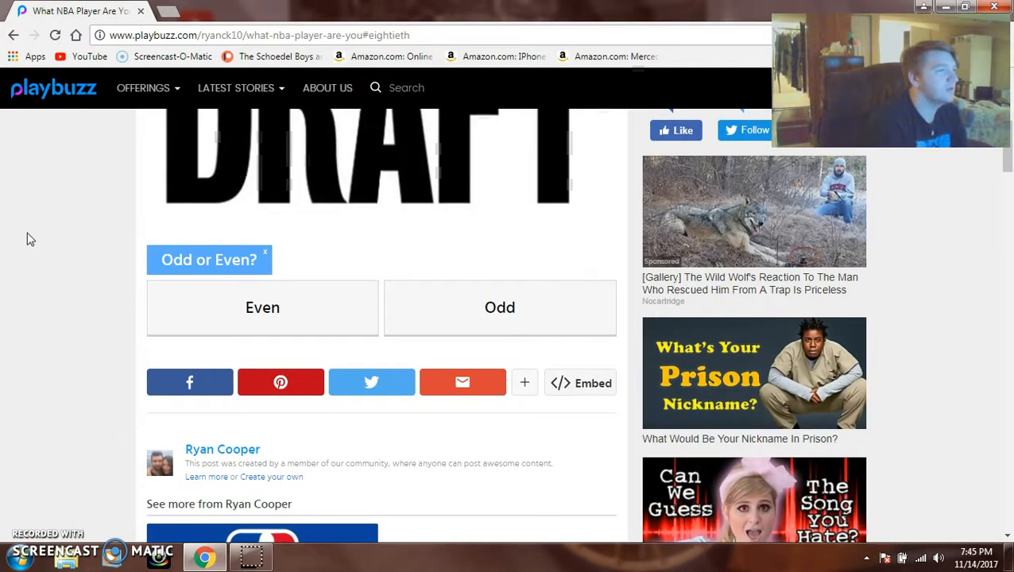
pyautogui.scroll(3)
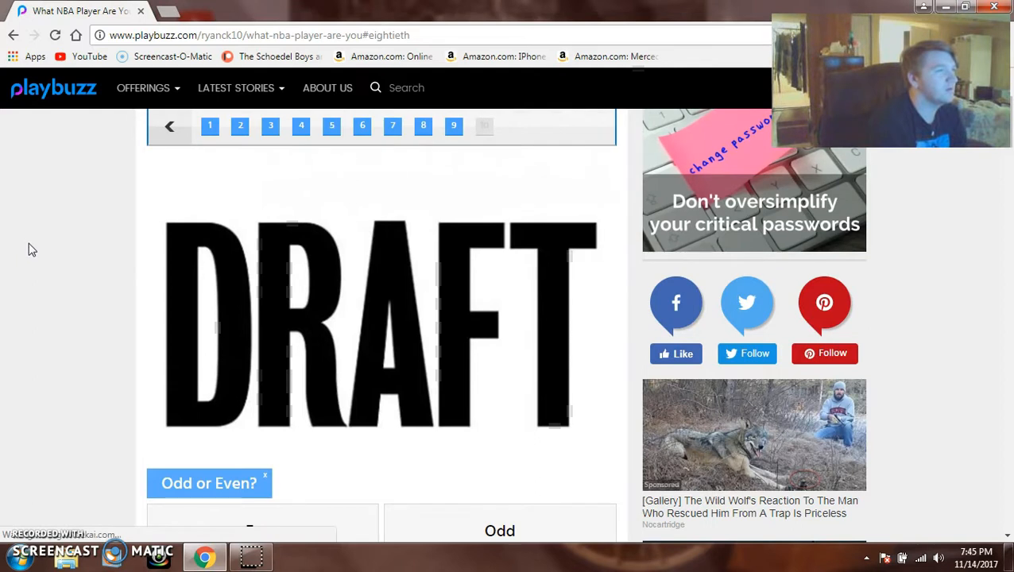
pyautogui.scroll(-3)
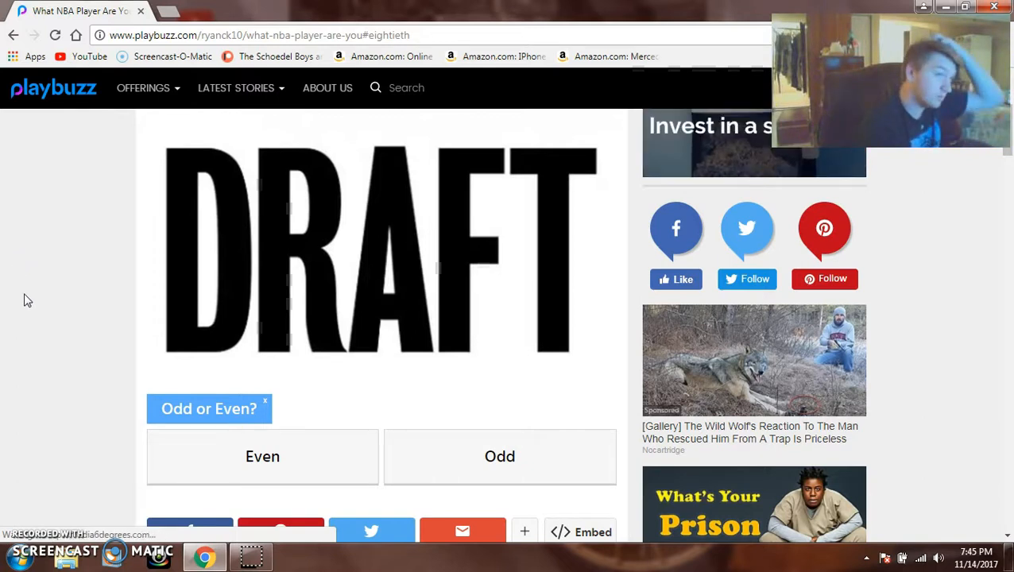
pyautogui.click(262, 456)
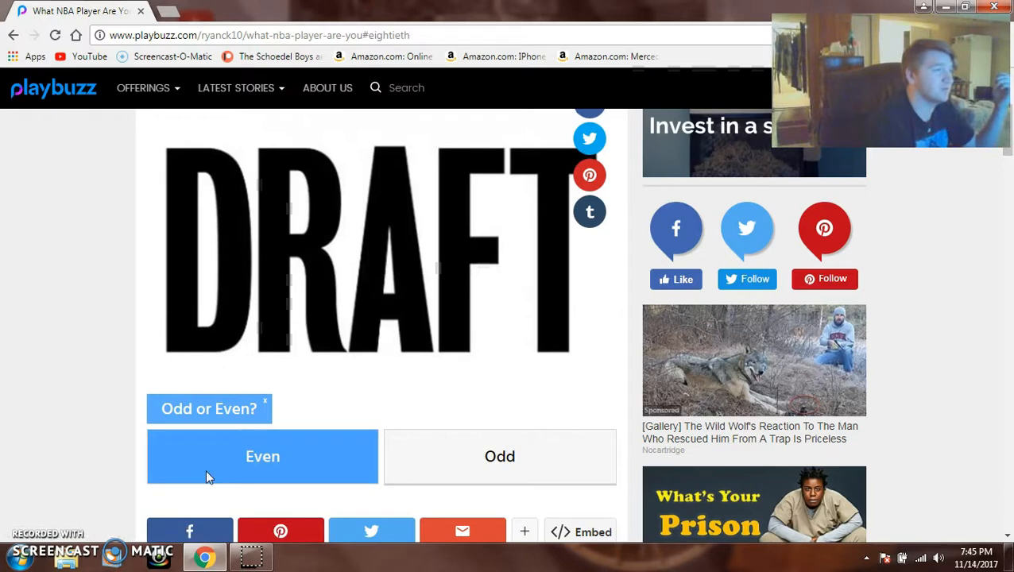
pyautogui.scroll(3)
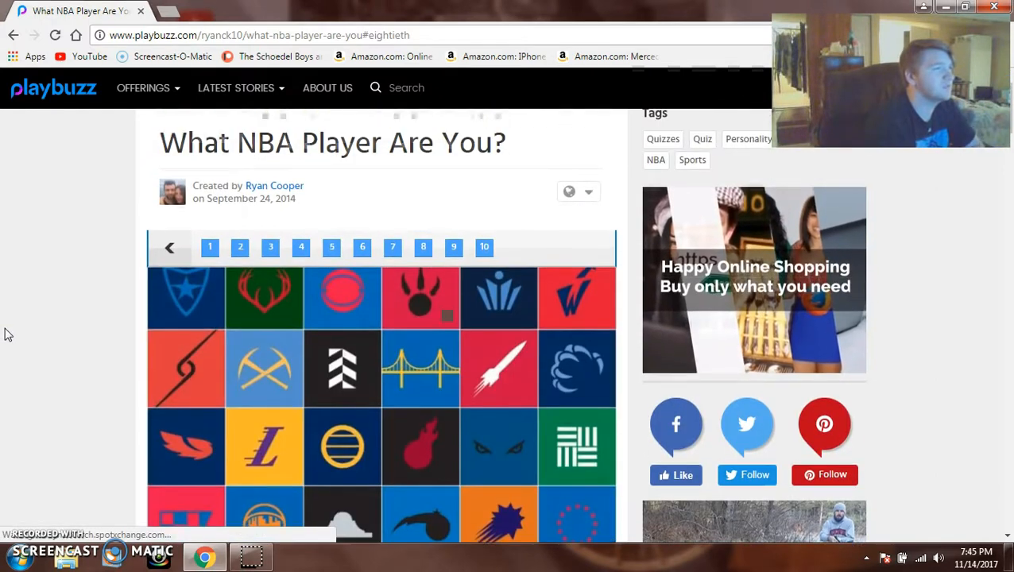
pyautogui.scroll(-3)
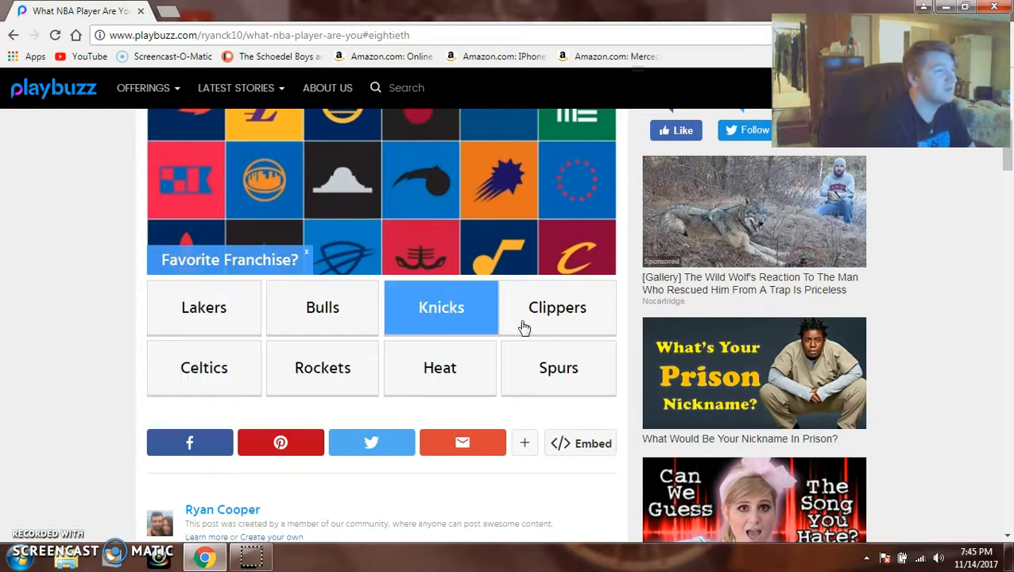
pyautogui.moveTo(491, 337)
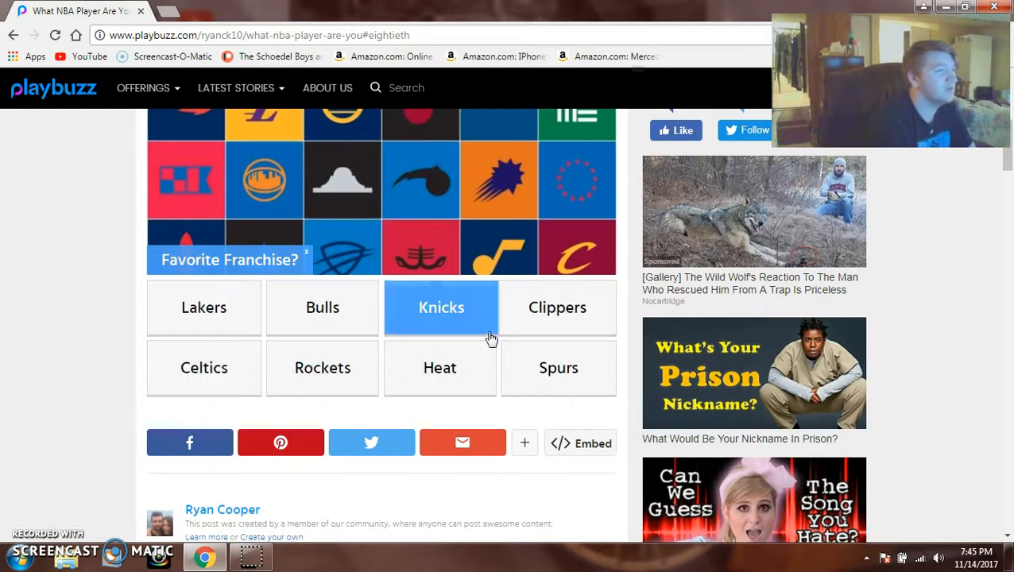
pyautogui.moveTo(550, 310)
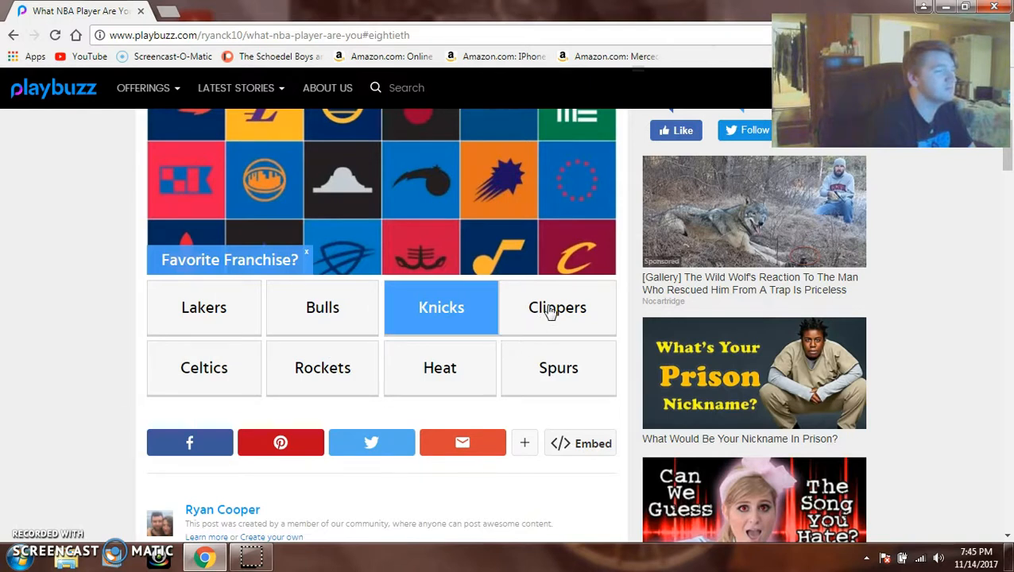
# - Choose Clippers as favourite franchise and skip the video ad to reveal the Chris Paul result
pyautogui.click(556, 308)
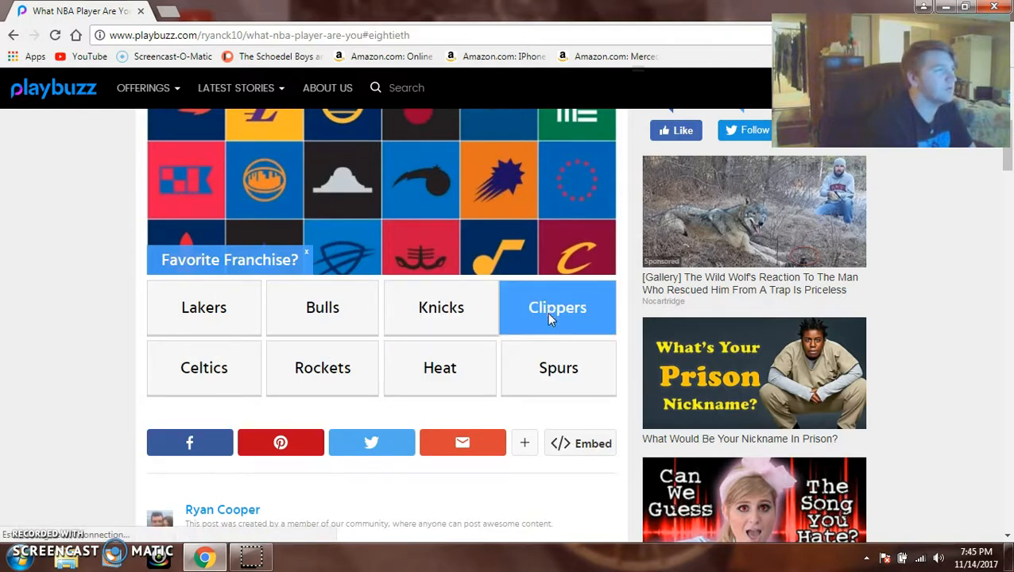
pyautogui.click(556, 308)
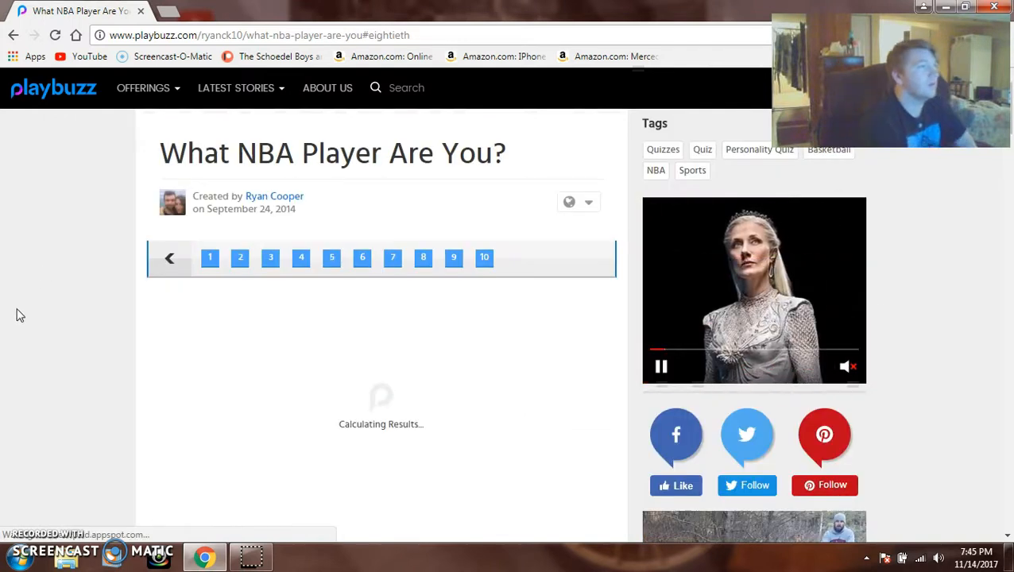
pyautogui.scroll(-3)
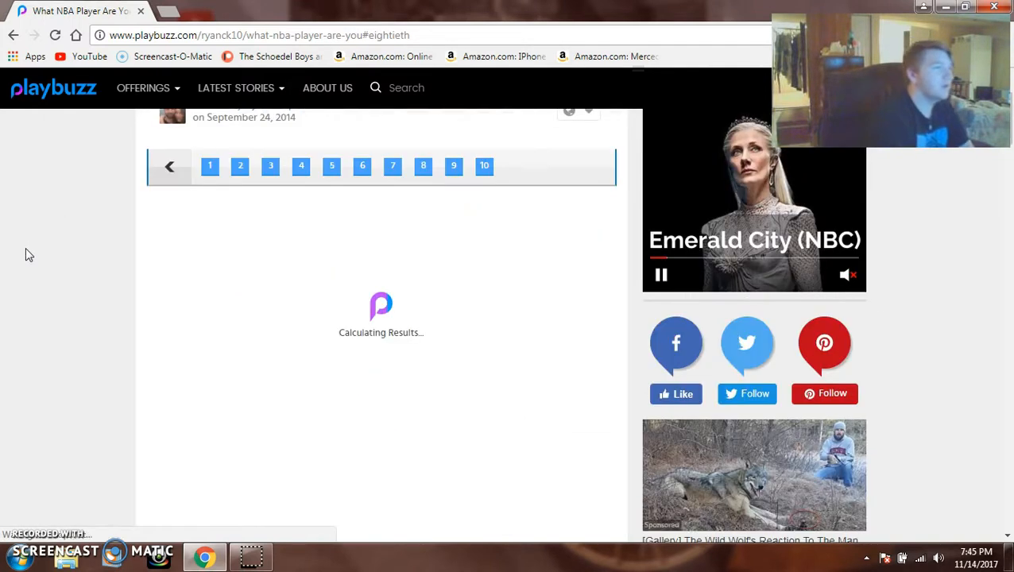
pyautogui.scroll(-3)
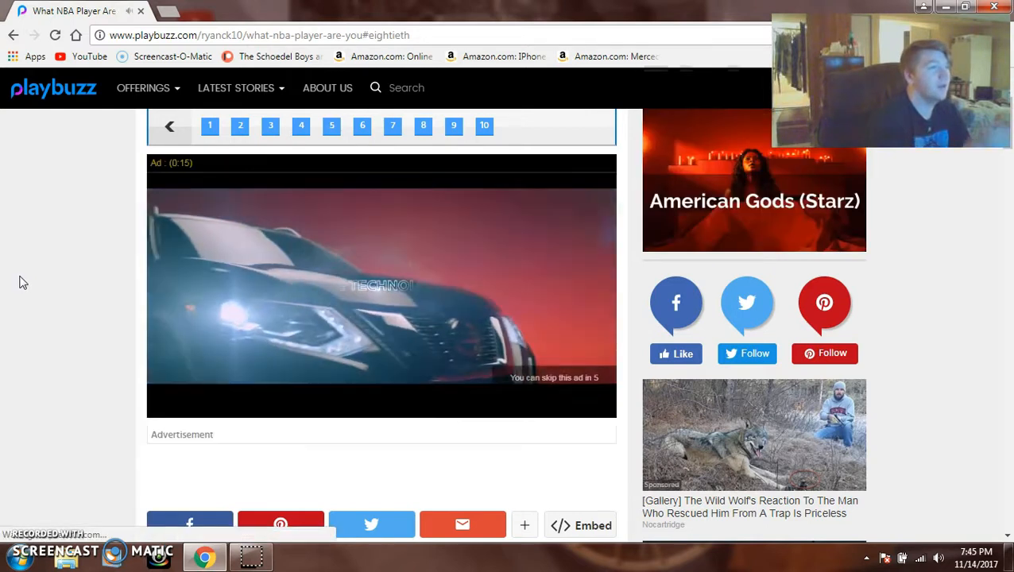
pyautogui.moveTo(548, 389)
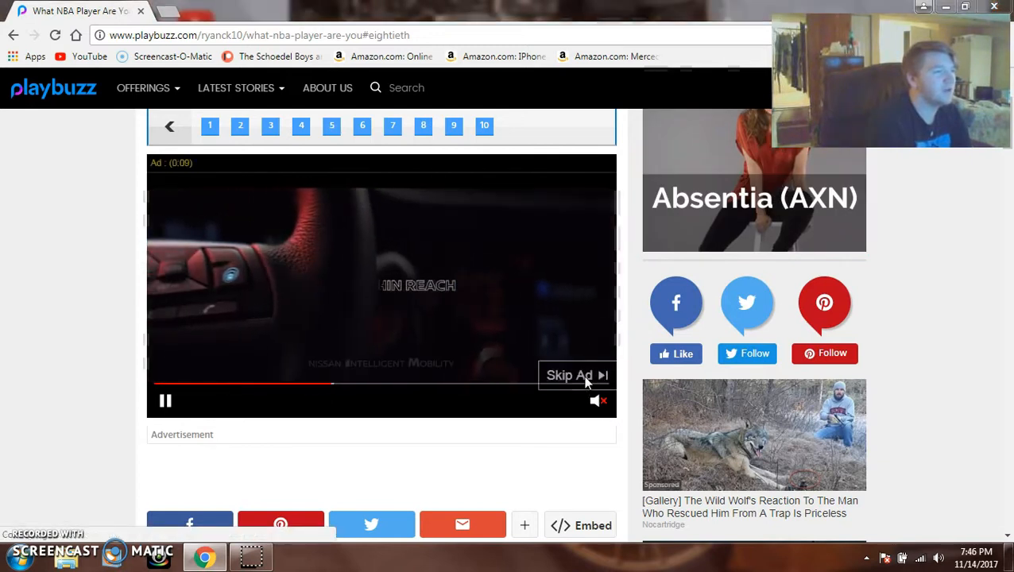
pyautogui.click(569, 375)
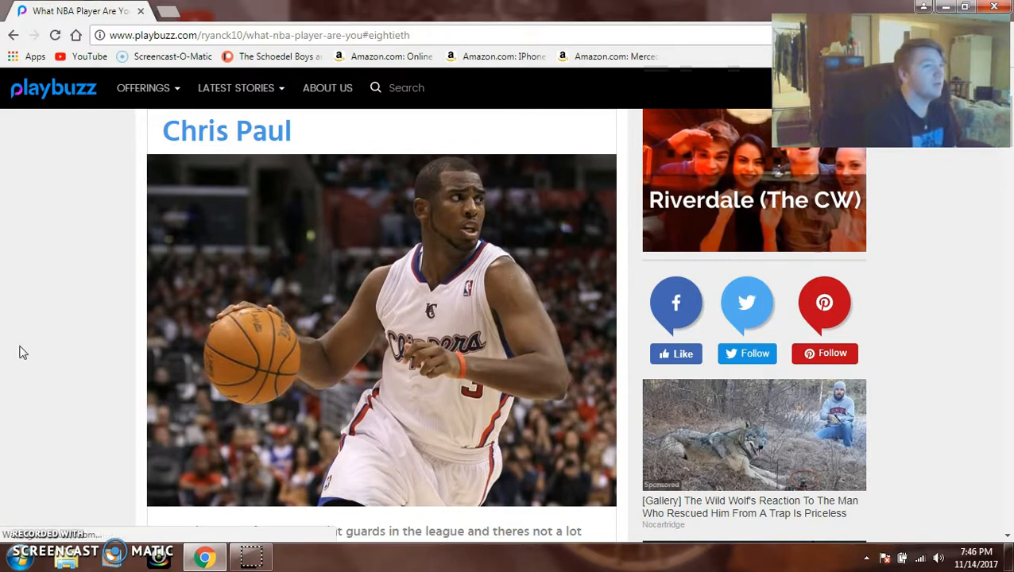
# - Go back from the Chris Paul result to the Google search results
pyautogui.scroll(-3)
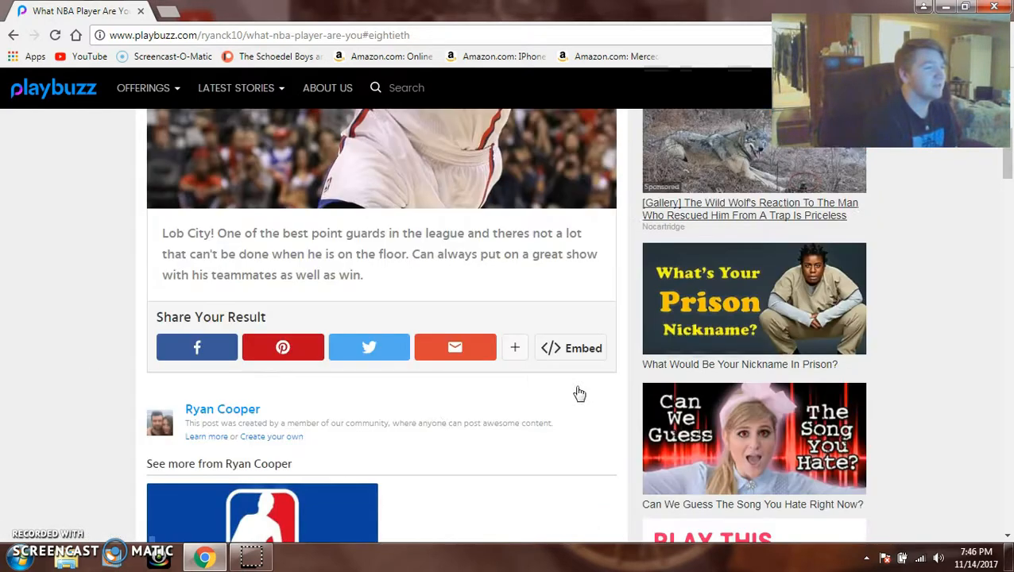
pyautogui.scroll(-3)
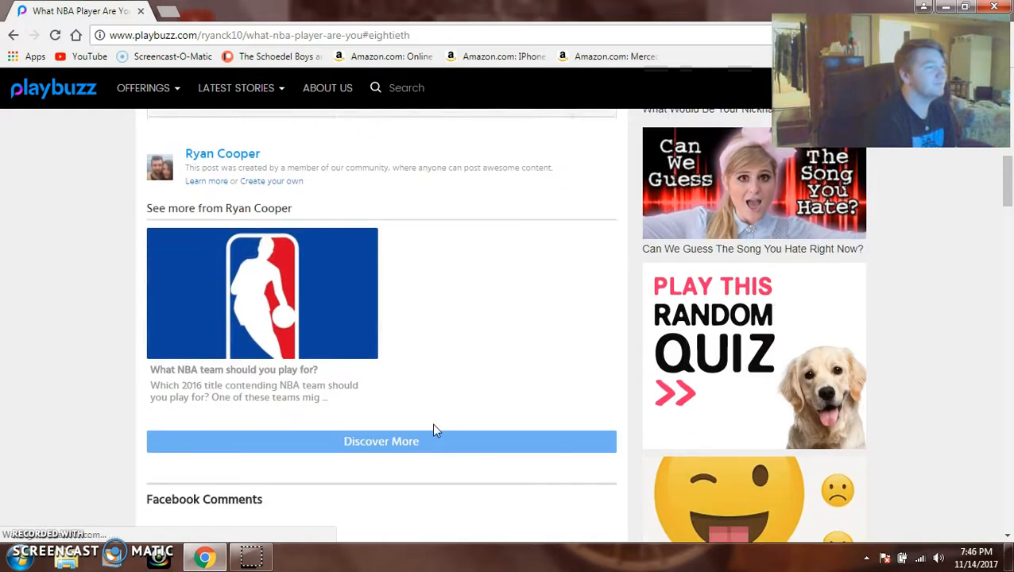
pyautogui.scroll(3)
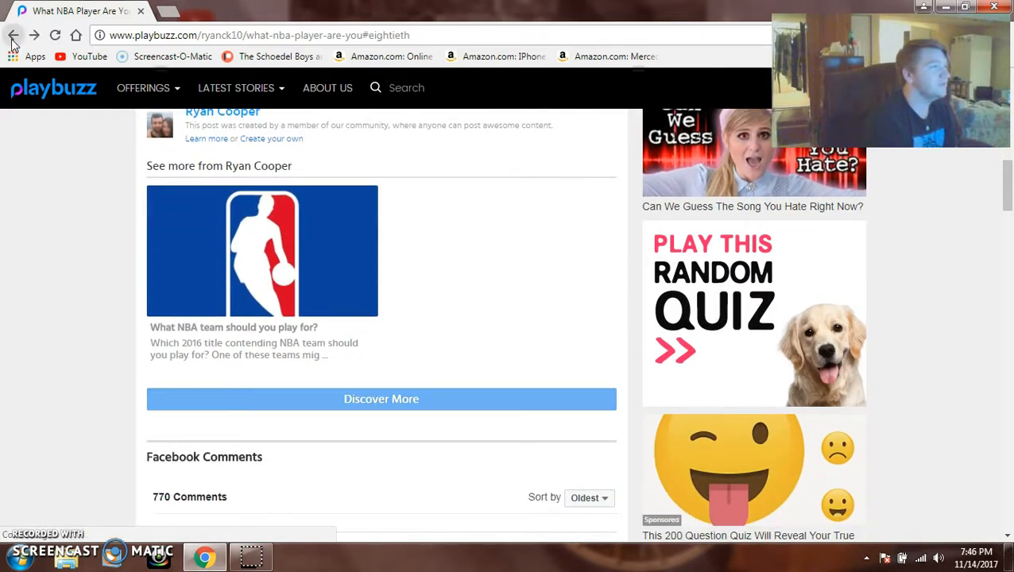
pyautogui.click(13, 35)
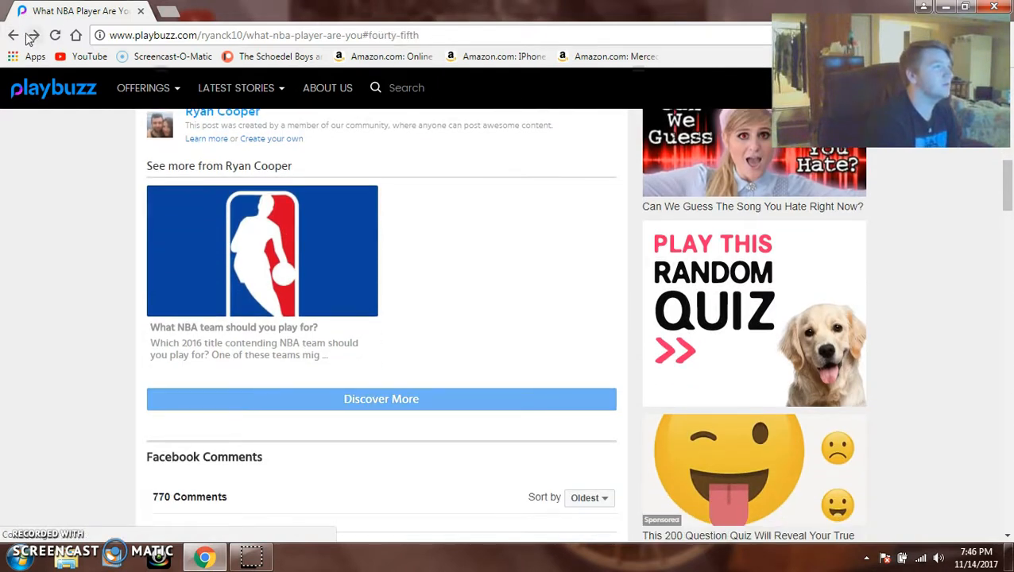
pyautogui.click(13, 35)
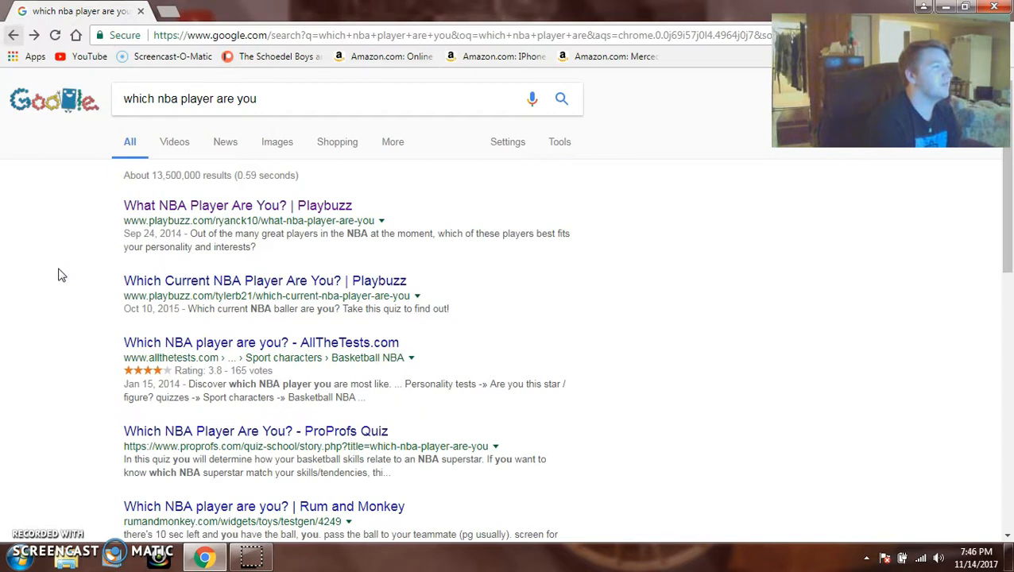
# - Open the 'Which Current NBA Player Are You? | Playbuzz' result
pyautogui.scroll(-3)
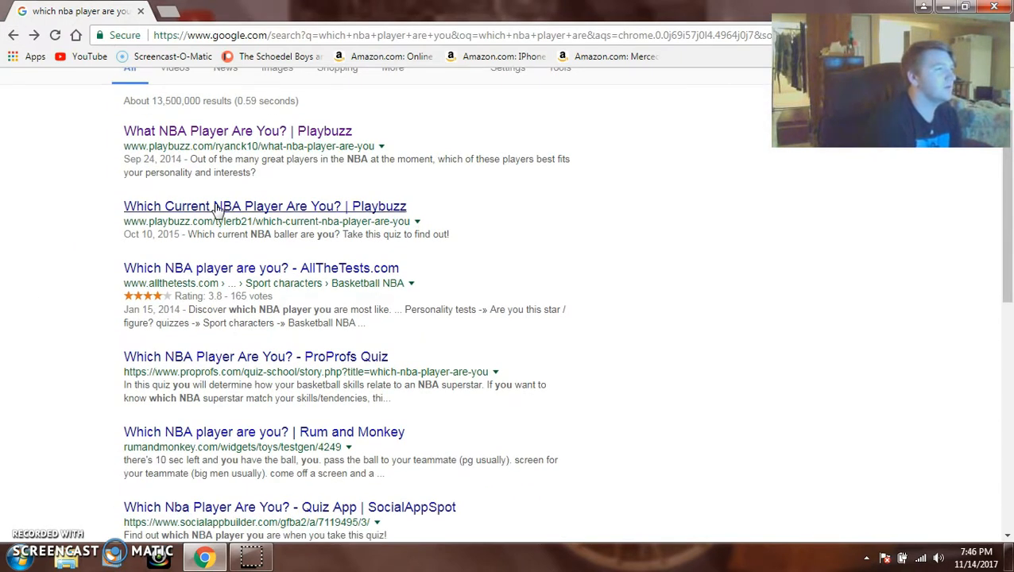
pyautogui.click(264, 206)
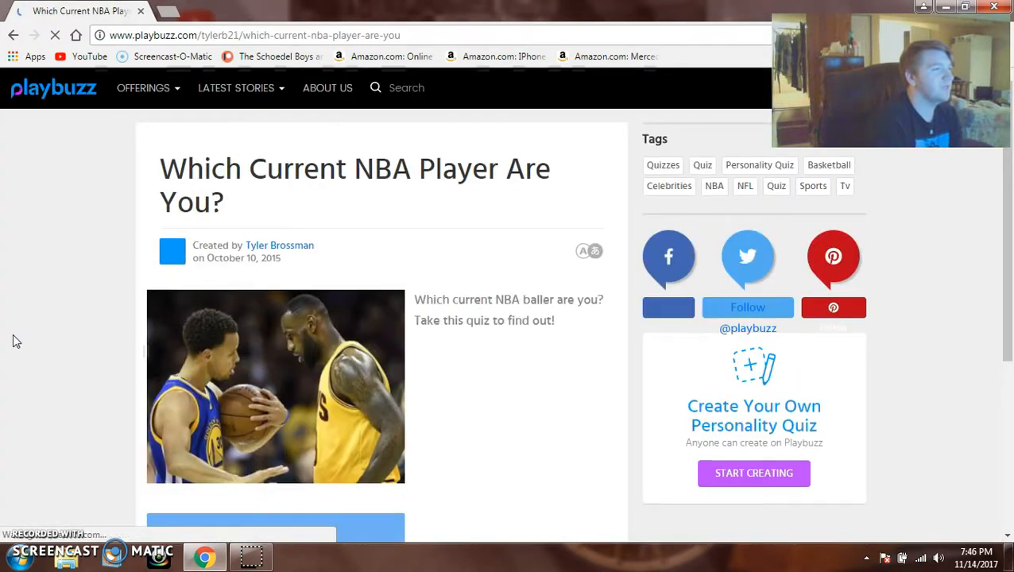
# - Start the quiz with LET'S PLAY!
pyautogui.scroll(-3)
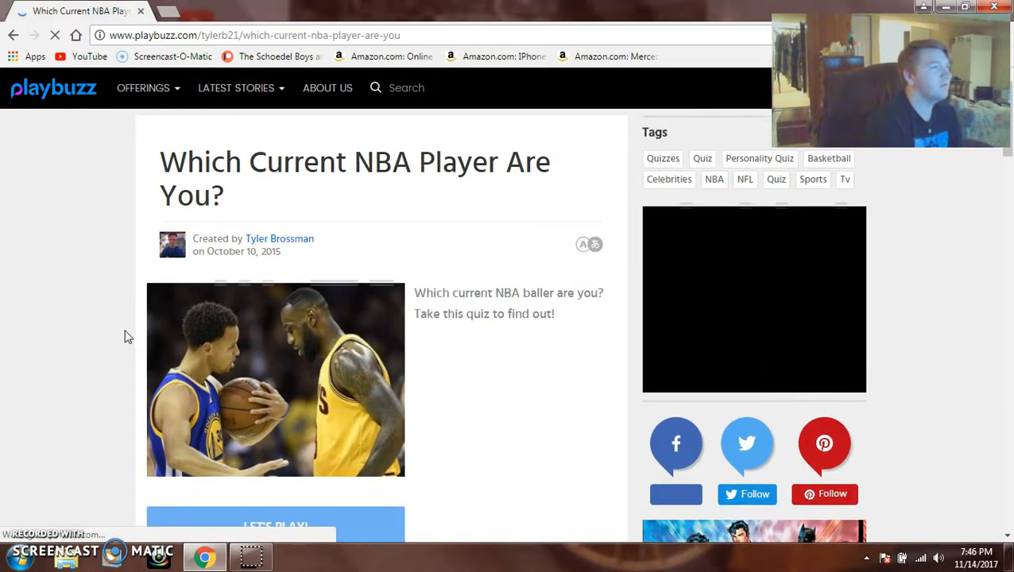
pyautogui.scroll(-3)
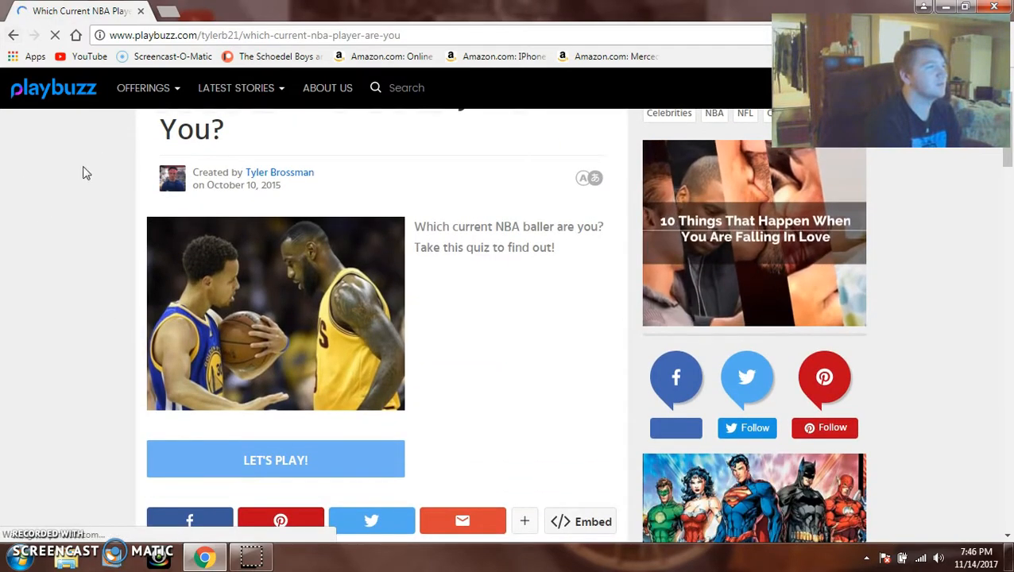
pyautogui.scroll(3)
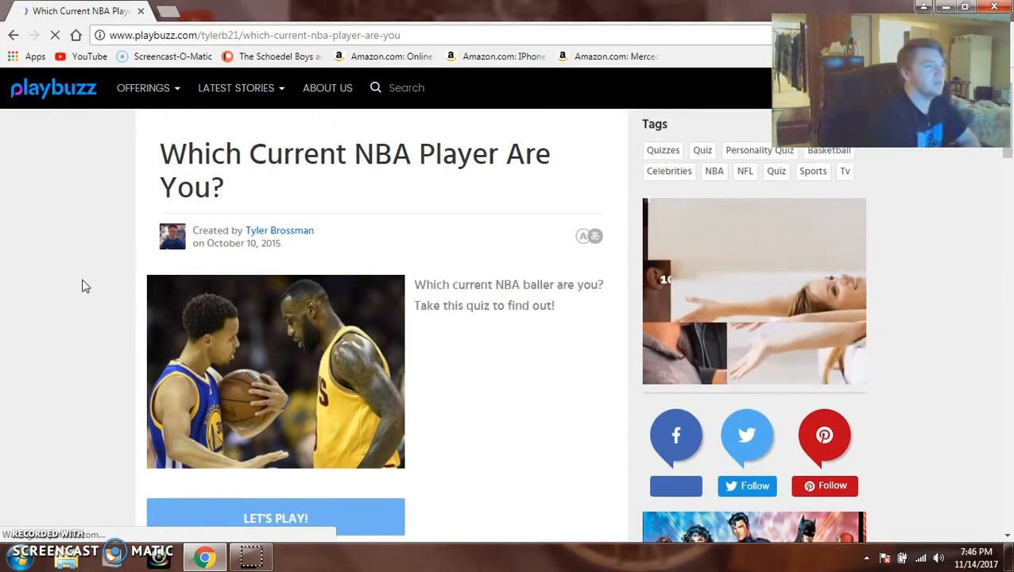
pyautogui.scroll(-3)
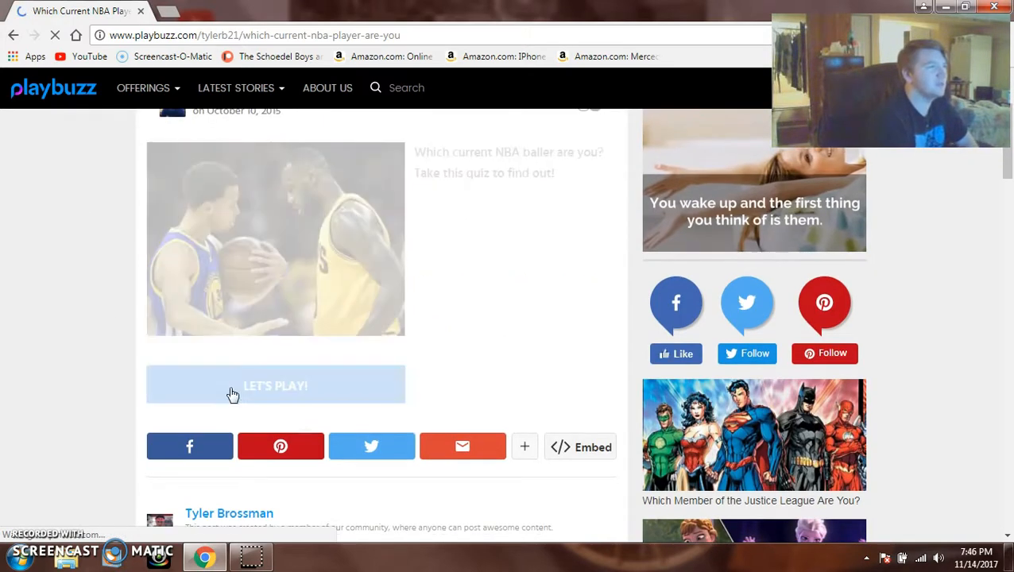
pyautogui.click(275, 386)
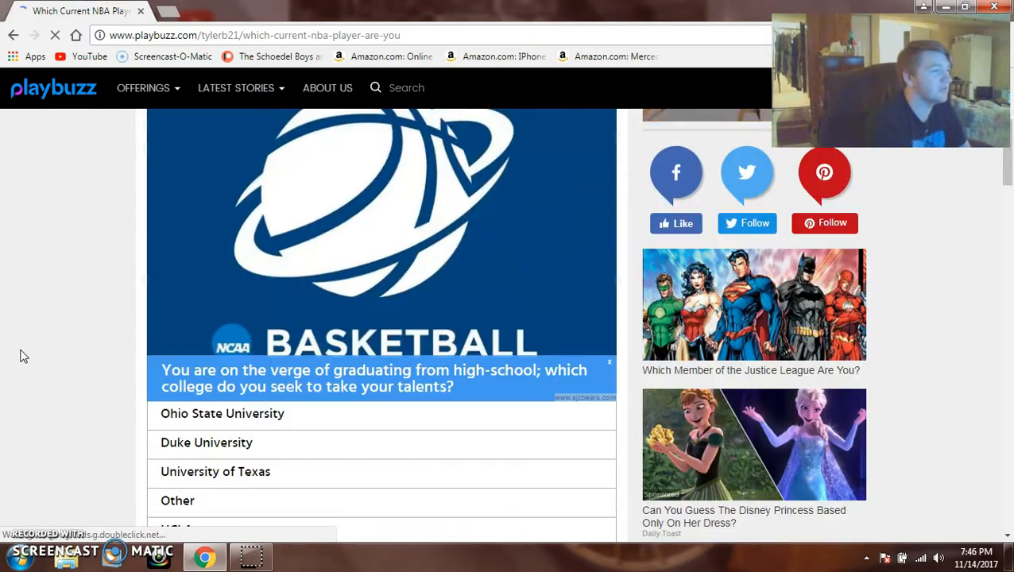
# - Answer Wake Forest University to the college question
pyautogui.scroll(-3)
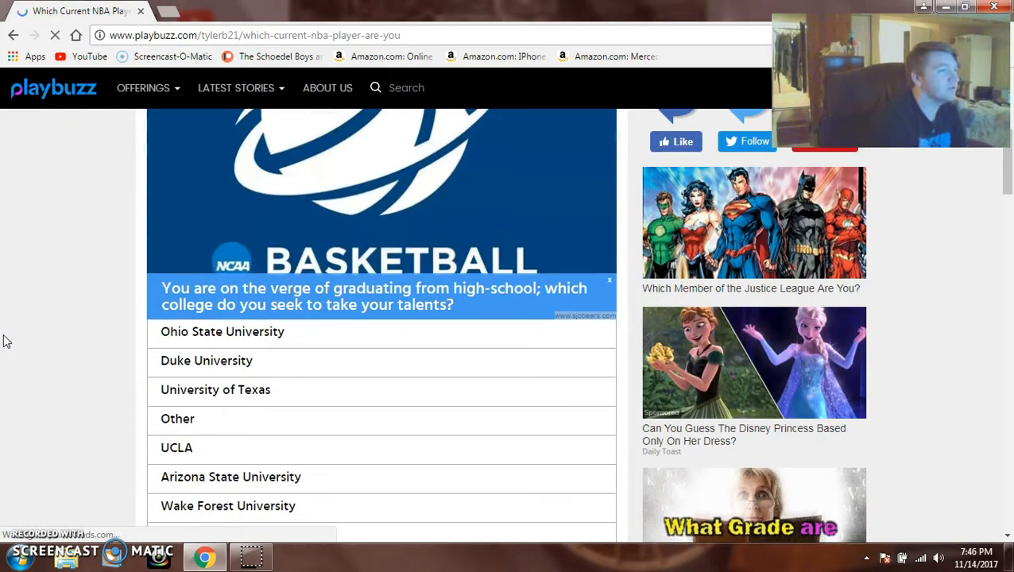
pyautogui.scroll(-3)
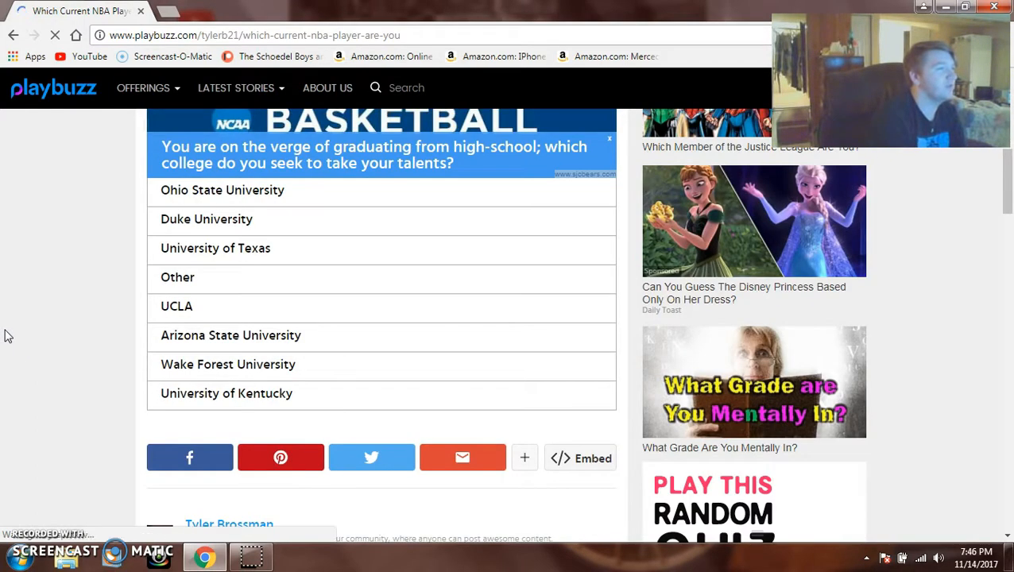
pyautogui.moveTo(207, 321)
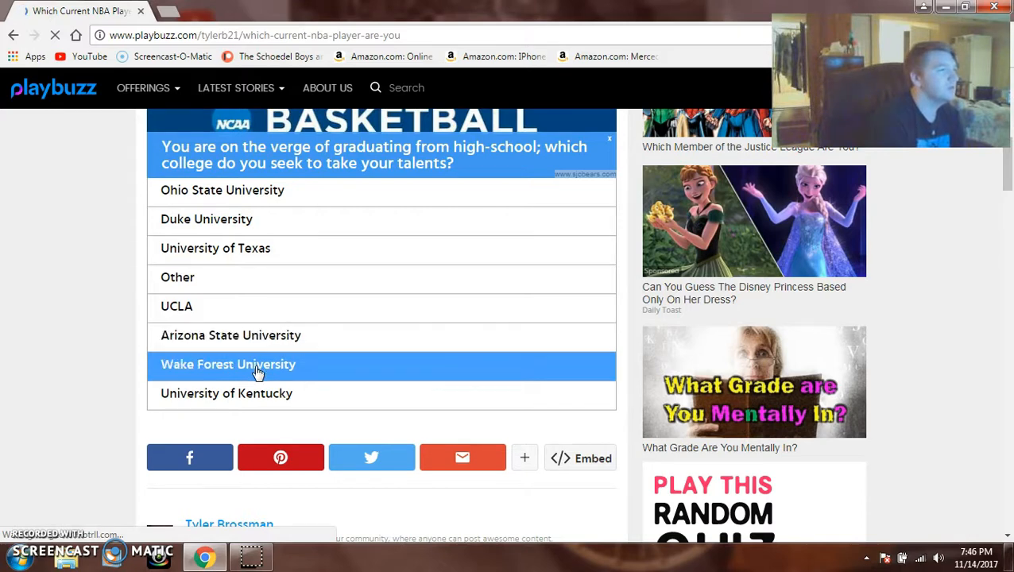
pyautogui.click(254, 364)
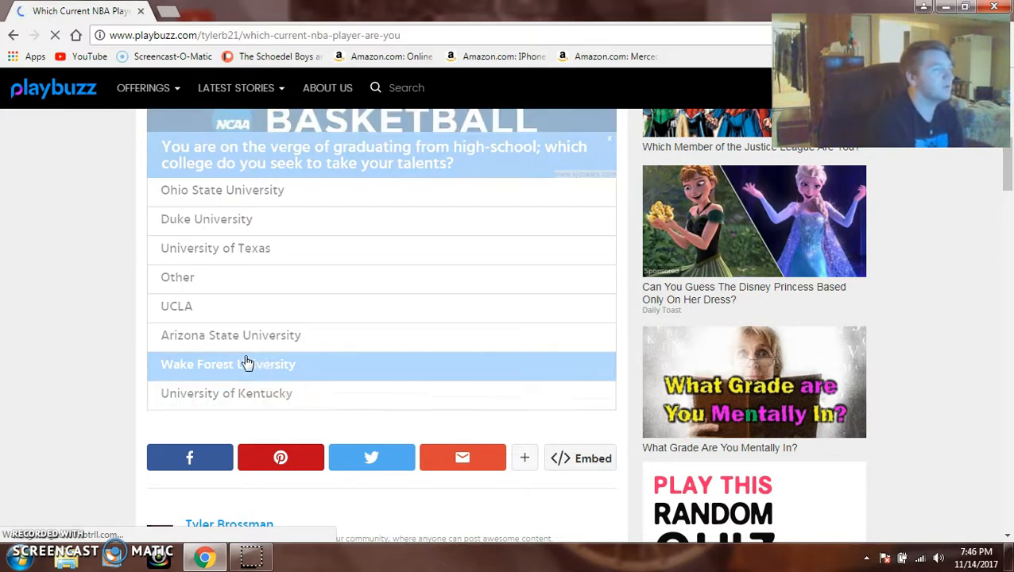
# - Answer the height question with the 5'0"–6'0" tile
pyautogui.click(228, 364)
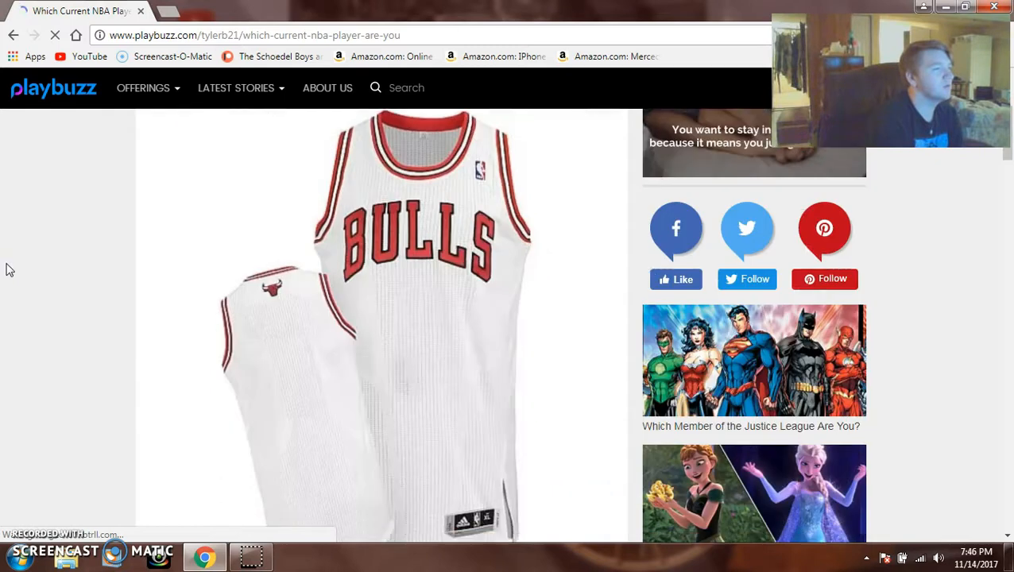
pyautogui.scroll(-3)
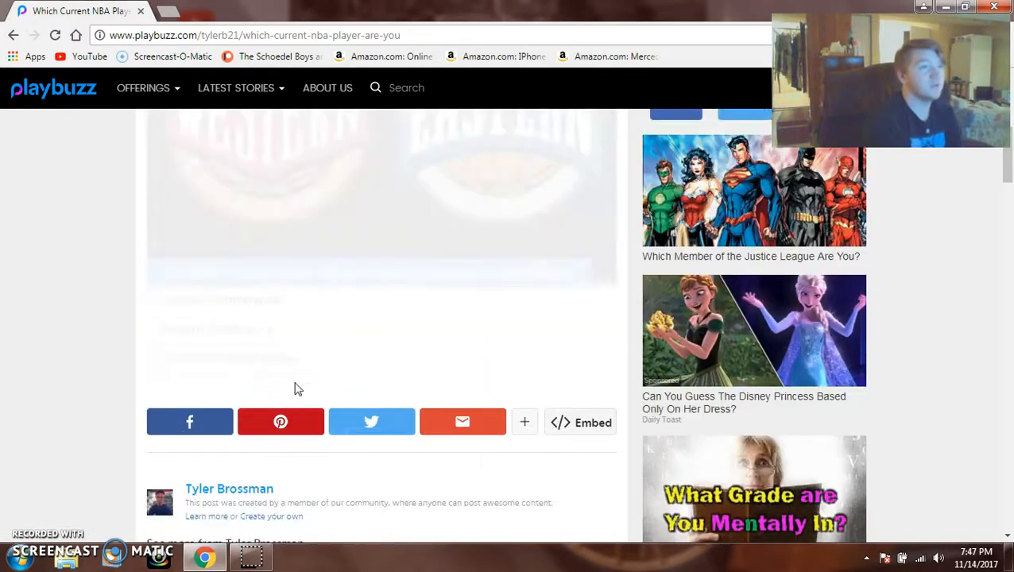
pyautogui.scroll(-3)
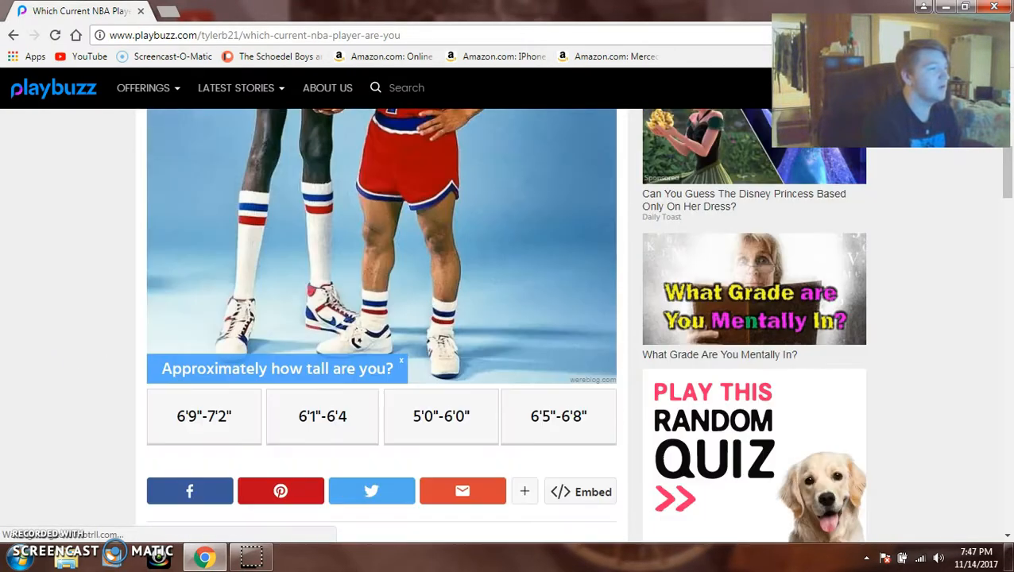
pyautogui.click(442, 417)
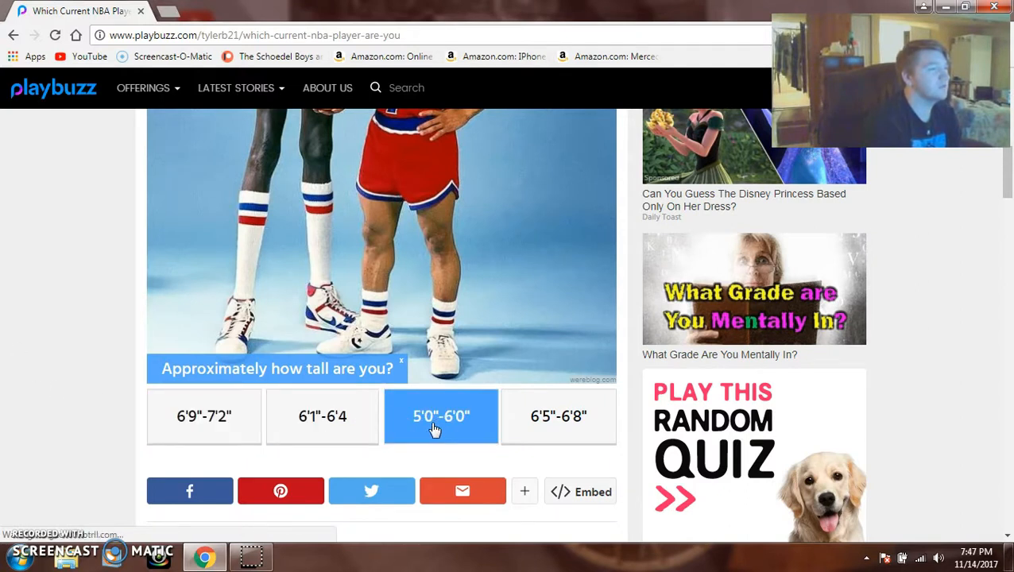
pyautogui.click(442, 417)
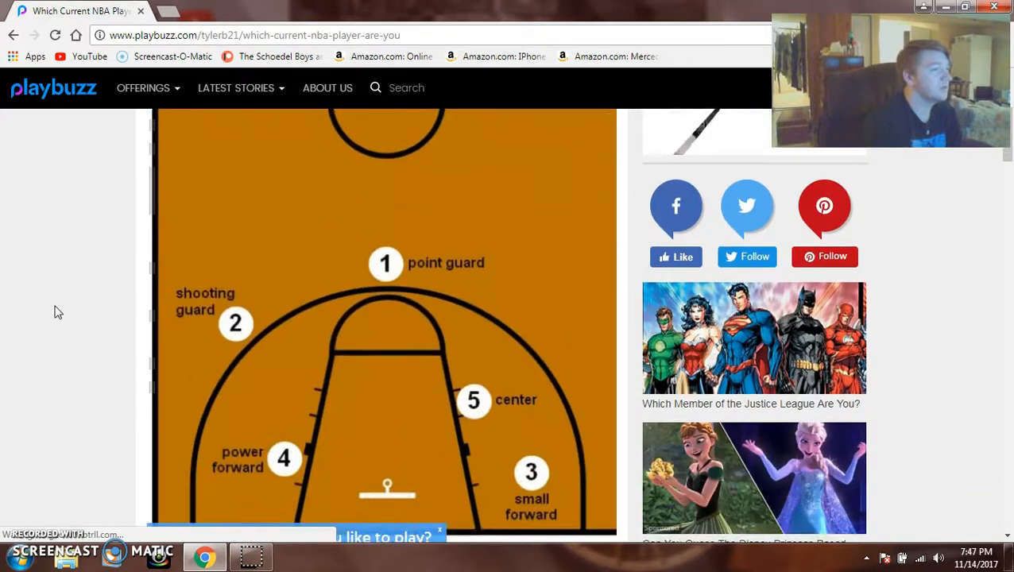
# - Choose SG as the preferred position
pyautogui.scroll(-3)
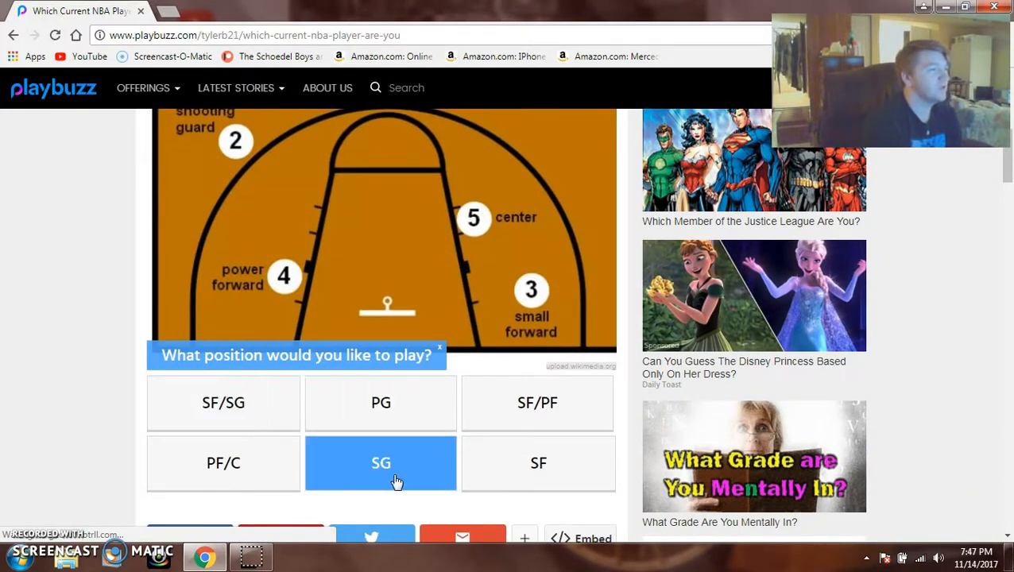
pyautogui.click(381, 464)
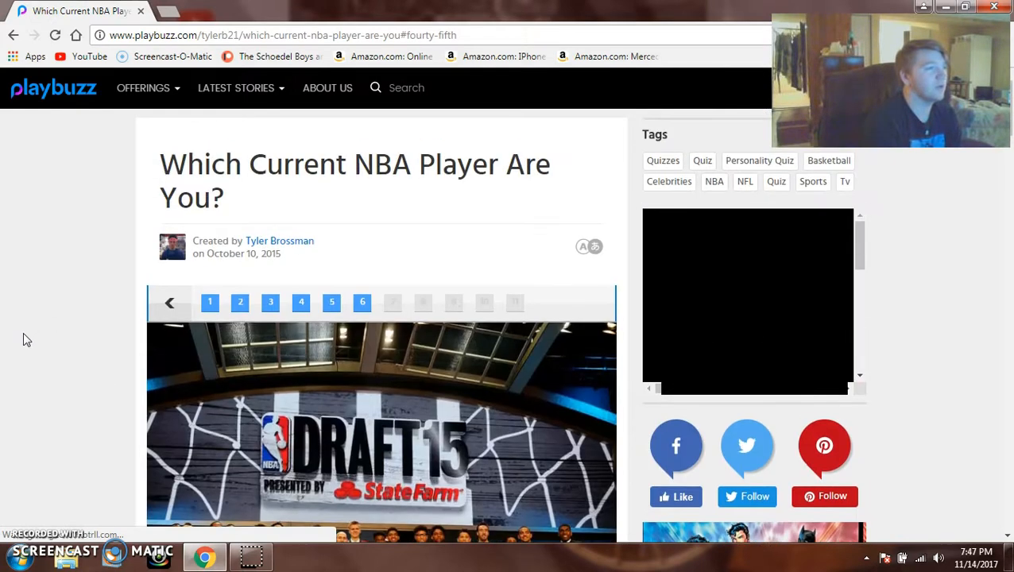
# - Choose the loyal long-term rookie contract and LeBron James as the legacy to match
pyautogui.scroll(-3)
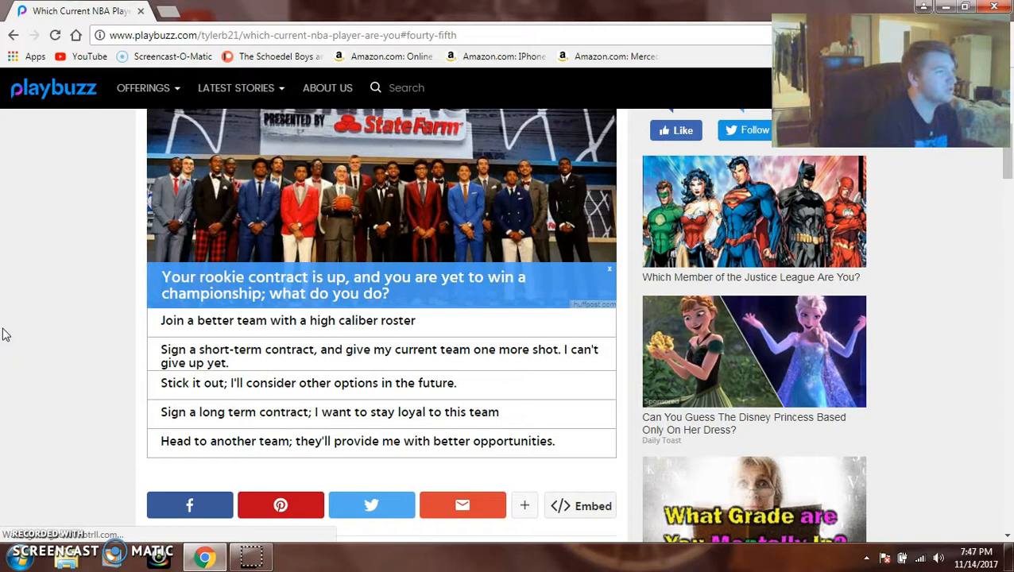
pyautogui.moveTo(51, 400)
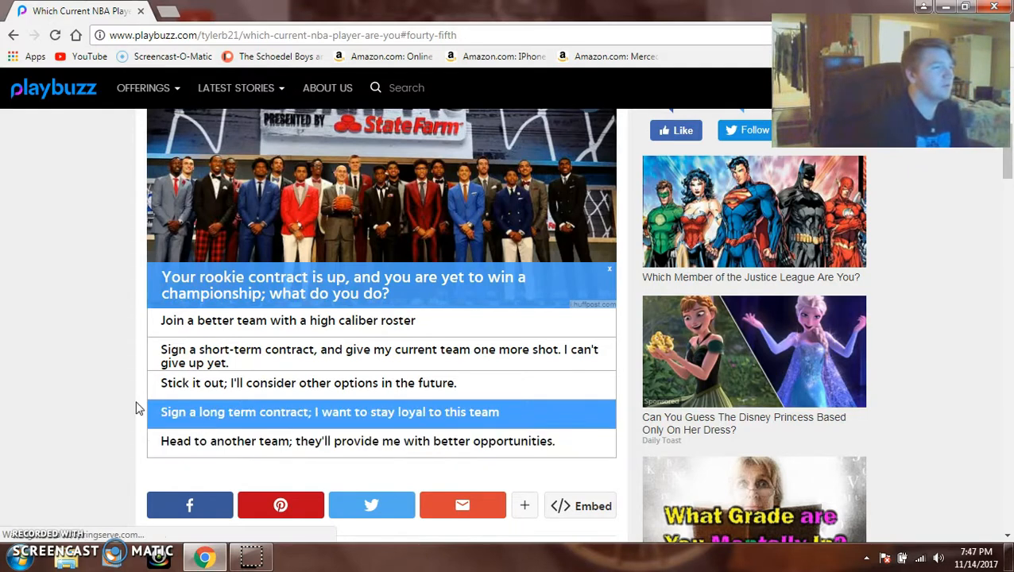
pyautogui.click(330, 412)
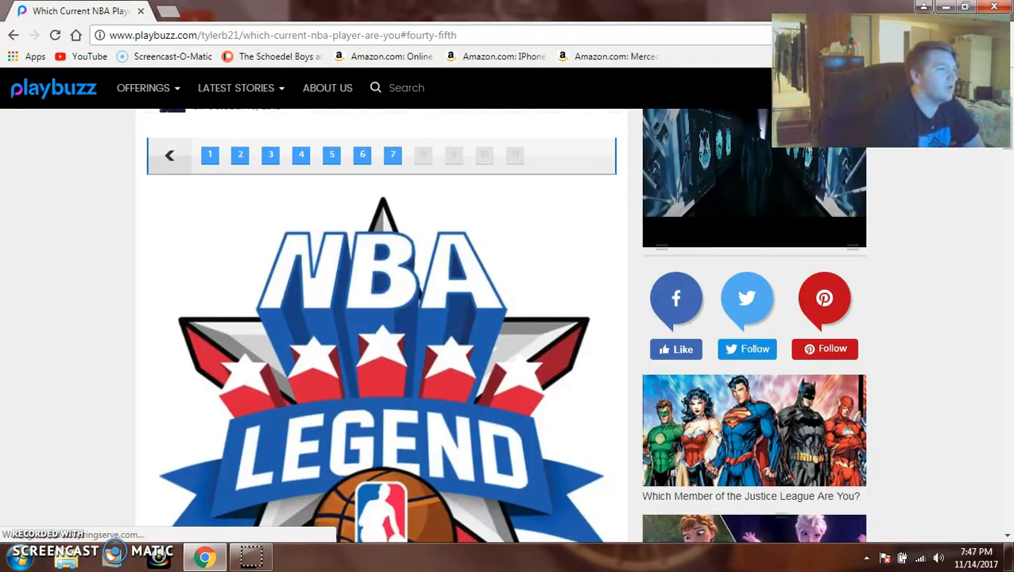
pyautogui.scroll(-3)
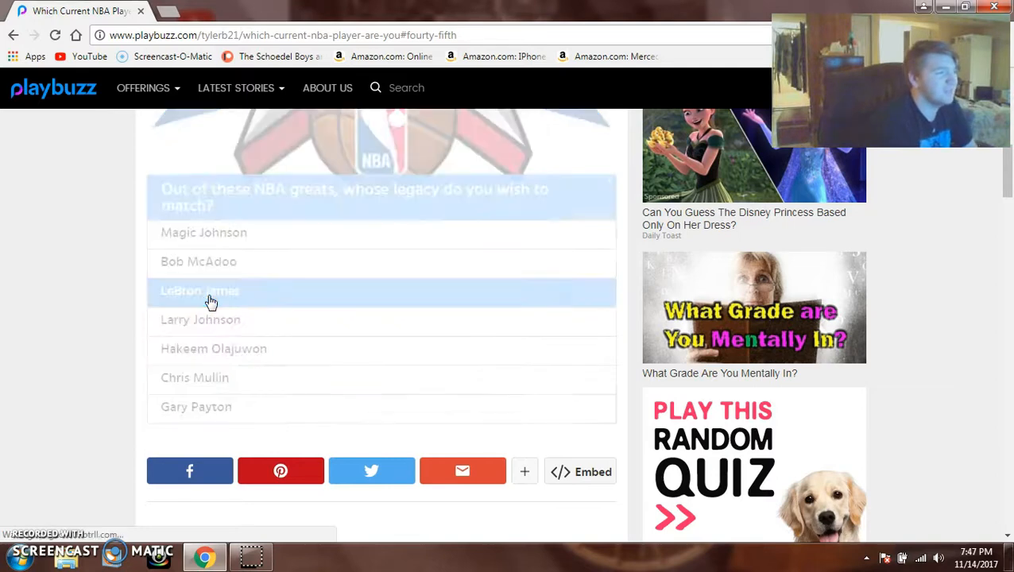
pyautogui.click(200, 291)
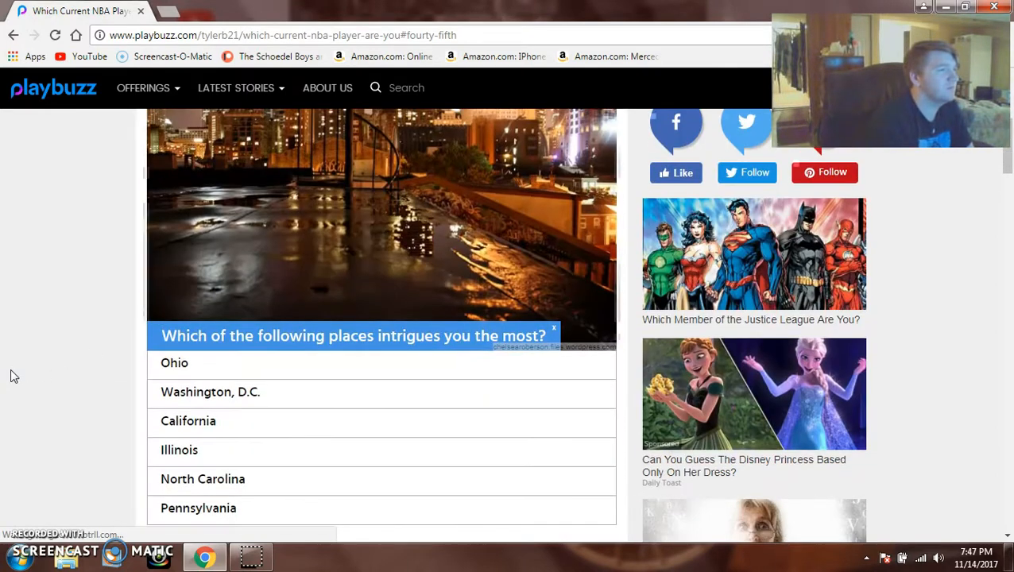
# - Pick California as the intriguing place and 80-85 as the expected NBA 2K16 rank
pyautogui.scroll(-3)
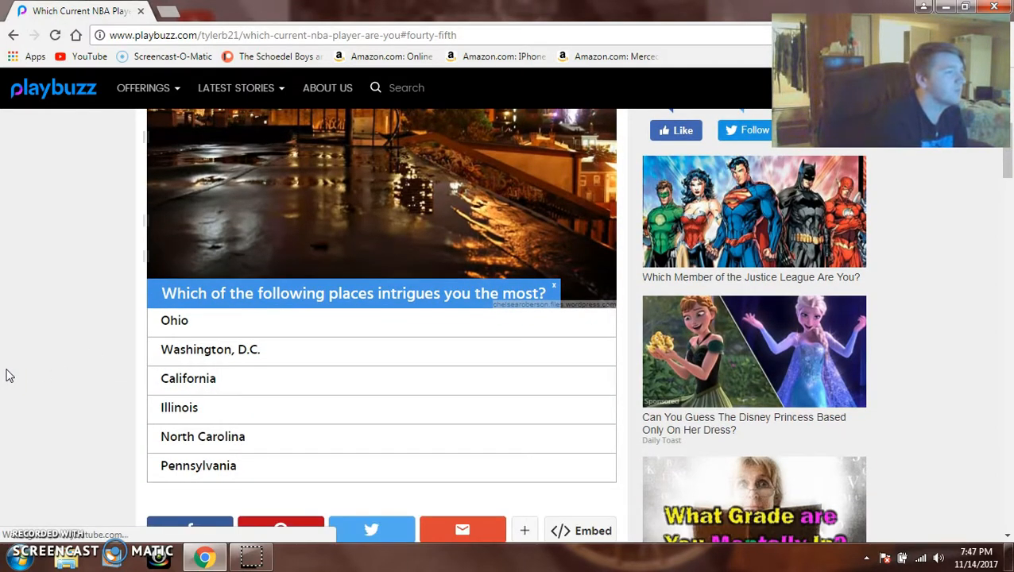
pyautogui.scroll(-3)
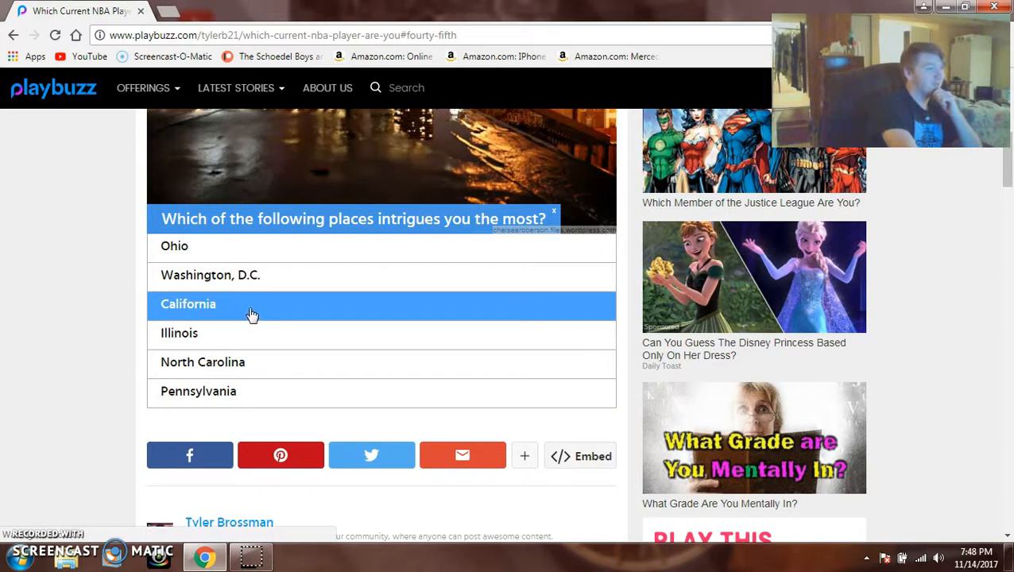
pyautogui.moveTo(13, 290)
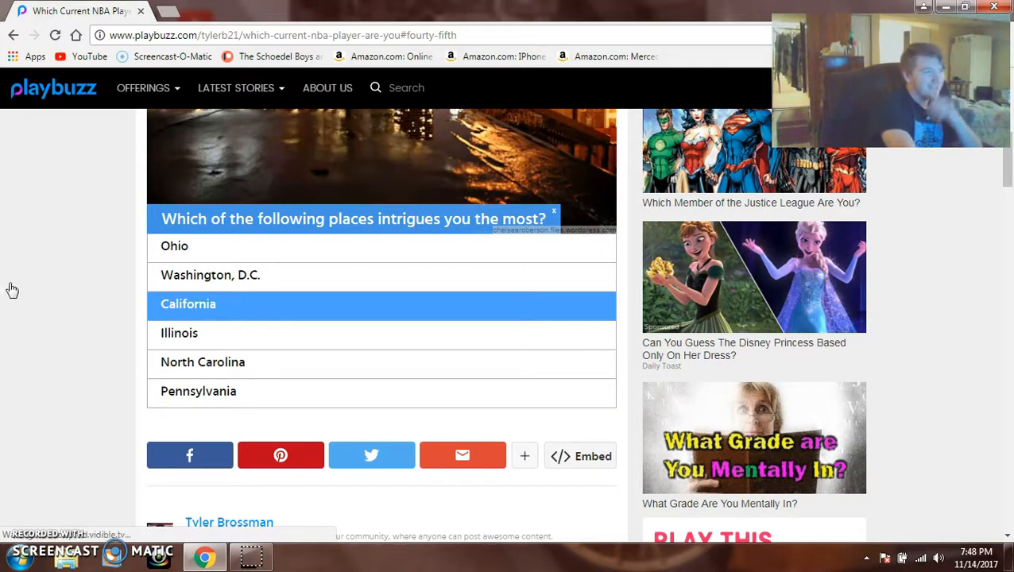
pyautogui.scroll(3)
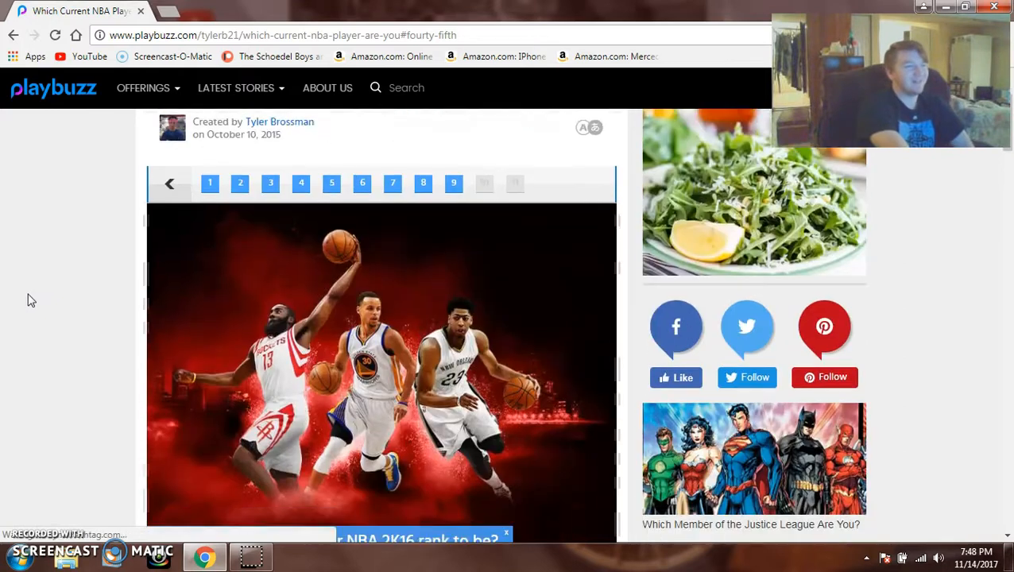
pyautogui.scroll(-3)
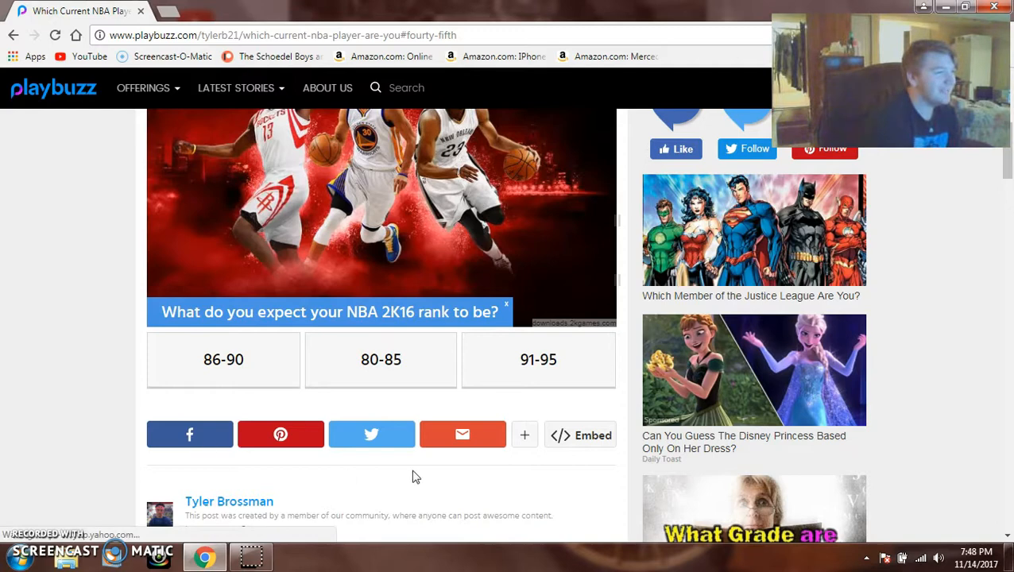
pyautogui.click(382, 359)
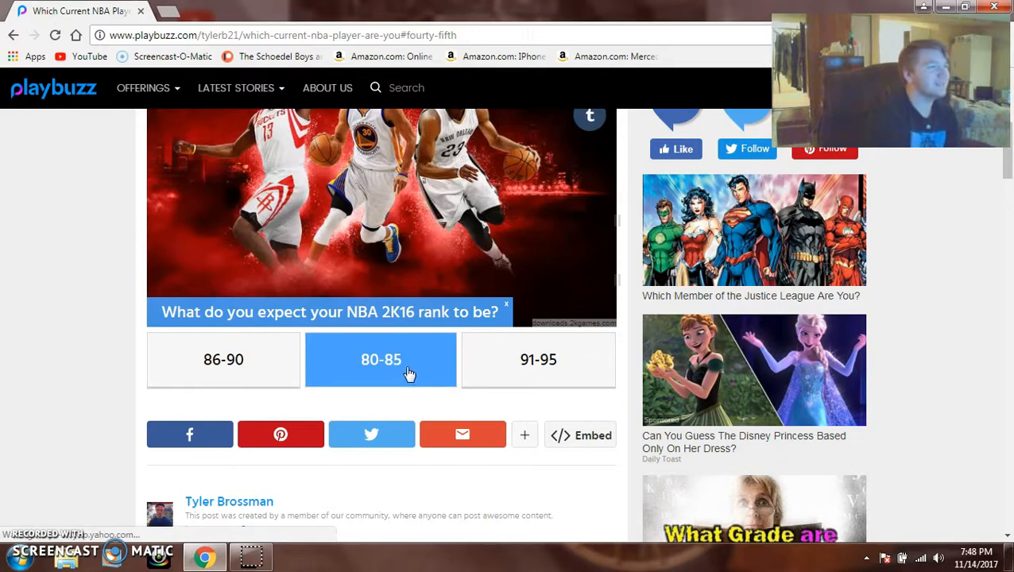
pyautogui.click(381, 359)
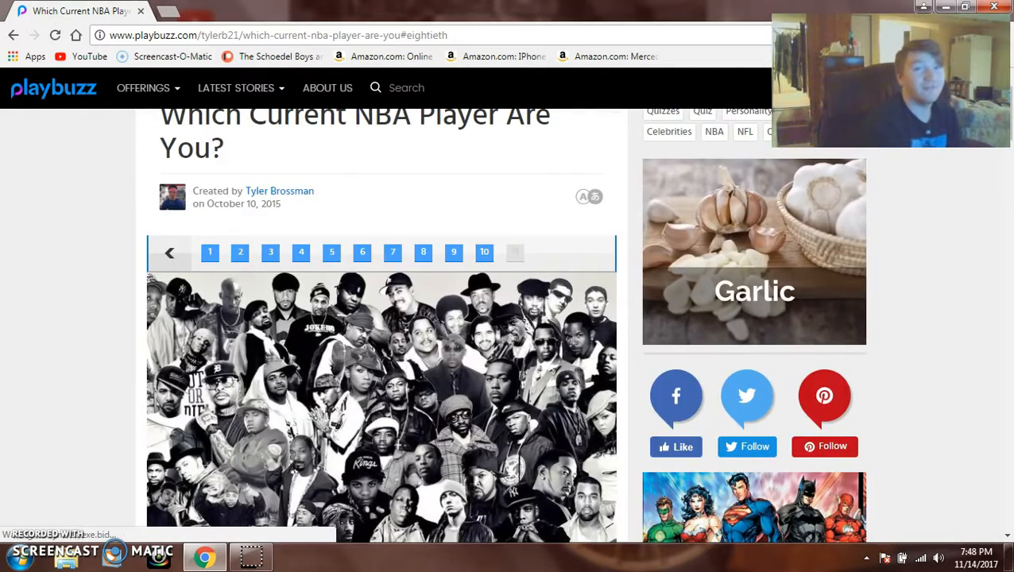
# - Scroll through the last questions, choosing Jordan as sponsor brand, to get the Kobe Bryant result
pyautogui.scroll(-3)
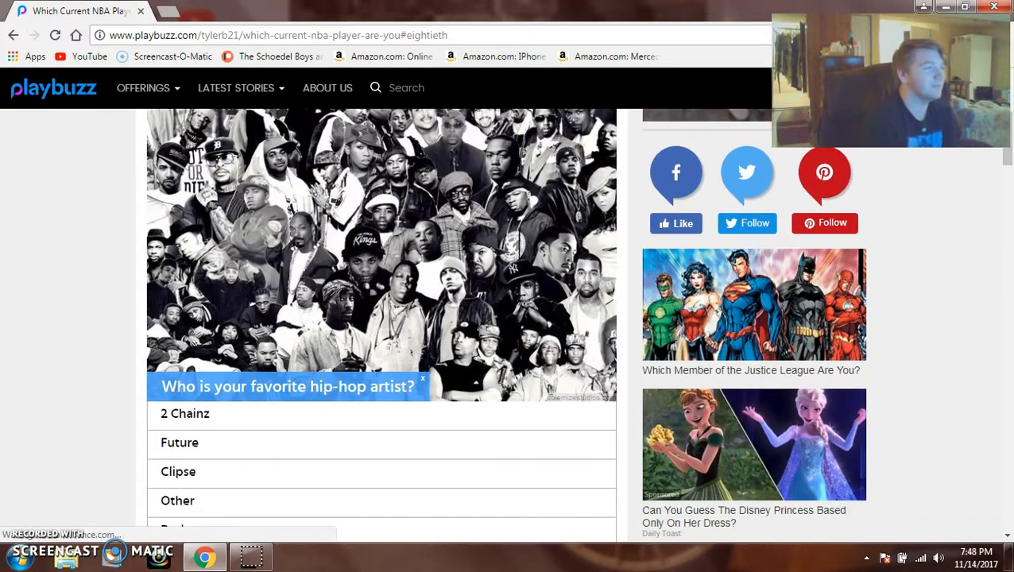
pyautogui.scroll(-3)
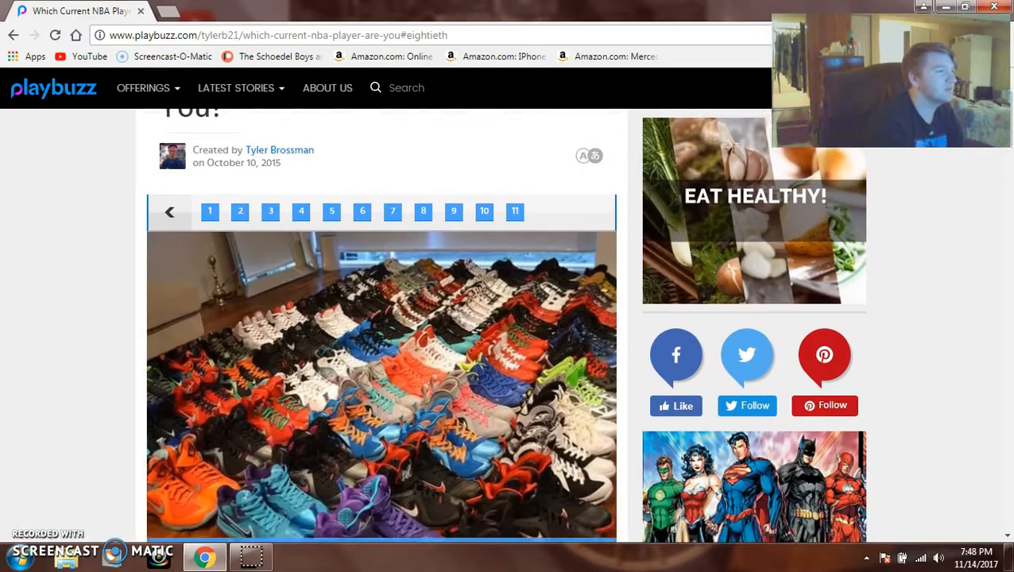
pyautogui.scroll(-3)
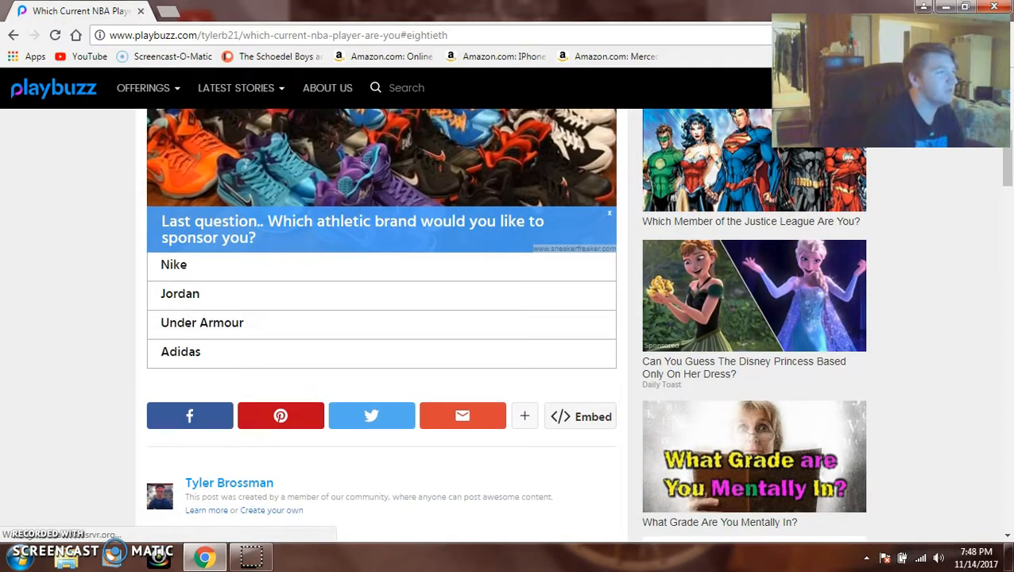
pyautogui.scroll(3)
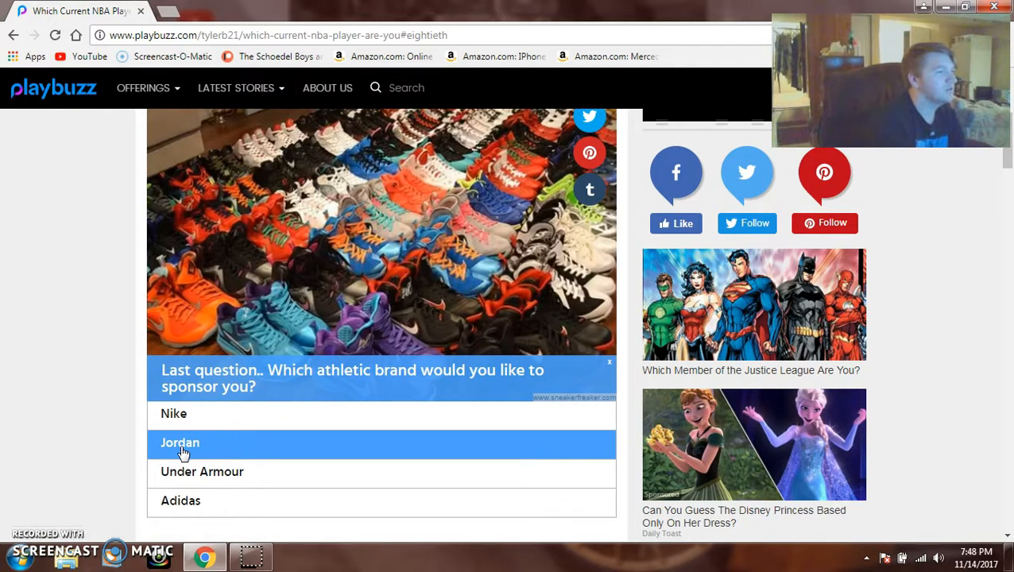
pyautogui.moveTo(165, 460)
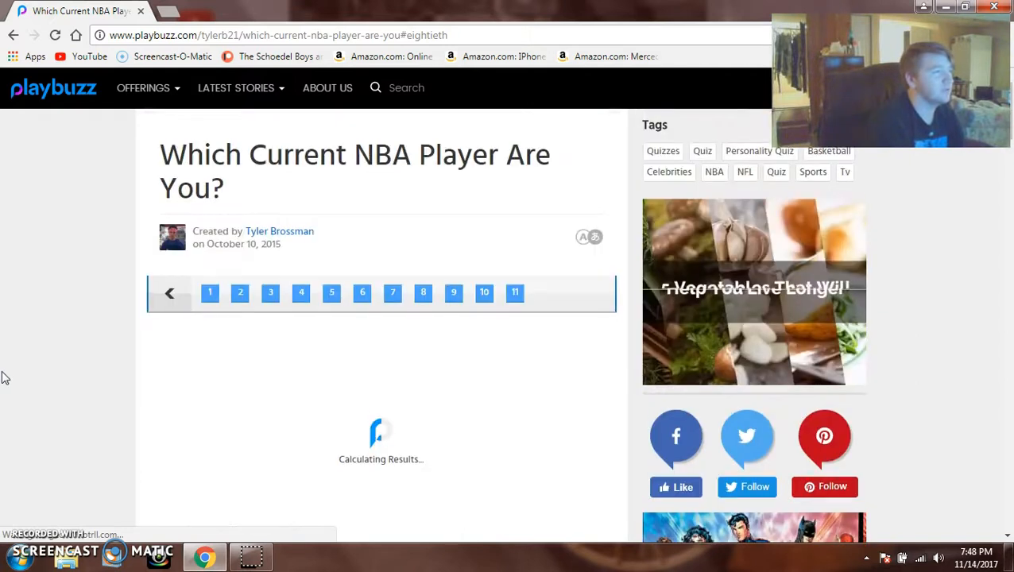
pyautogui.scroll(-3)
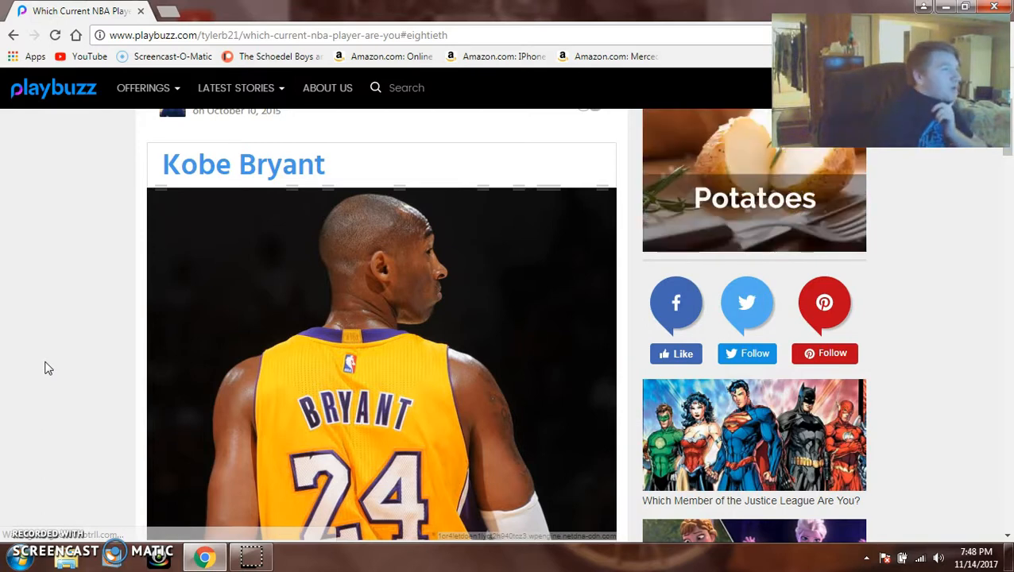
pyautogui.scroll(-3)
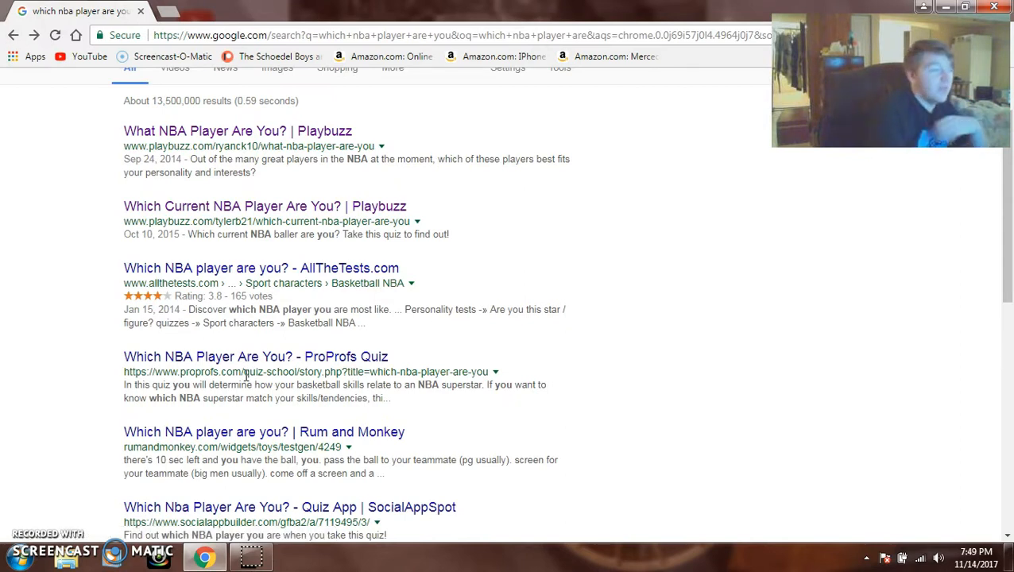
pyautogui.moveTo(286, 267)
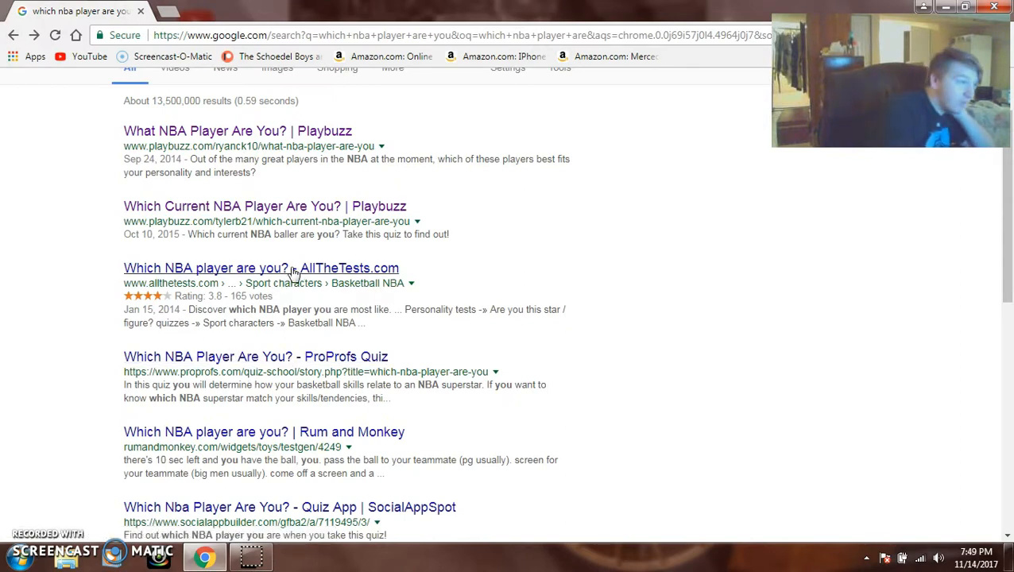
pyautogui.moveTo(210, 229)
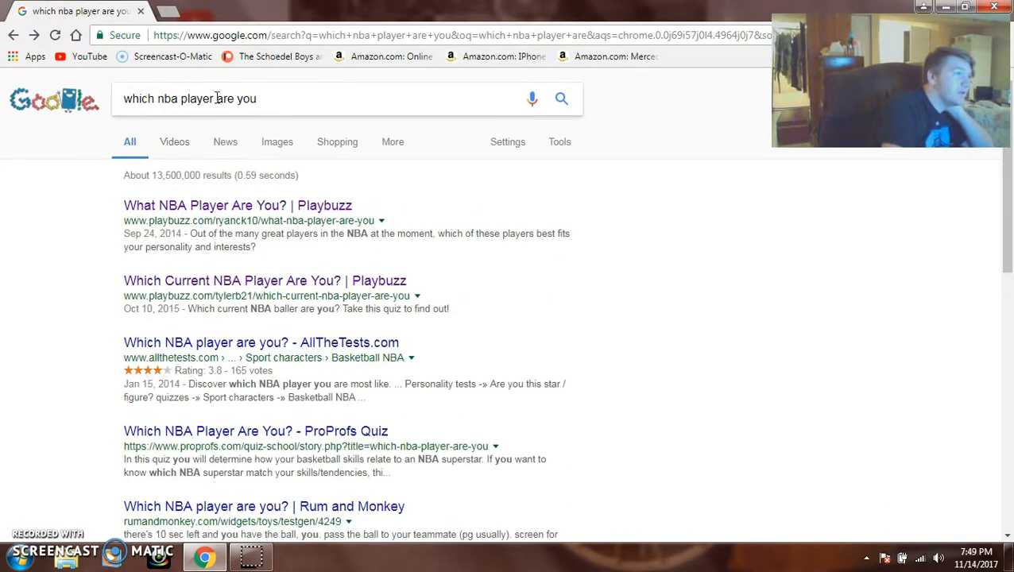
# - Search Google for 'which NBA superstar are you' and open Playbuzz's Which NBA Superstar Matches Your Personality? quiz
pyautogui.doubleClick(197, 98)
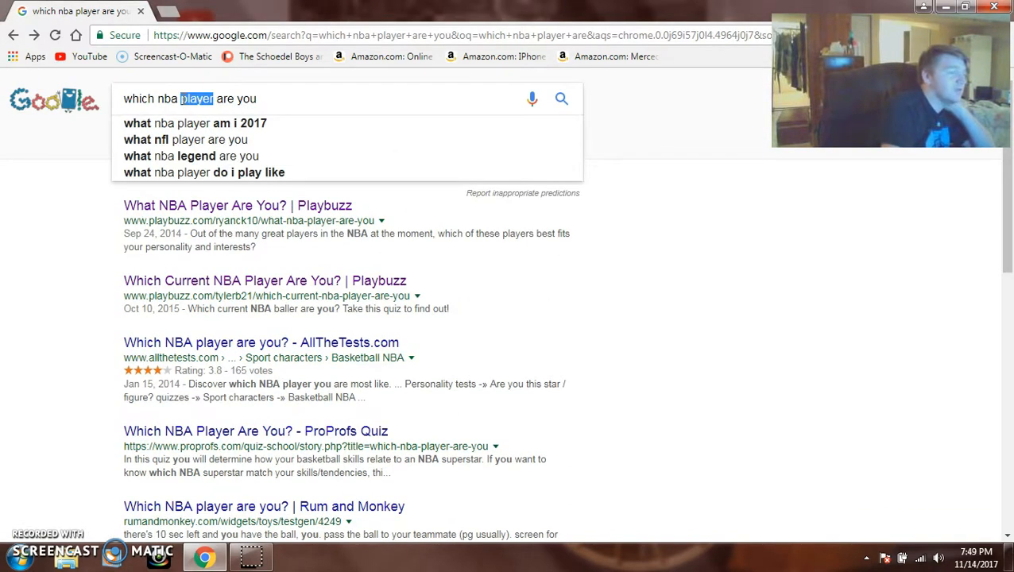
pyautogui.write('super')
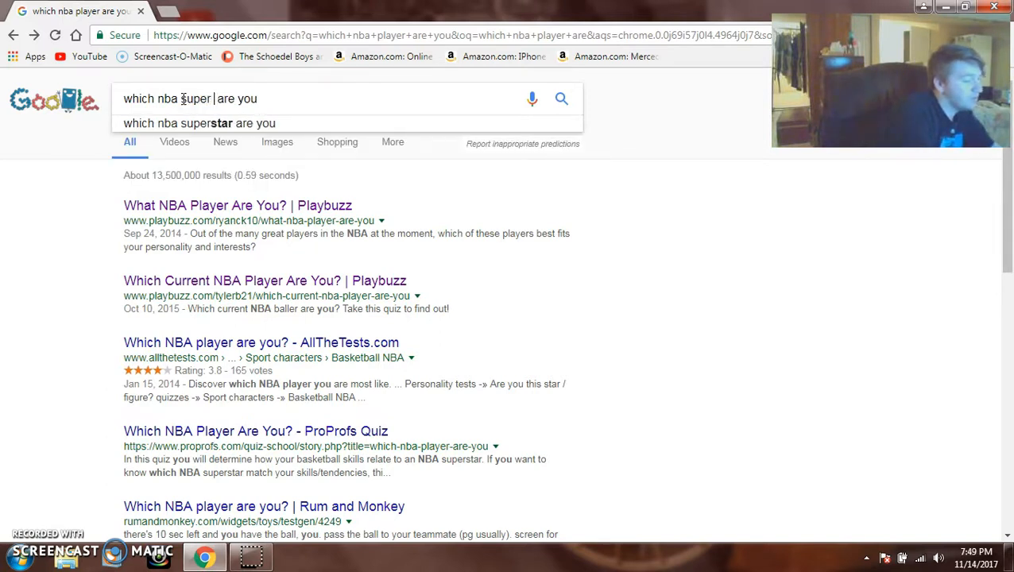
pyautogui.write('star')
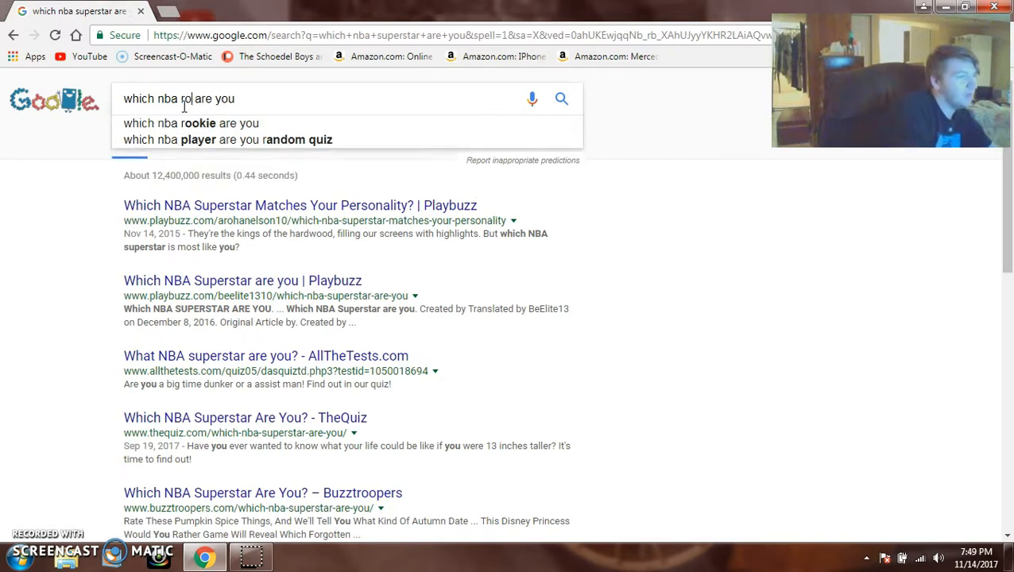
pyautogui.click(200, 124)
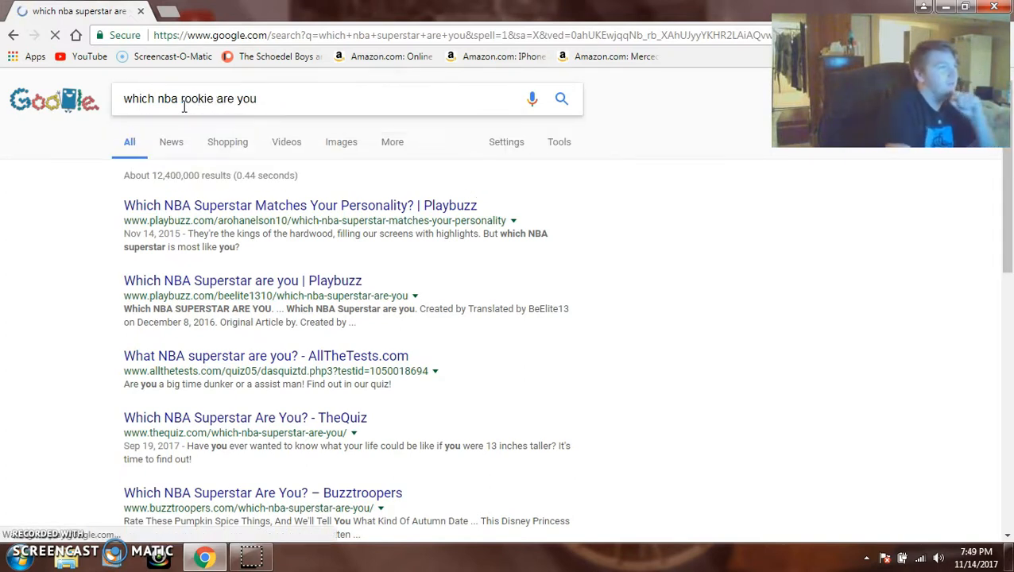
pyautogui.press('Return')
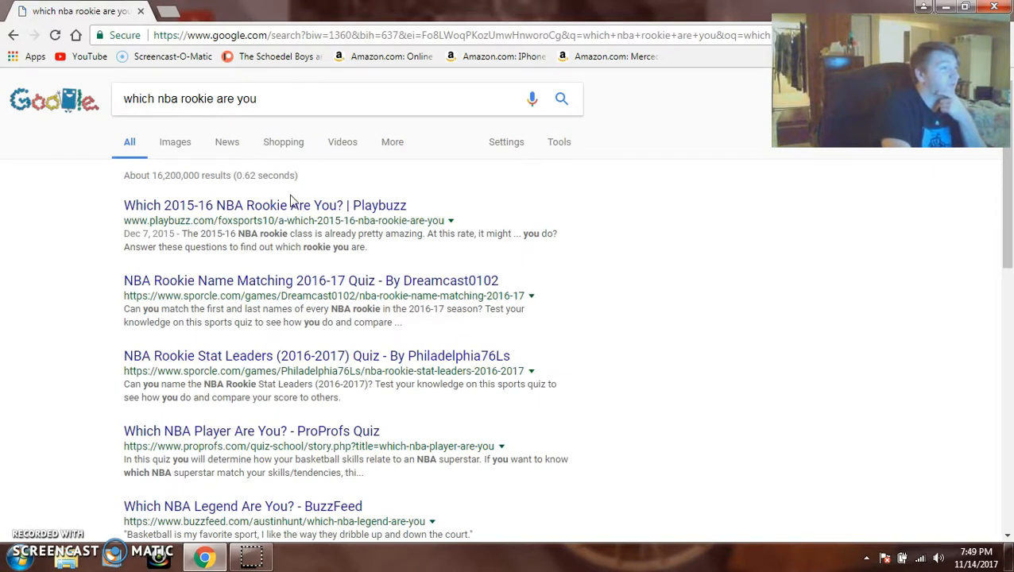
pyautogui.moveTo(311, 279)
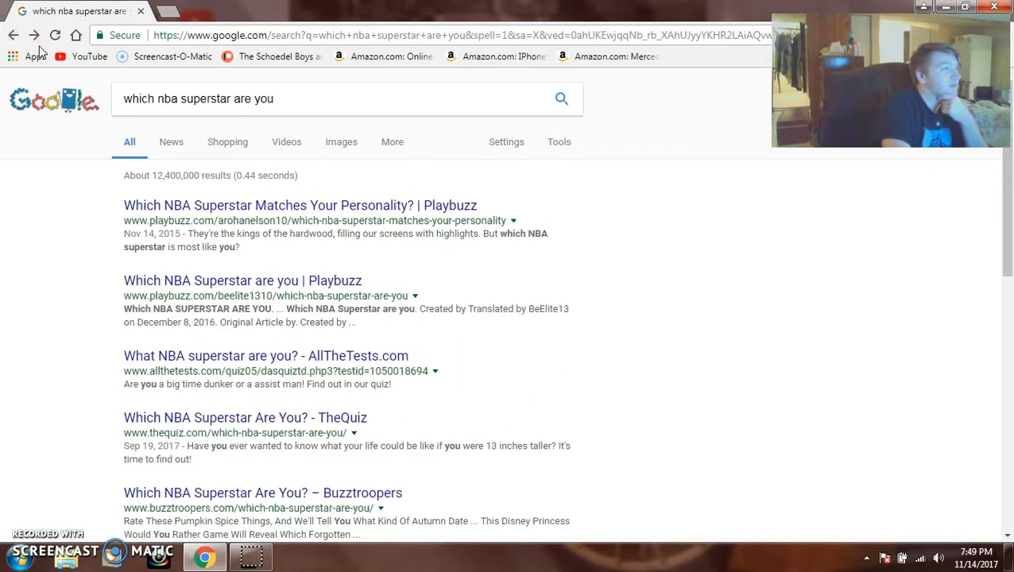
pyautogui.click(301, 205)
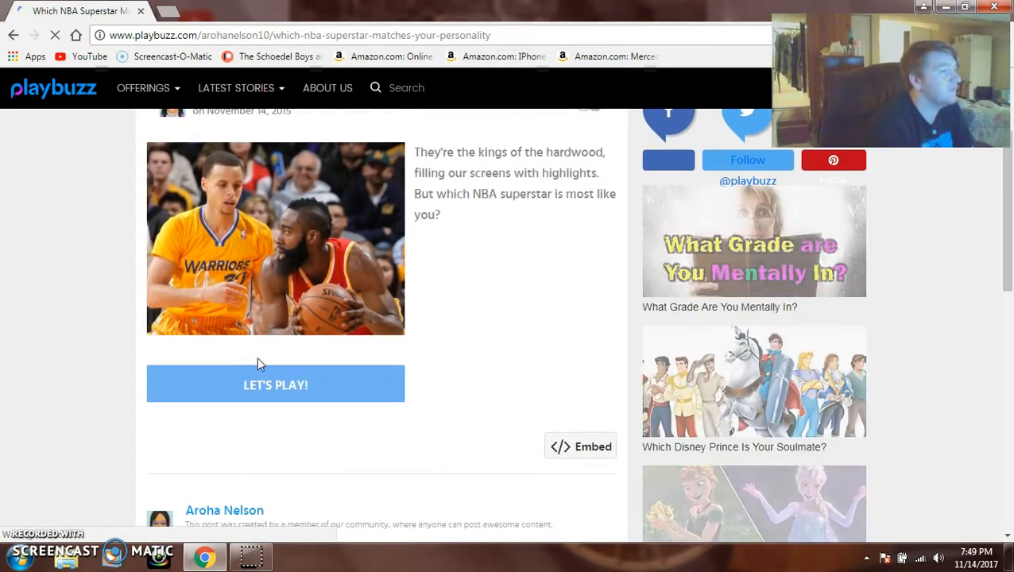
# - Begin the superstar quiz and choose 'A sharp shooter' as the ideal sidekick
pyautogui.scroll(-3)
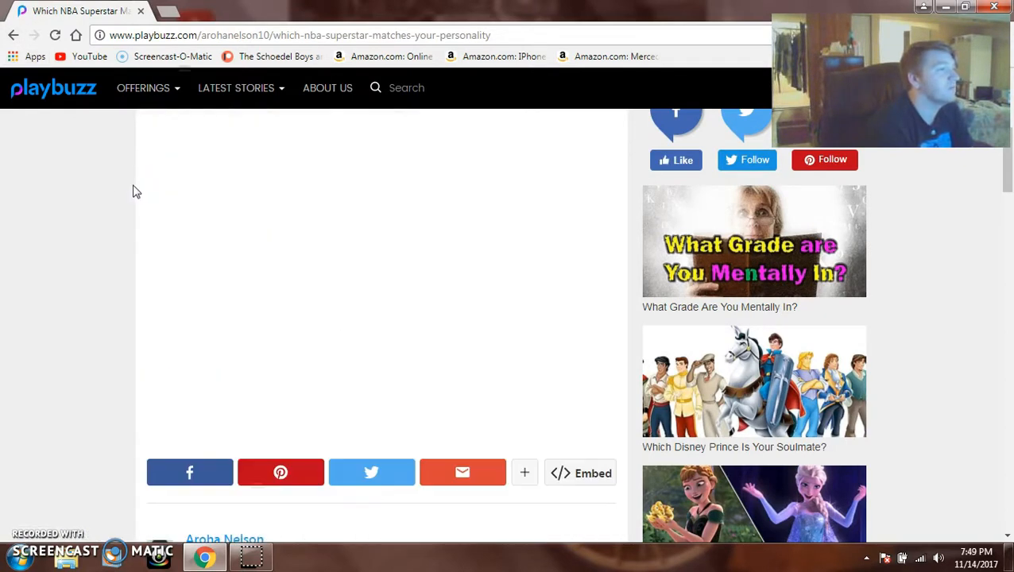
pyautogui.scroll(3)
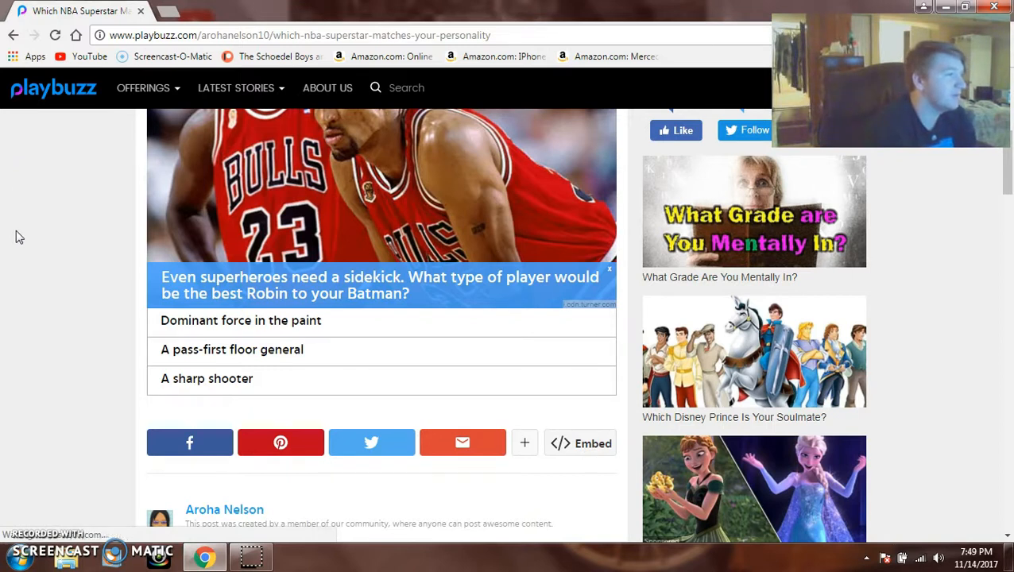
pyautogui.moveTo(72, 313)
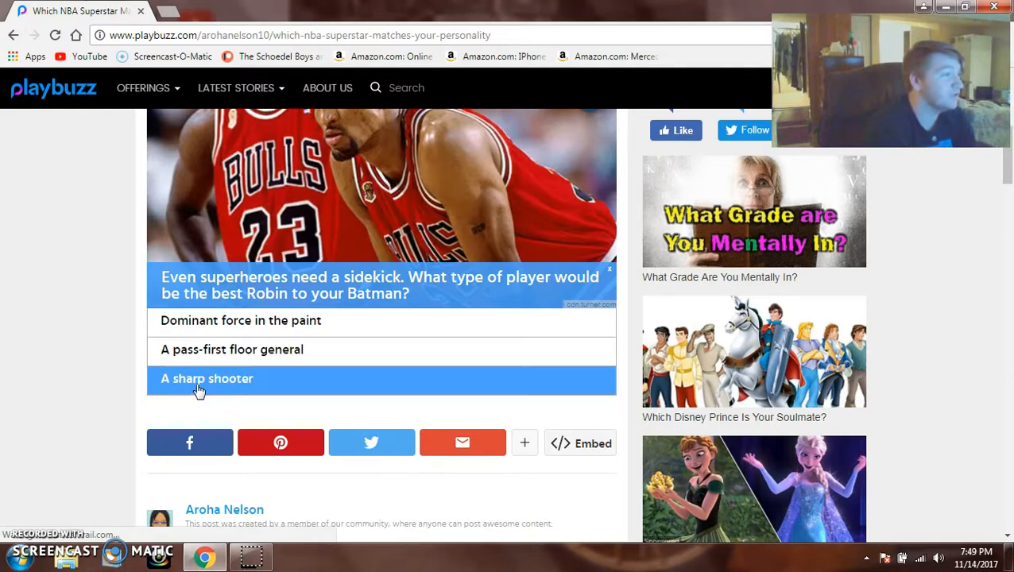
pyautogui.click(207, 378)
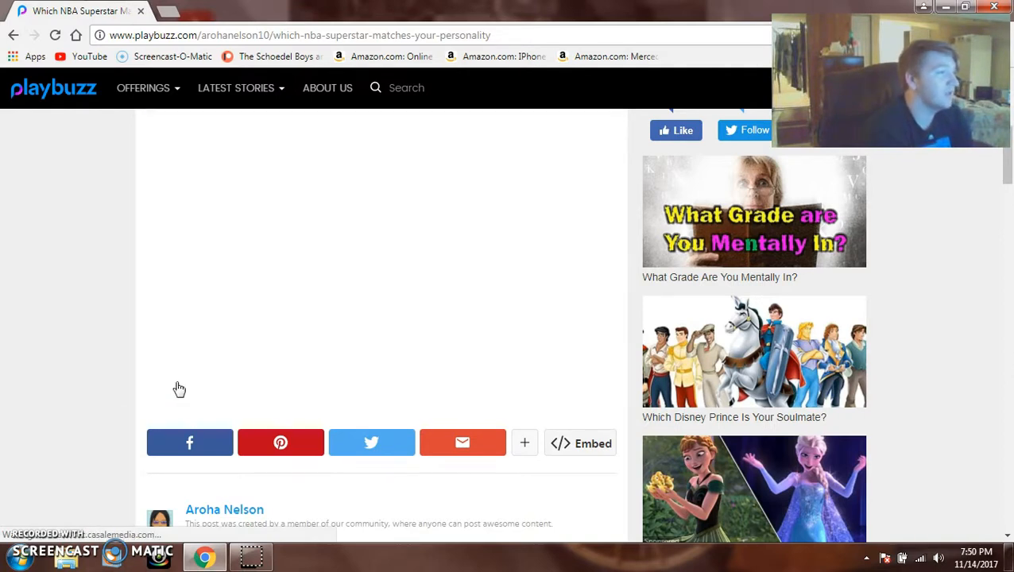
pyautogui.scroll(3)
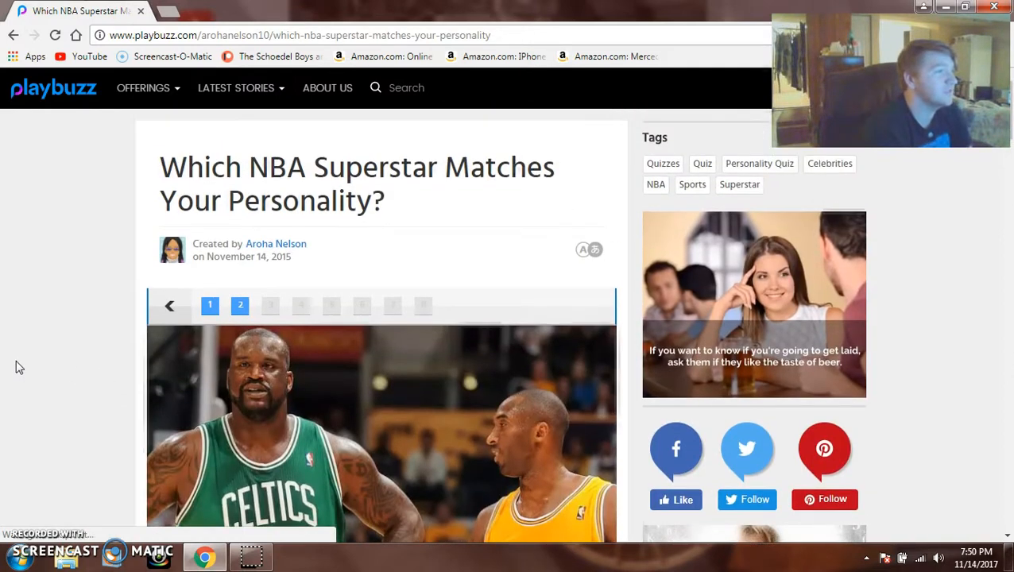
pyautogui.scroll(-3)
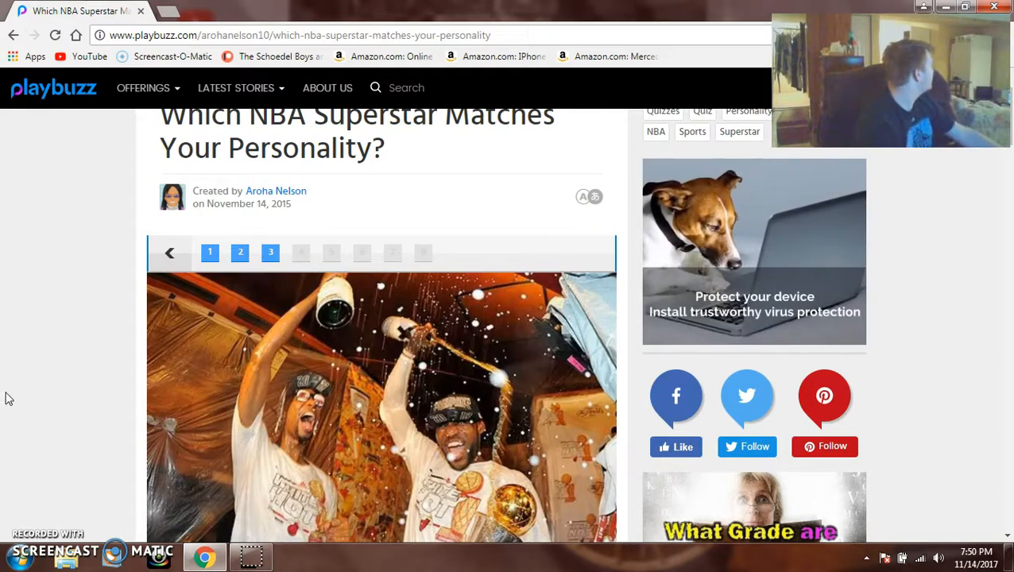
# - Answer the party question 'Quieter, picky with who you hang with' and the style question 'Killer 3-pointer'
pyautogui.scroll(-3)
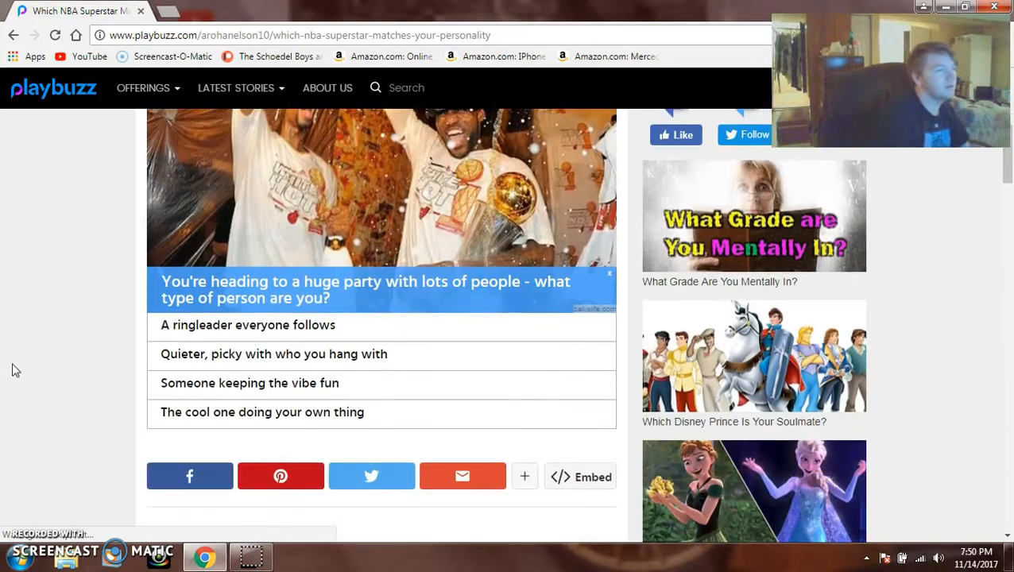
pyautogui.scroll(-3)
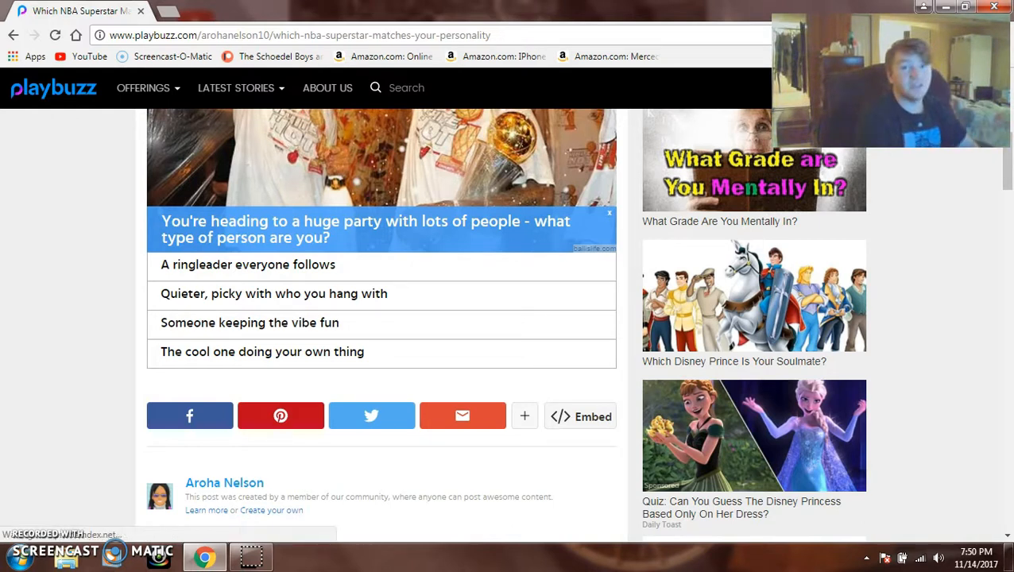
pyautogui.scroll(3)
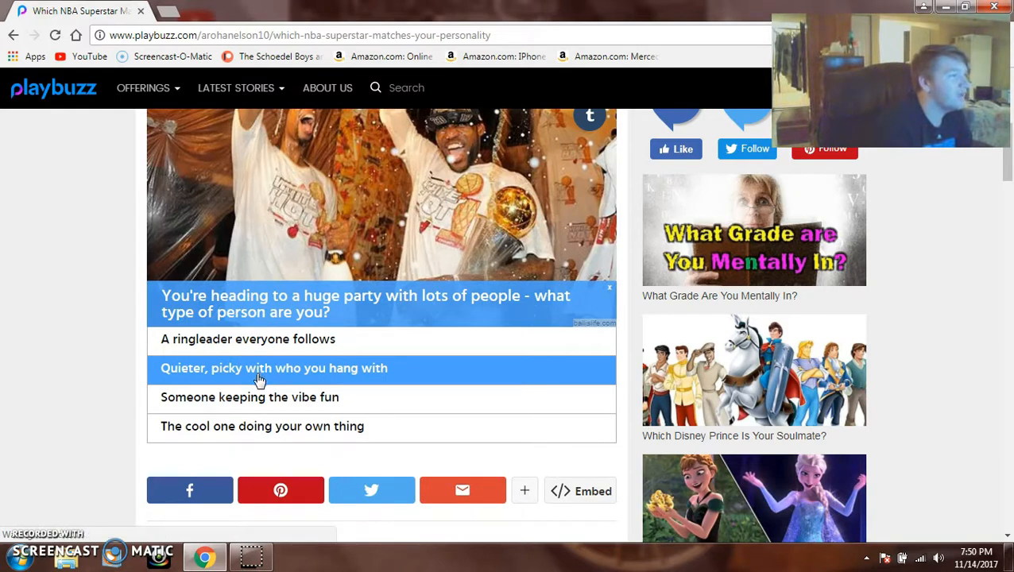
pyautogui.moveTo(259, 380)
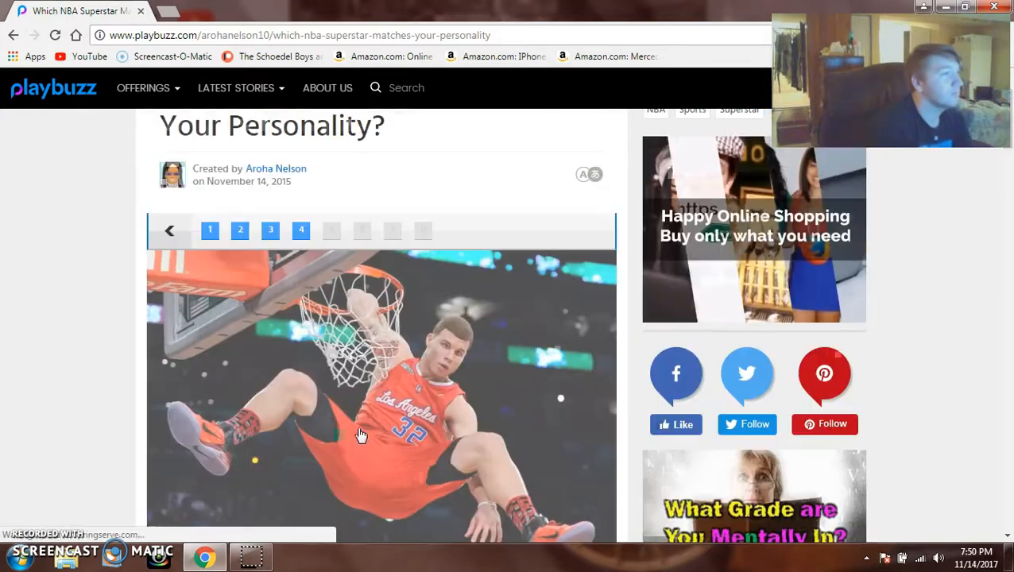
pyautogui.scroll(-3)
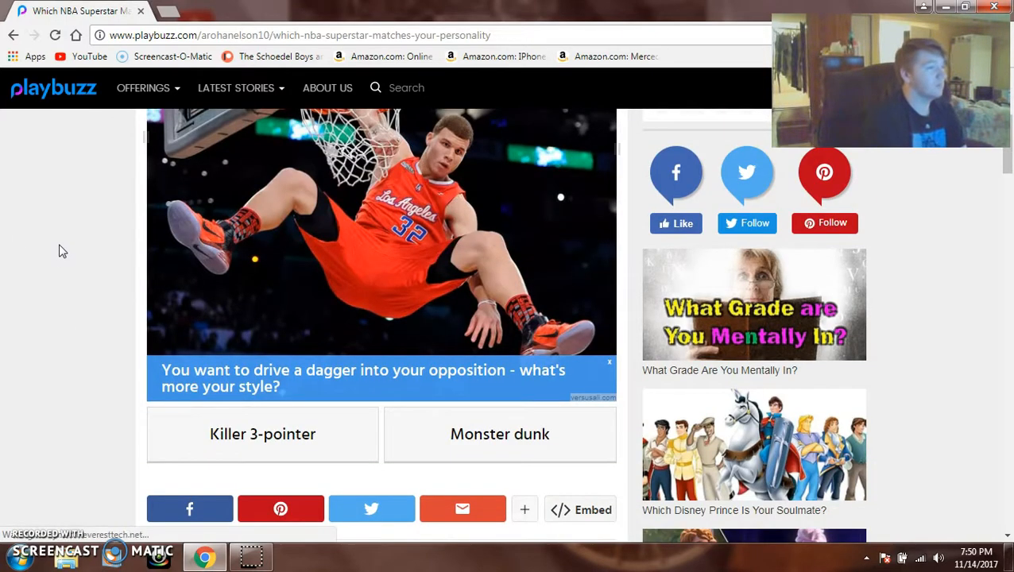
pyautogui.moveTo(267, 473)
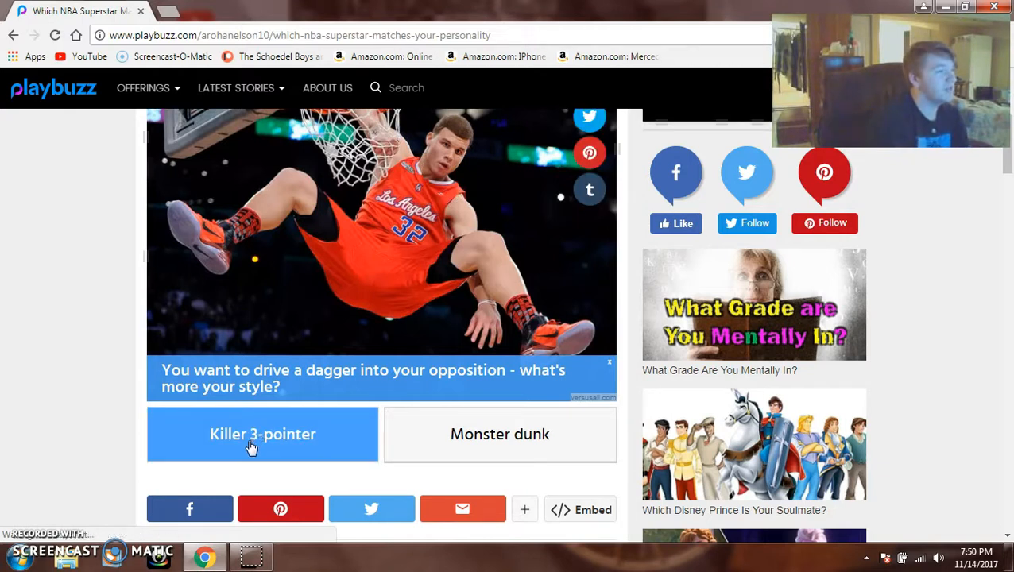
pyautogui.click(262, 434)
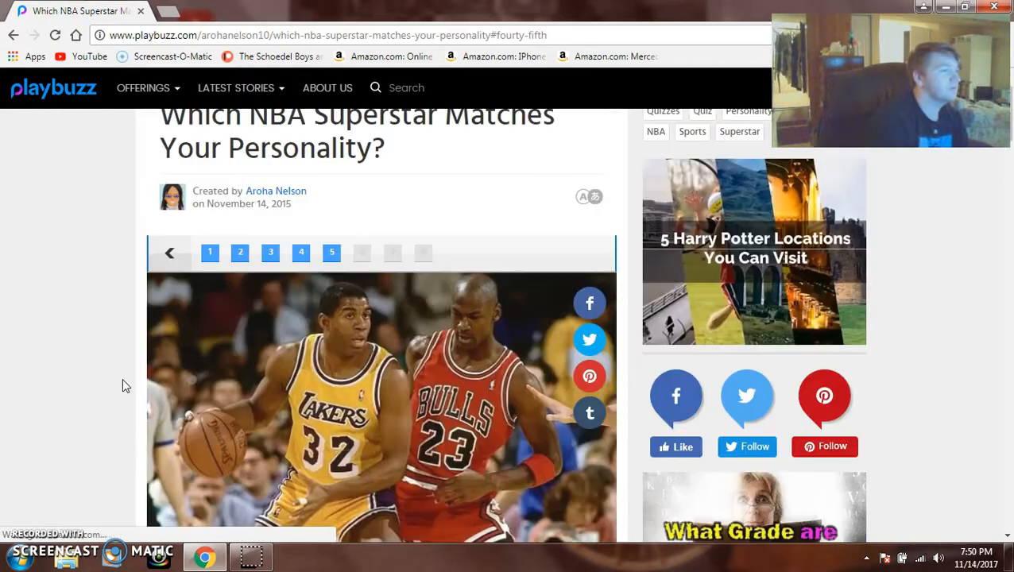
# - Choose Shaquille O'Neal as favorite NBA legend
pyautogui.scroll(-3)
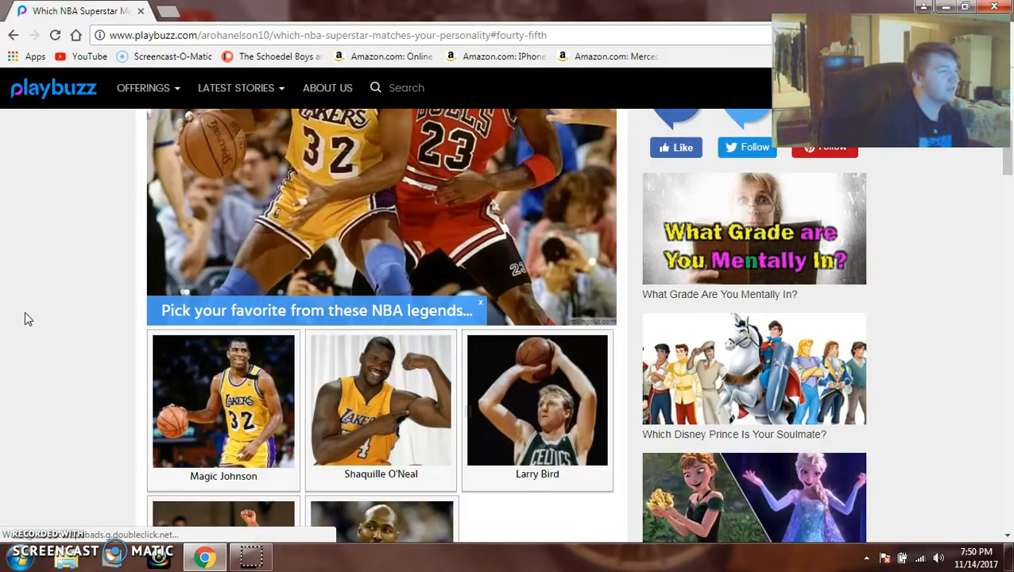
pyautogui.scroll(-3)
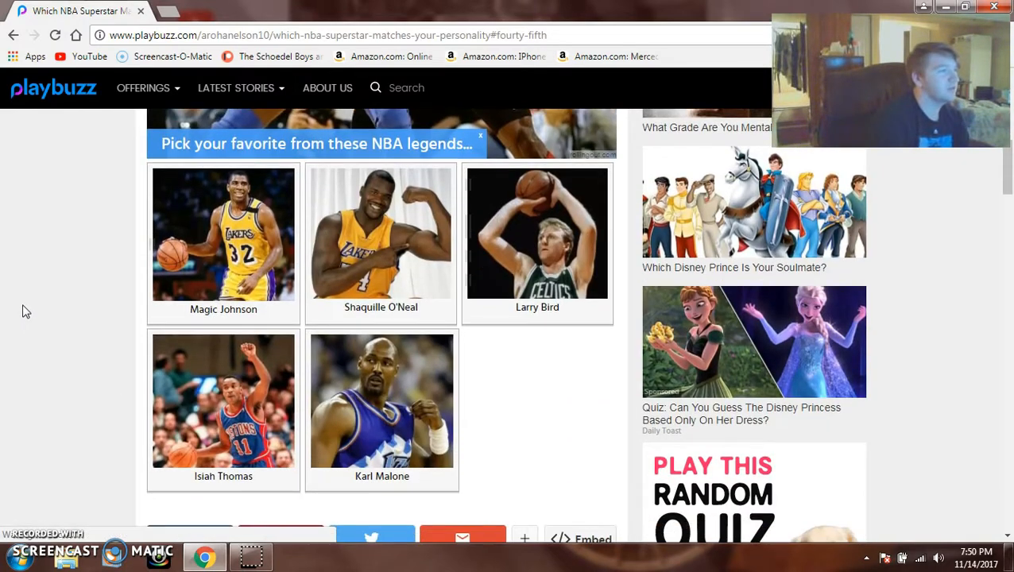
pyautogui.scroll(-3)
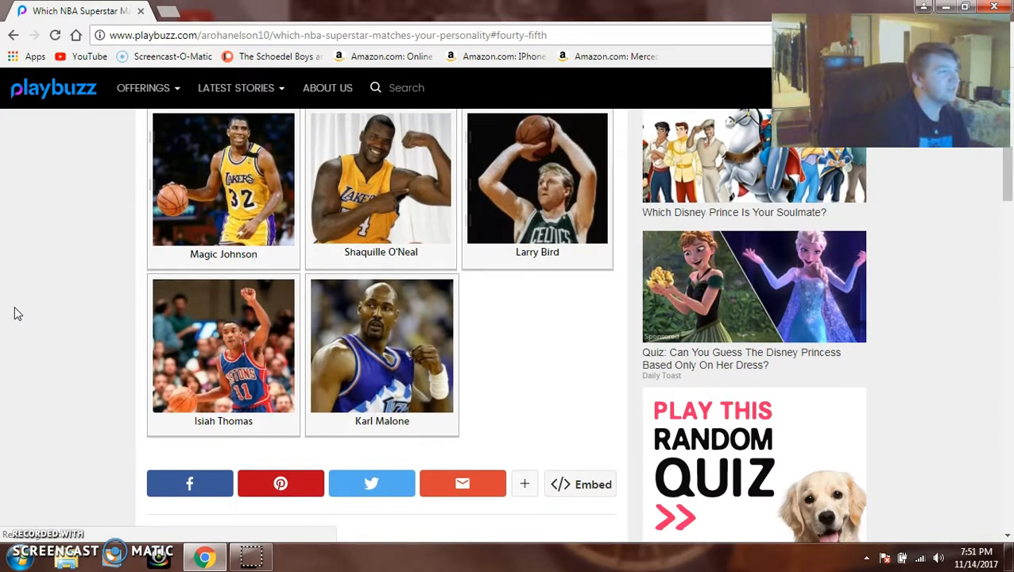
pyautogui.click(381, 178)
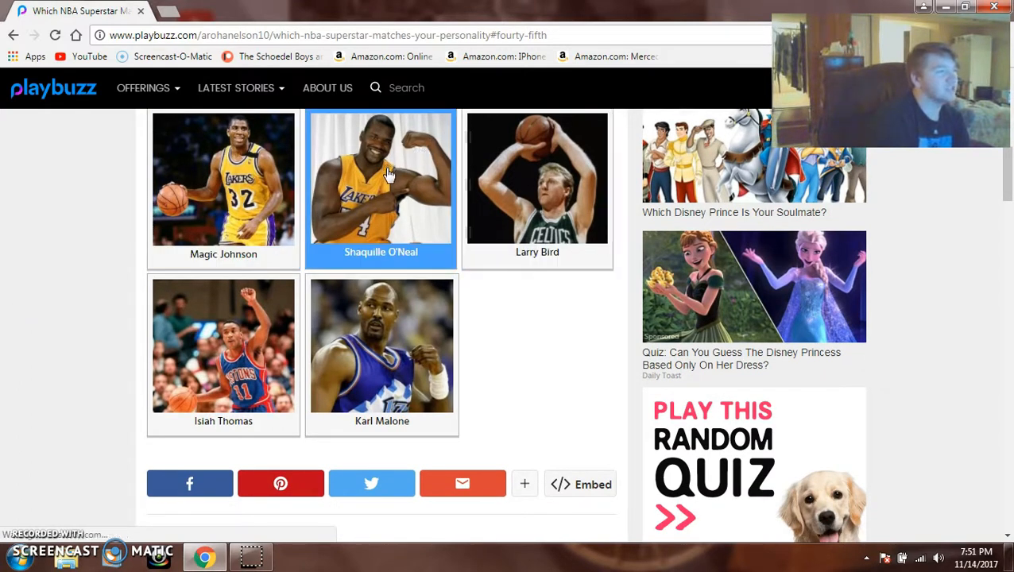
pyautogui.scroll(3)
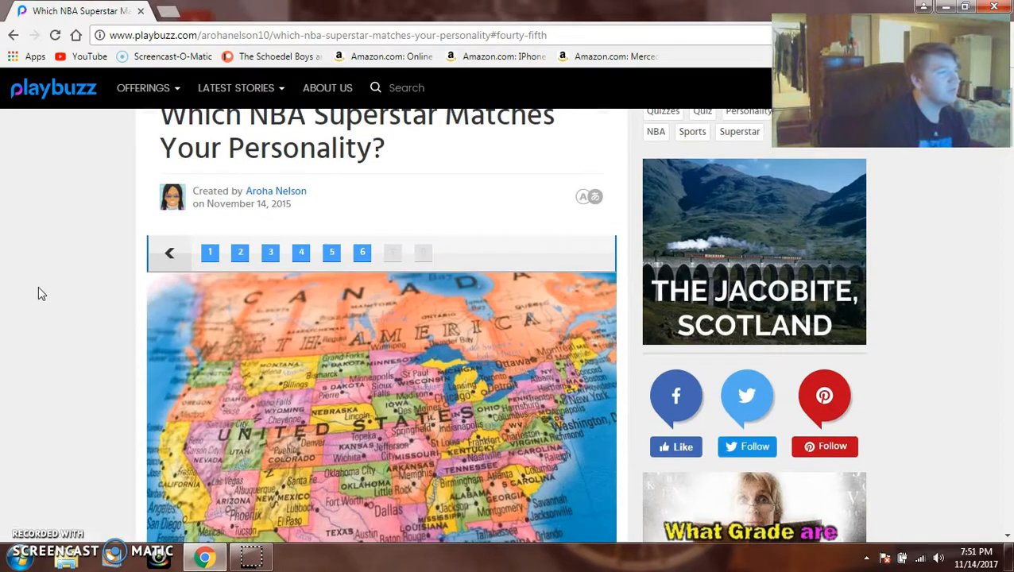
# - Choose Gregg Popovich as preferred mentor, reaching the final-seconds question
pyautogui.scroll(-3)
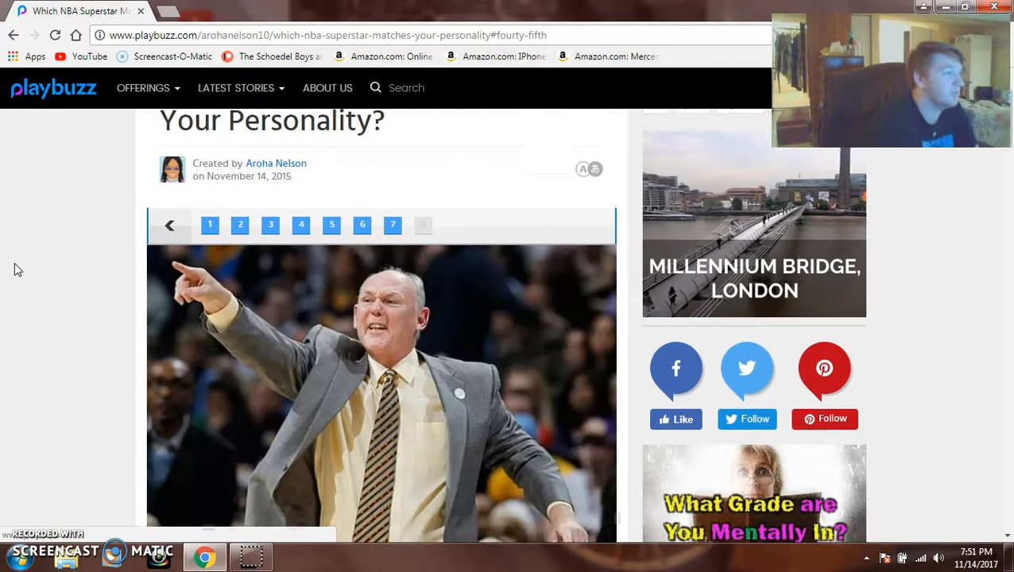
pyautogui.scroll(-3)
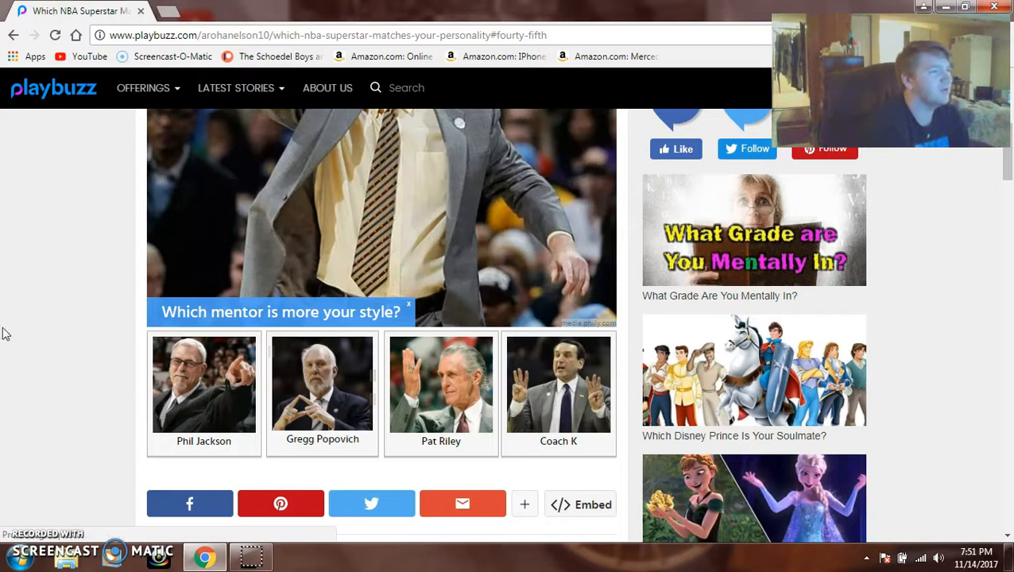
pyautogui.click(321, 389)
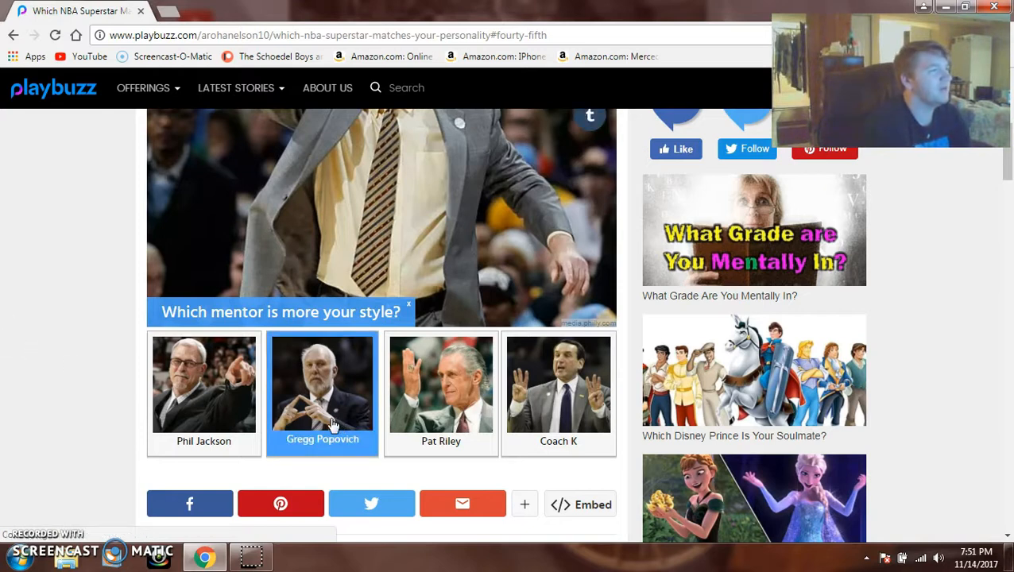
pyautogui.click(321, 387)
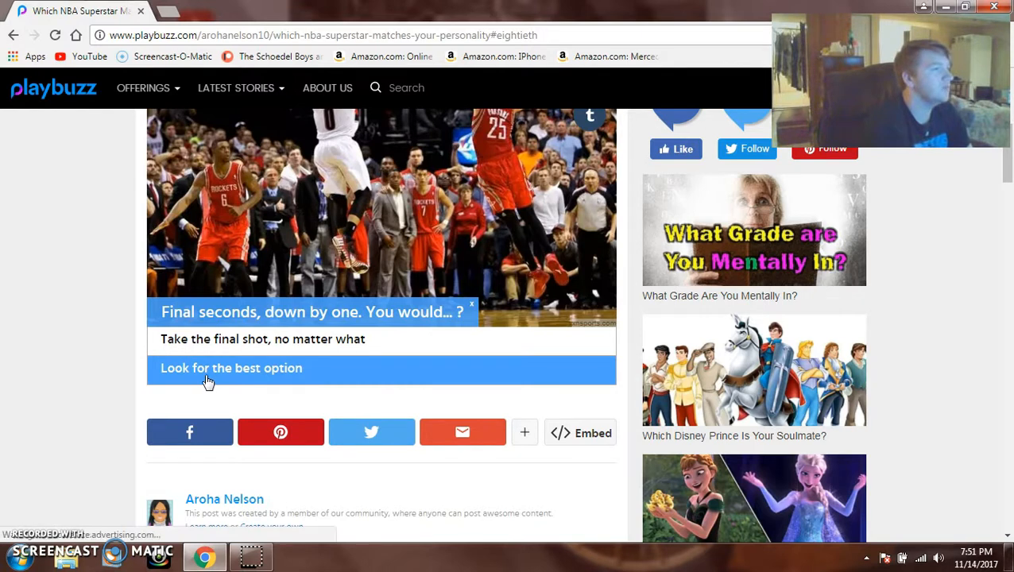
# - Scroll through the result page to read the Steph Curry superstar match and its description
pyautogui.scroll(3)
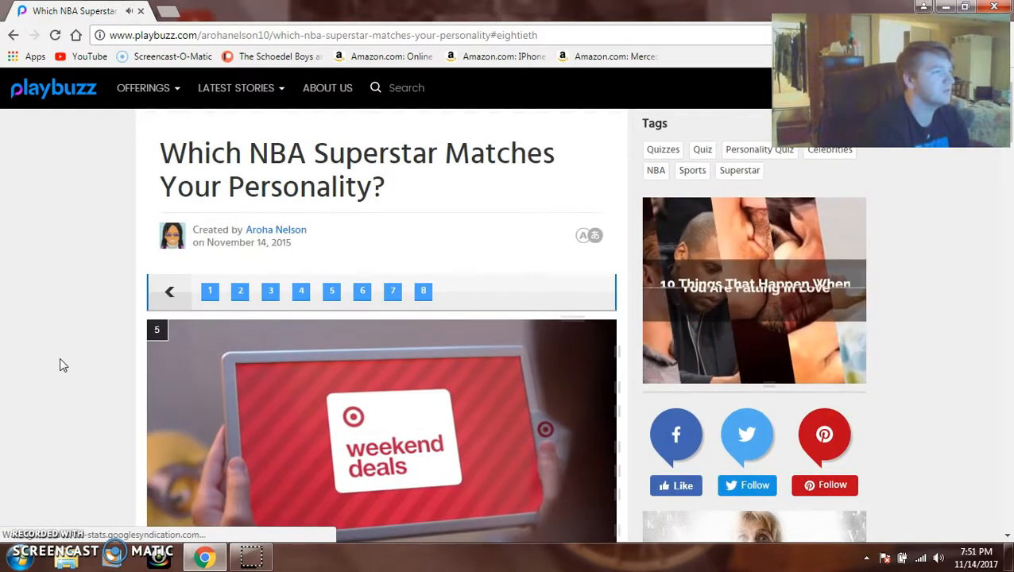
pyautogui.scroll(-3)
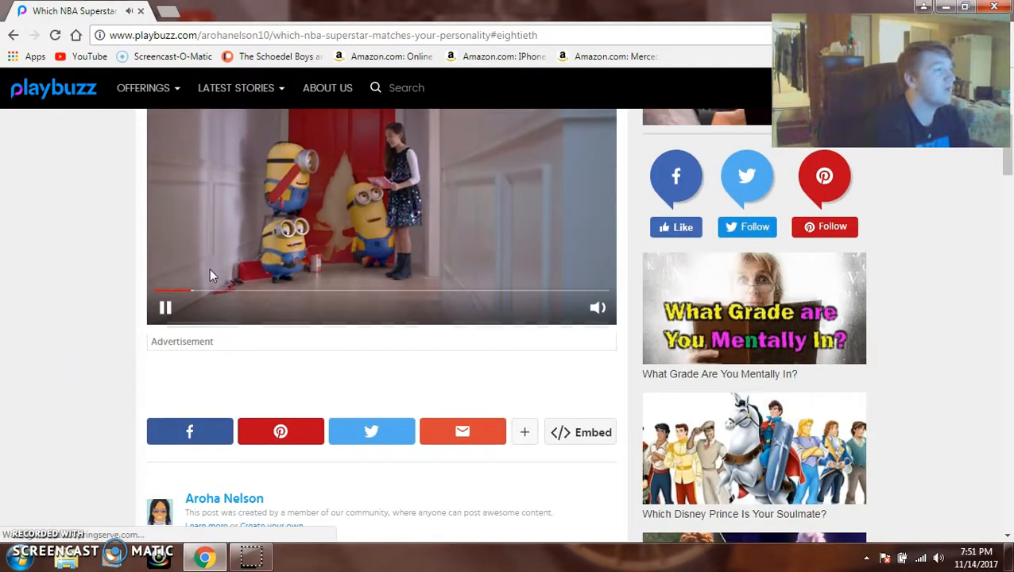
pyautogui.scroll(3)
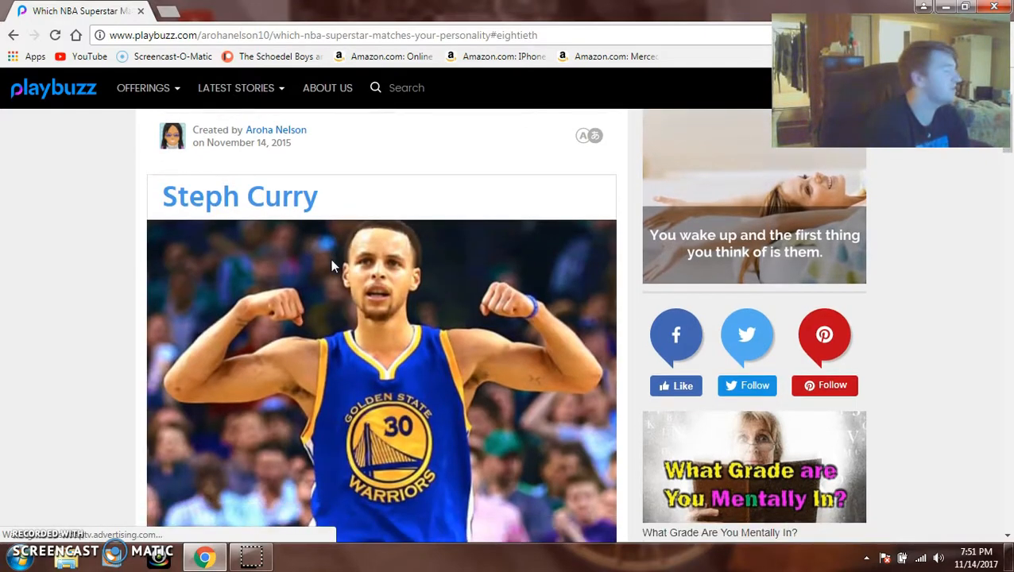
pyautogui.scroll(-3)
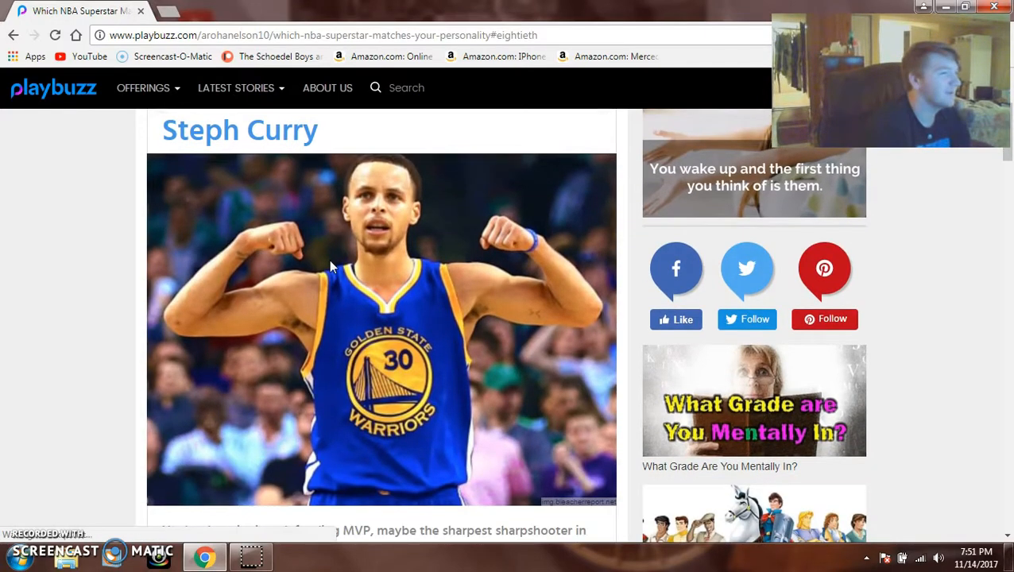
pyautogui.scroll(-3)
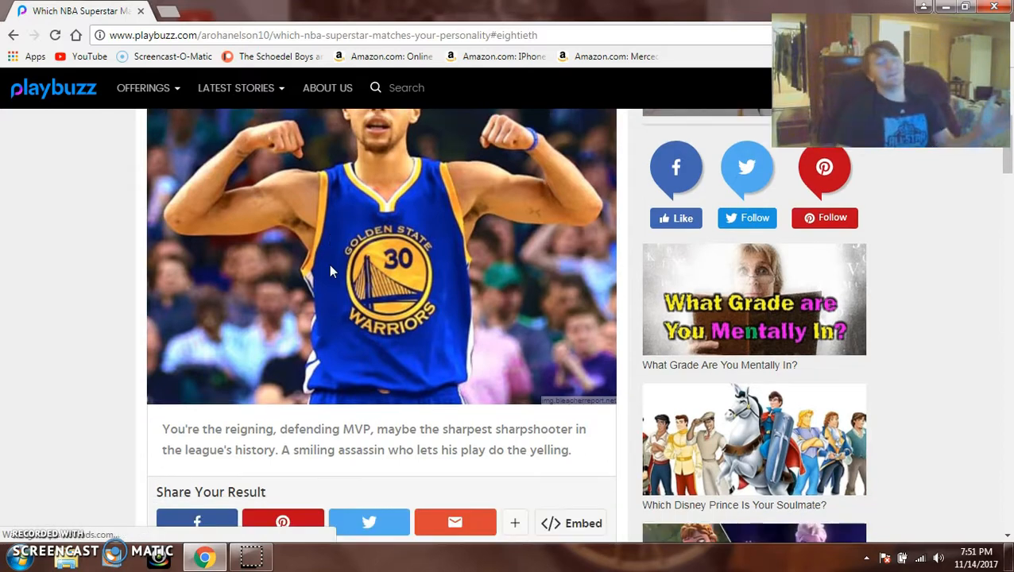
pyautogui.scroll(-3)
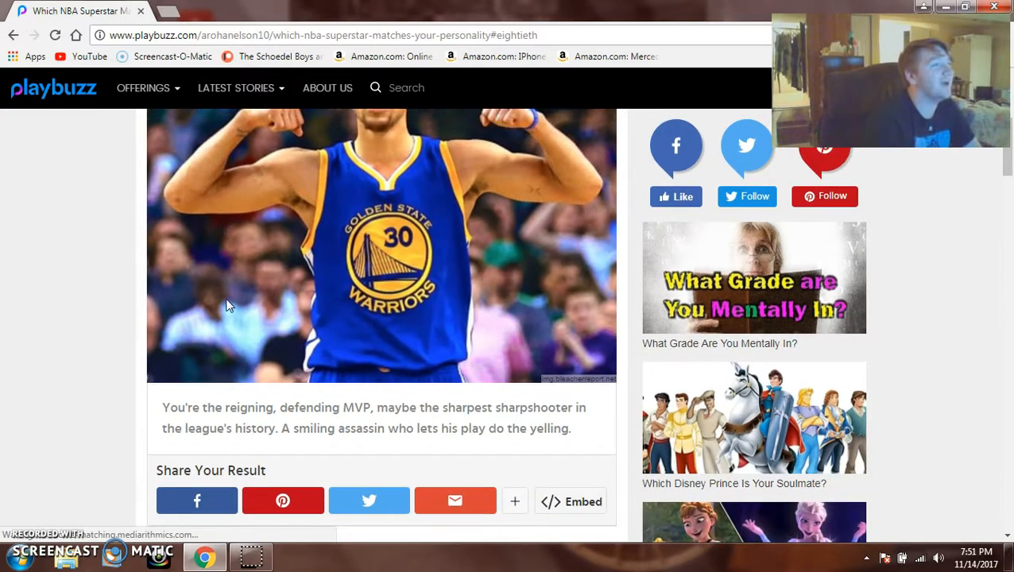
pyautogui.scroll(3)
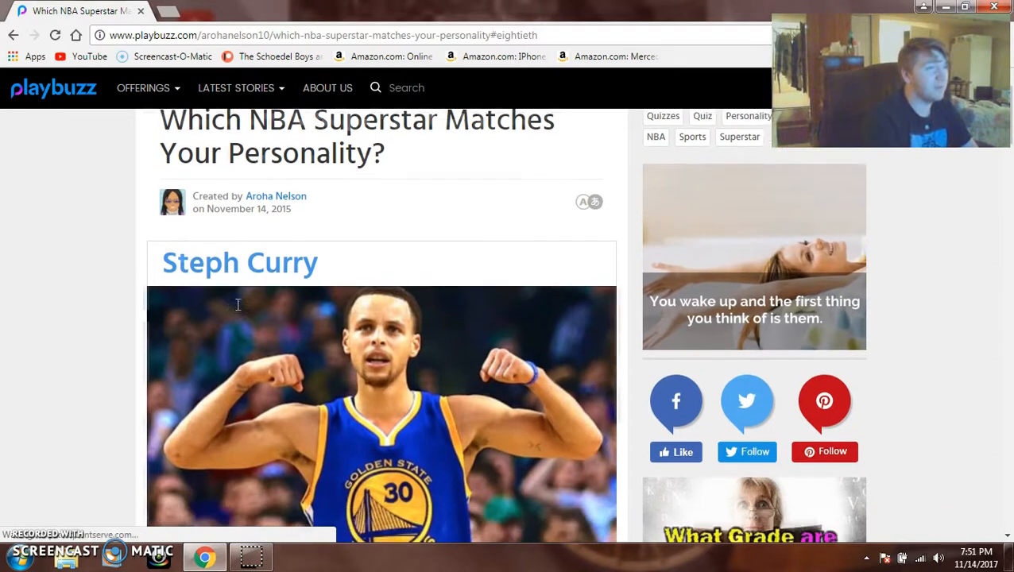
pyautogui.scroll(-3)
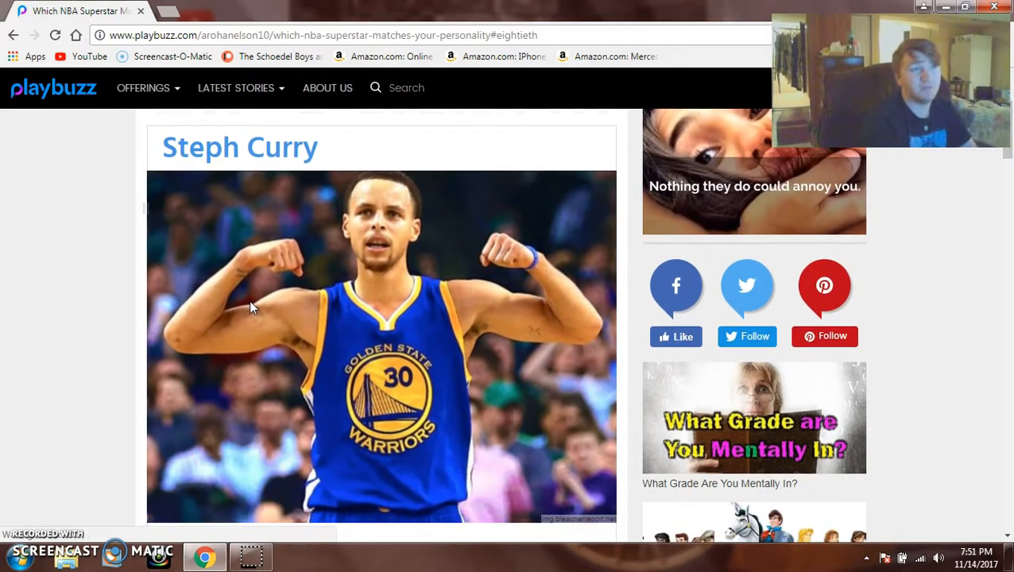